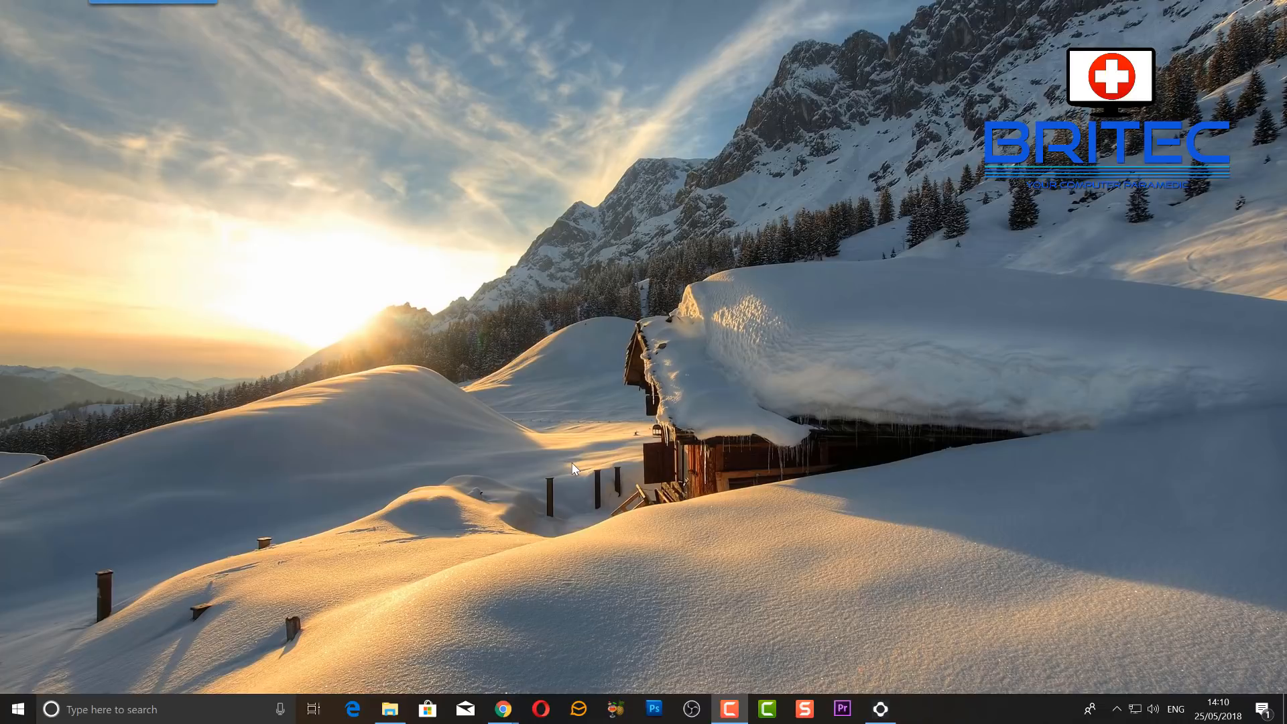
mouse_move(379, 457)
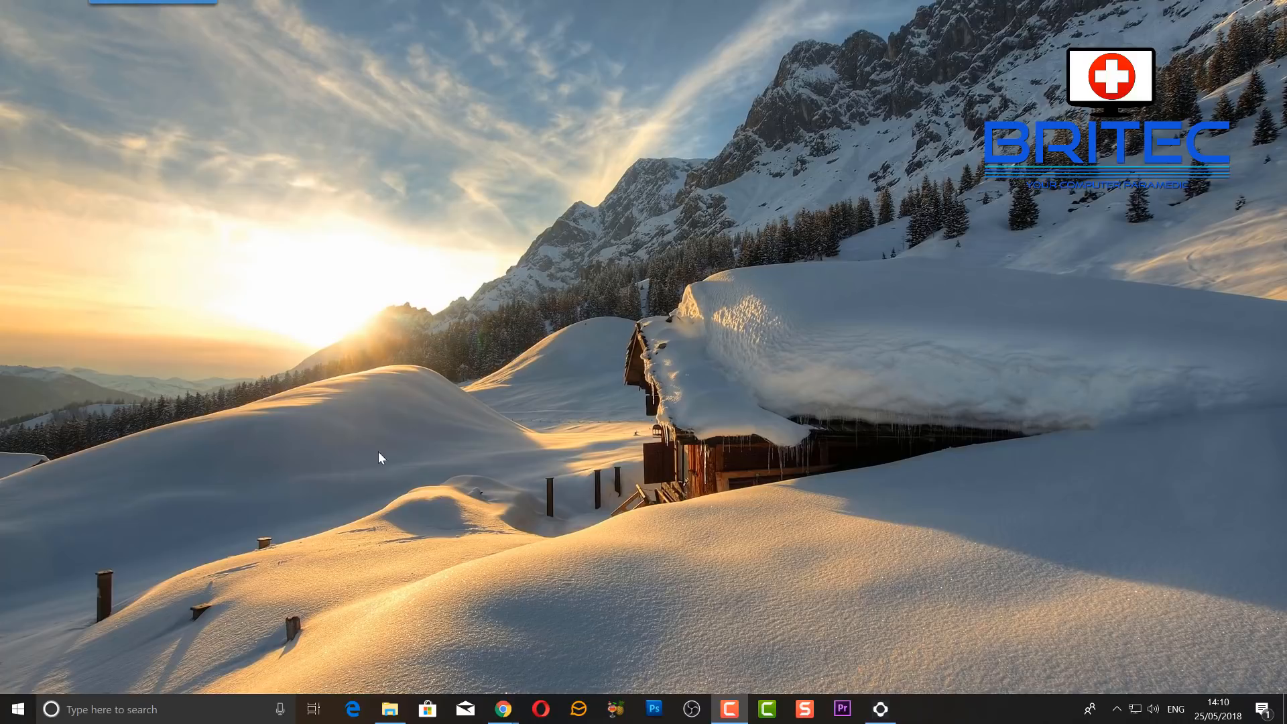
mouse_move(415, 394)
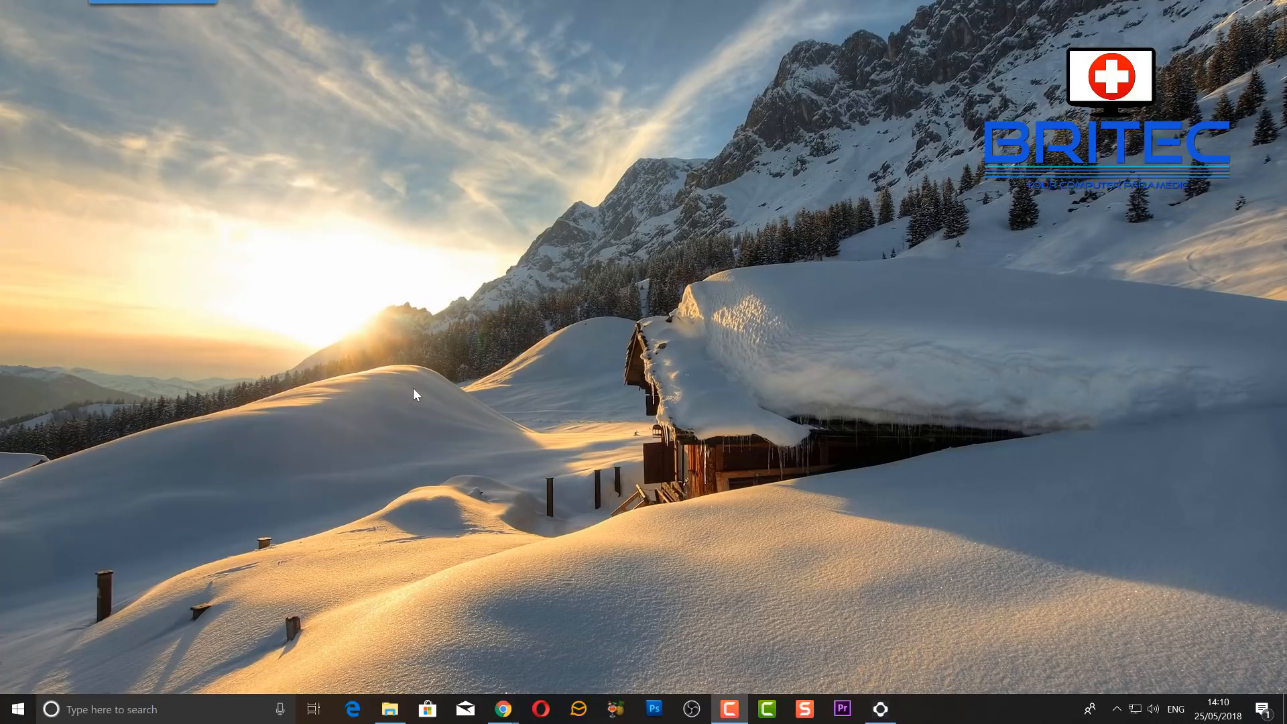
mouse_move(320, 469)
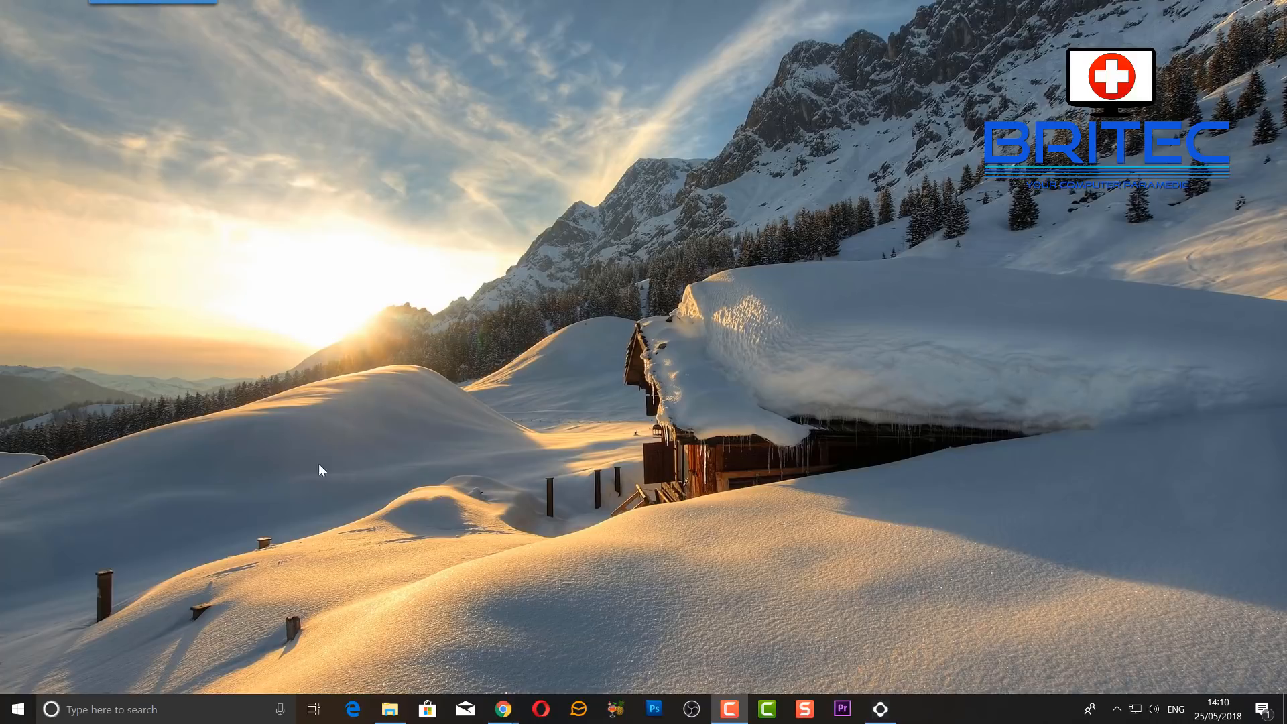
mouse_move(15, 707)
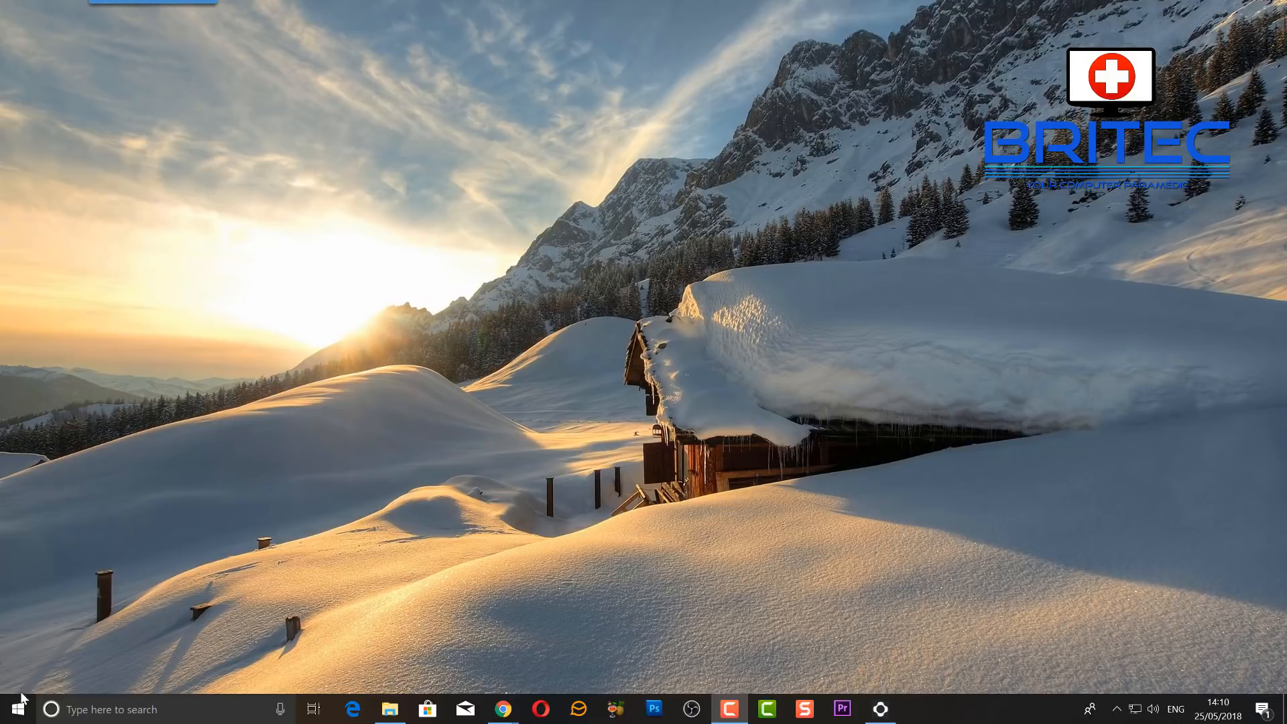
- Launch Windows Settings from the Start menu to its home page
click(15, 709)
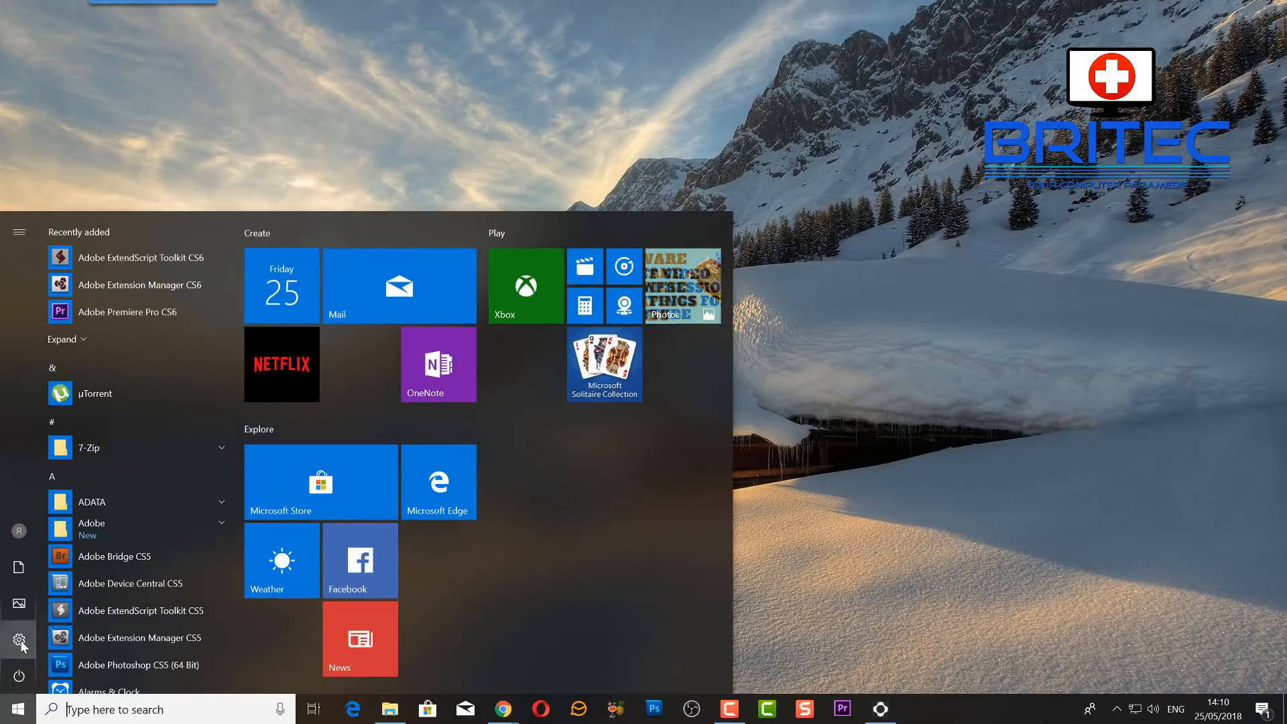
click(19, 641)
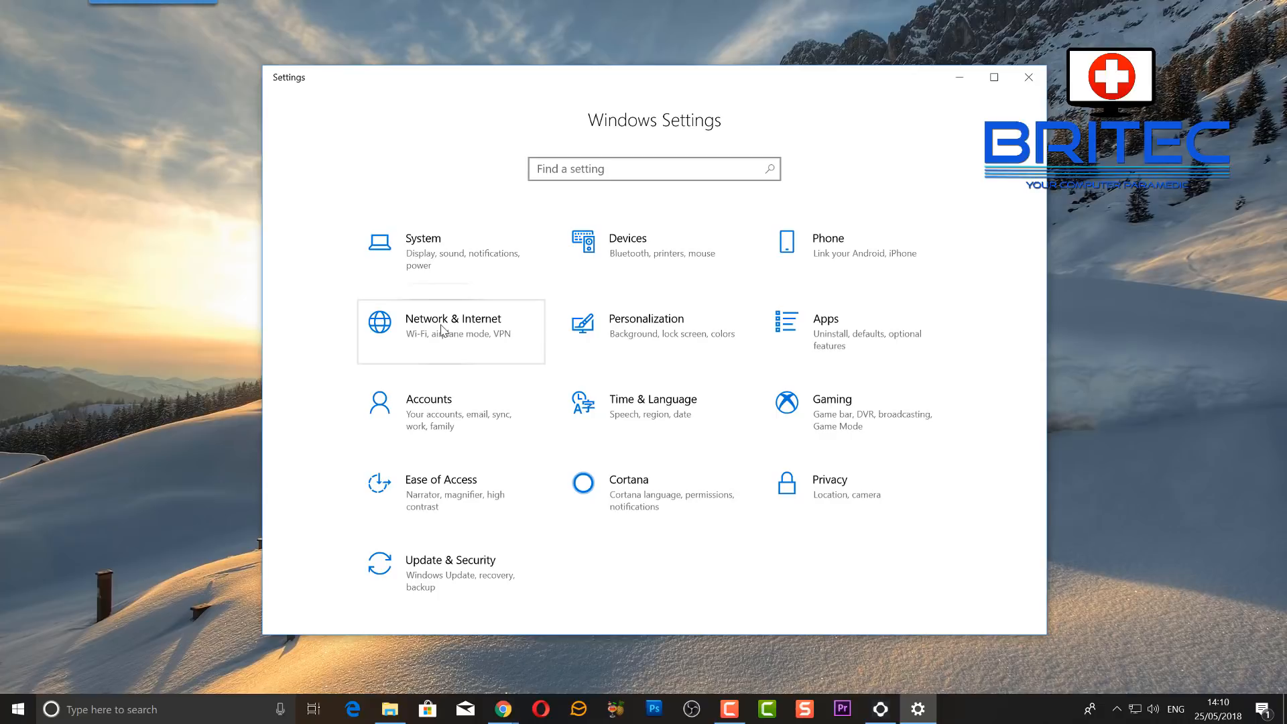
- Go to Network & Internet and view the VM3306908 connection's Private profile properties
click(452, 324)
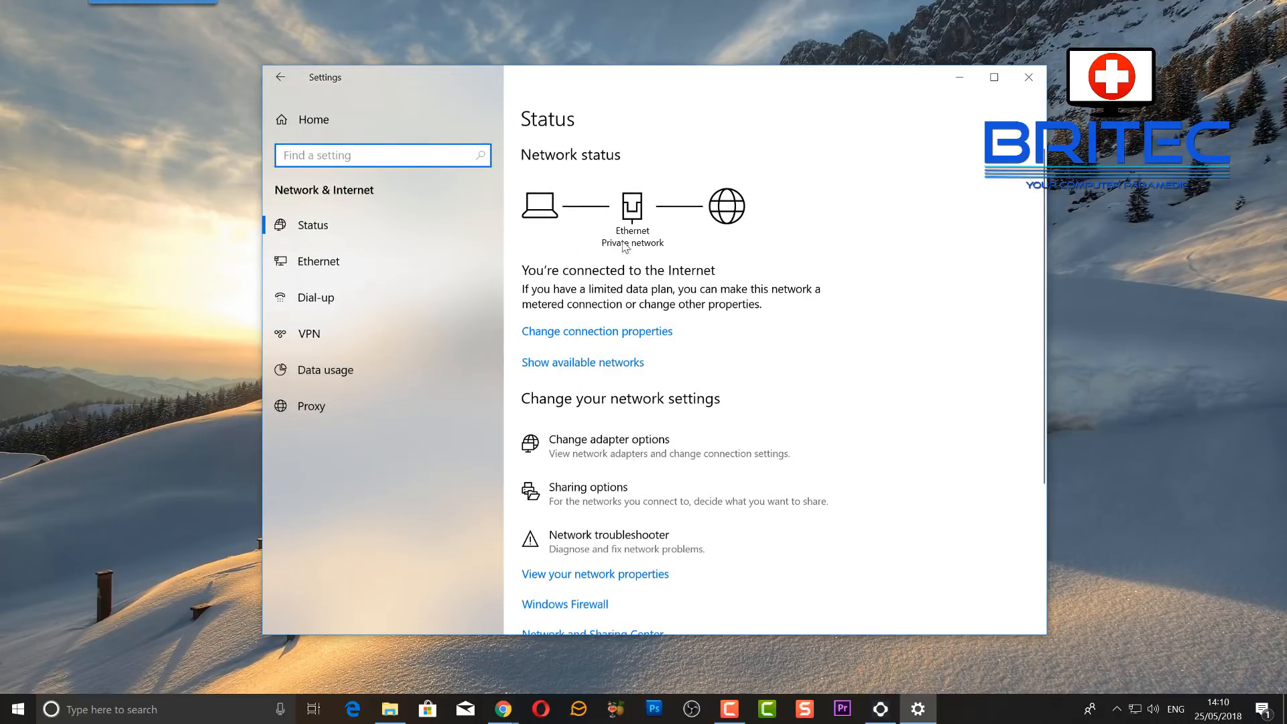
mouse_move(676, 226)
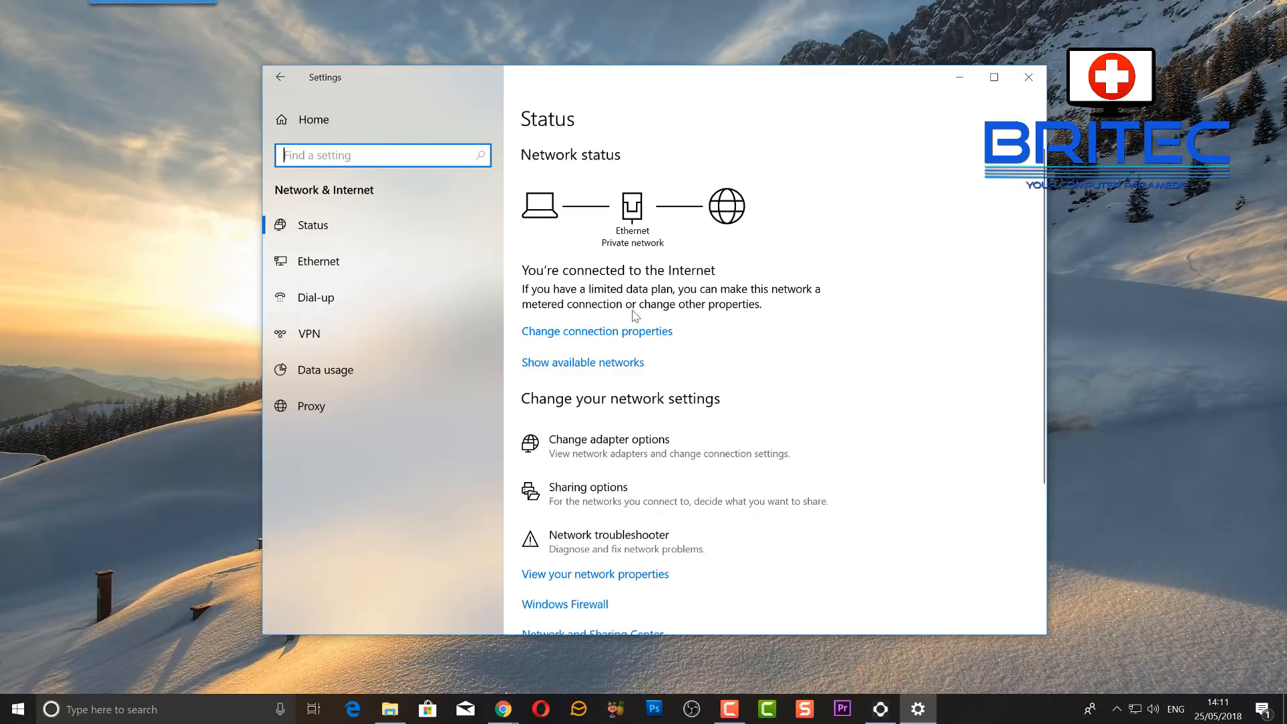
click(318, 262)
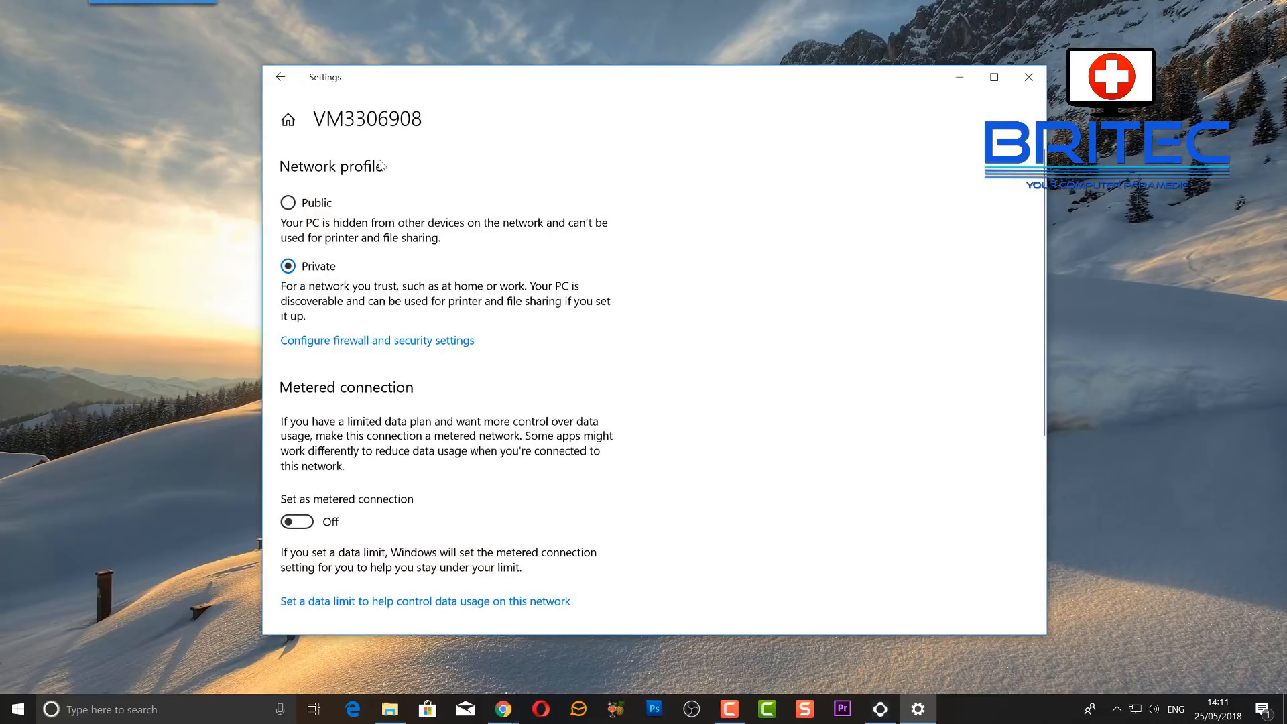
mouse_move(337, 239)
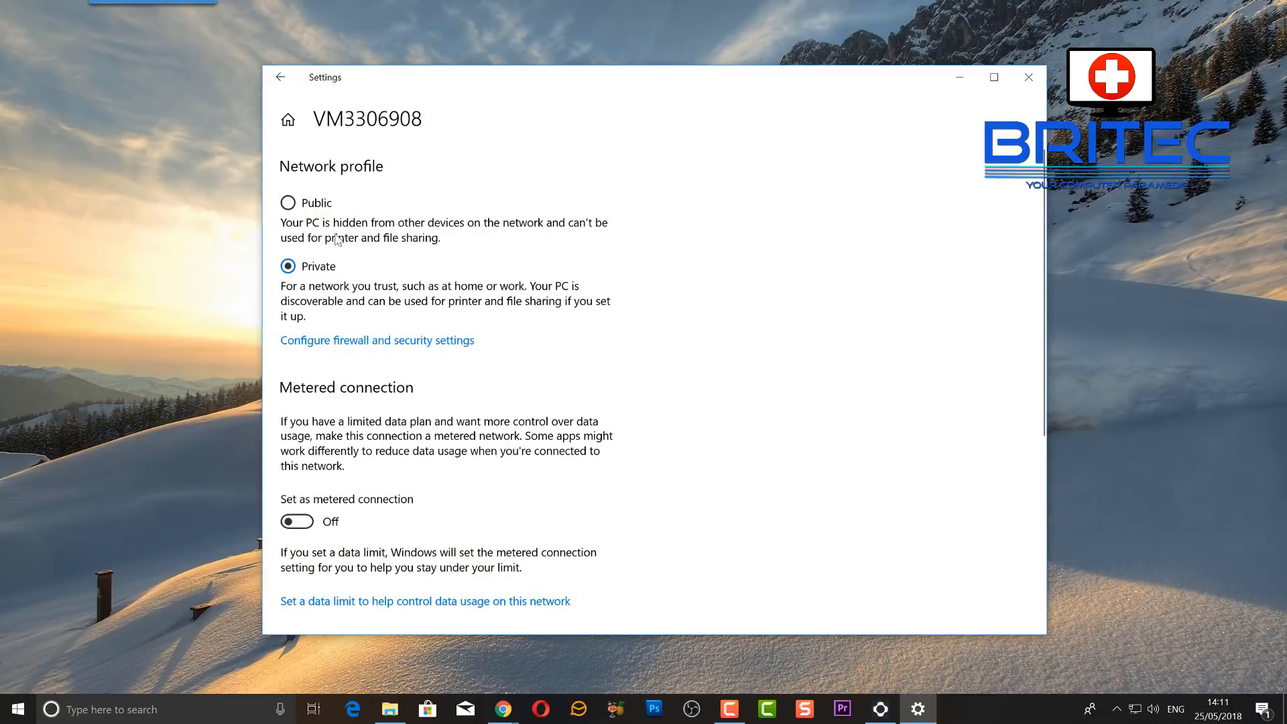
mouse_move(336, 275)
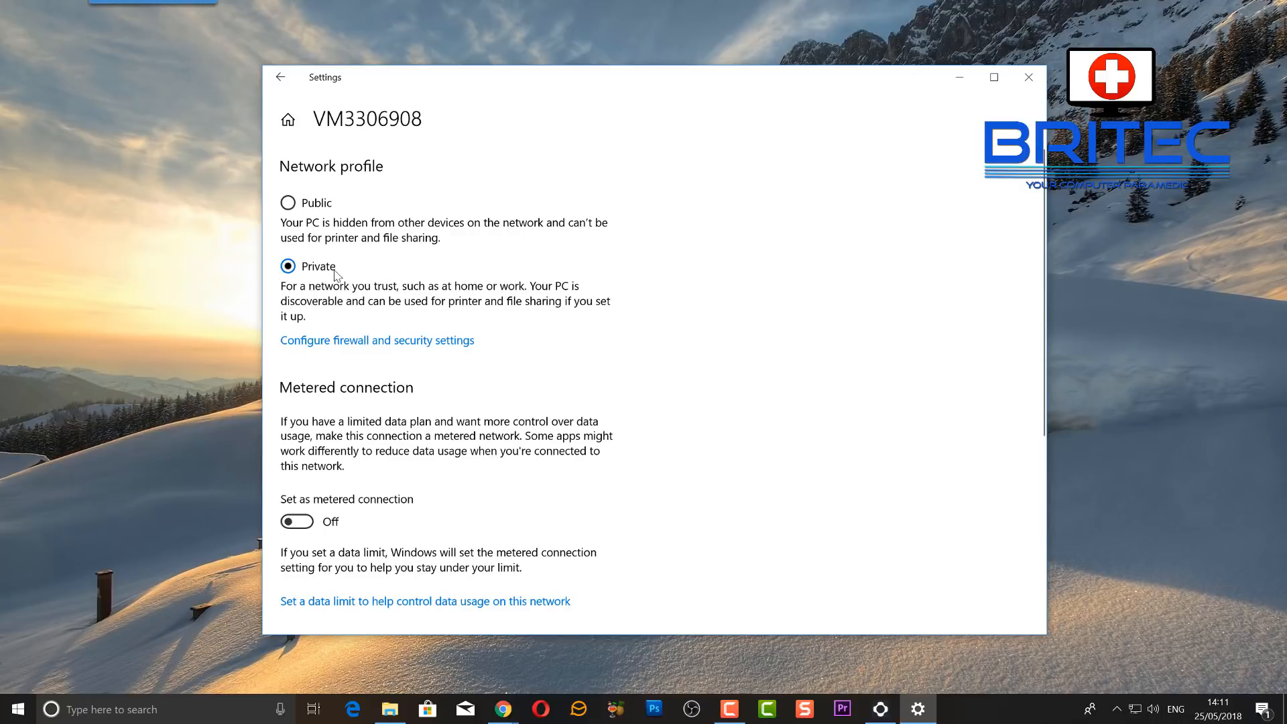
mouse_move(277, 271)
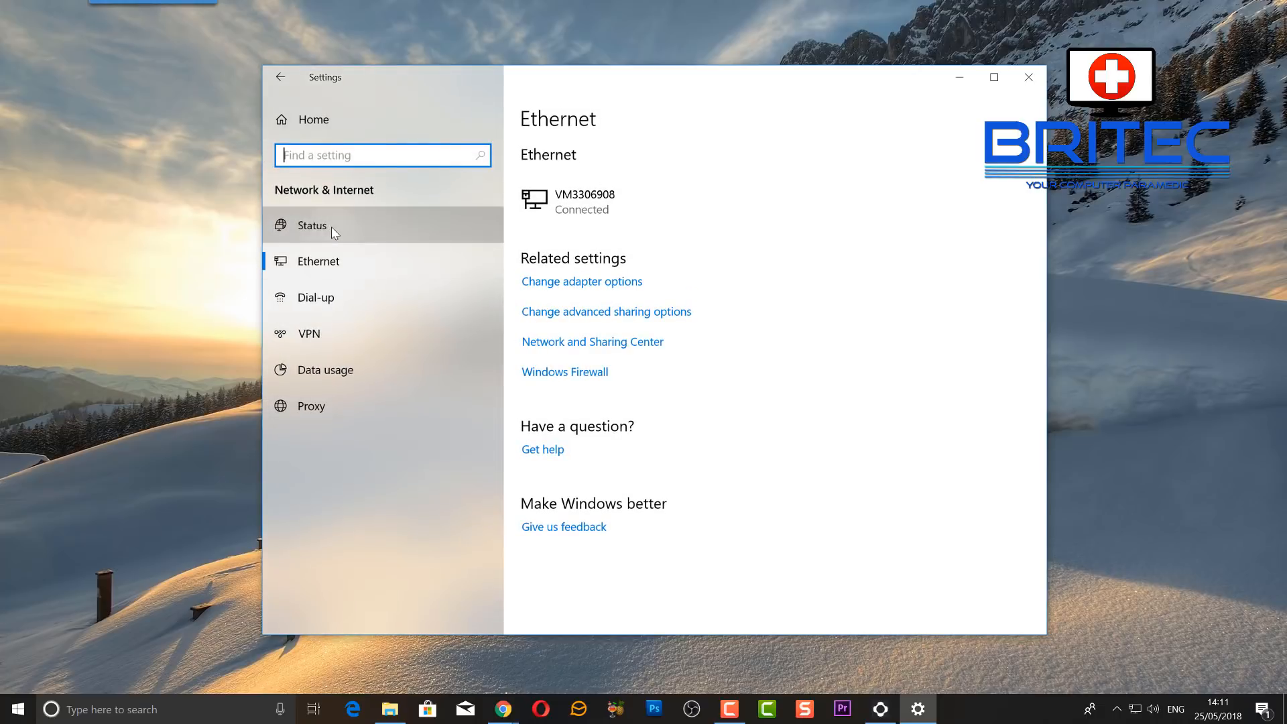
- Return to the network Status page and reveal Sharing options further down
click(311, 226)
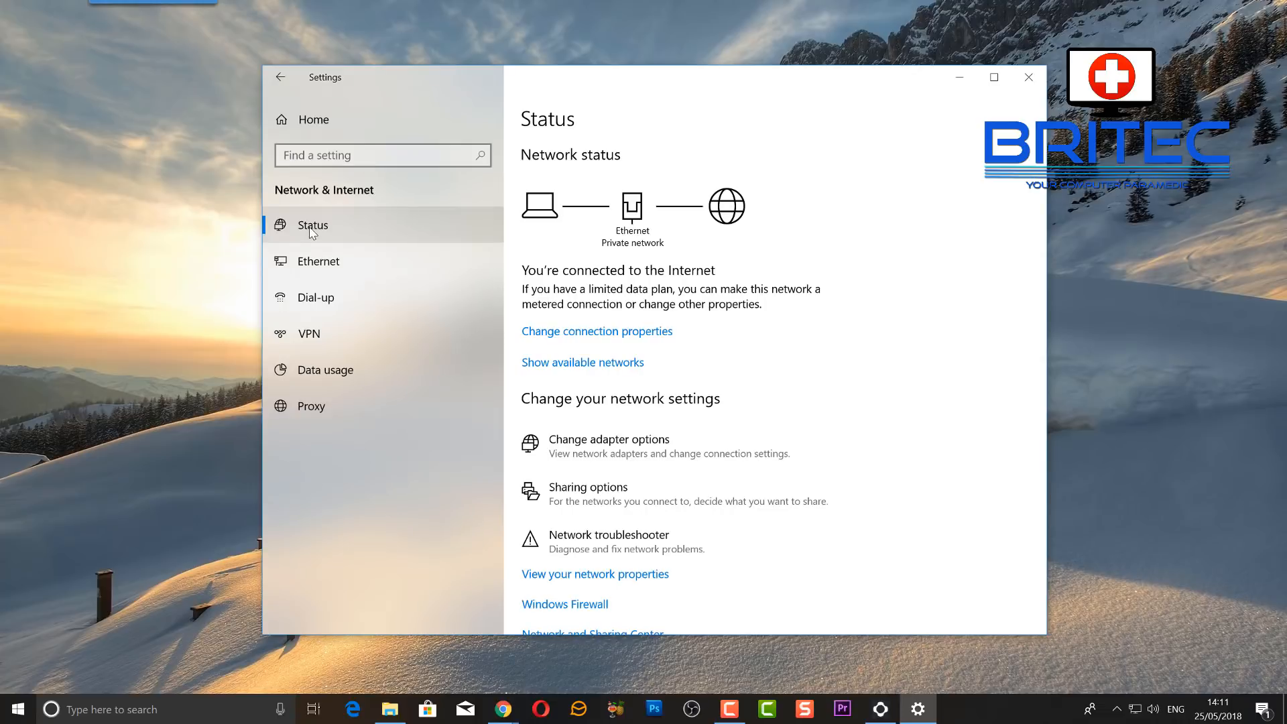
scroll(down, 3)
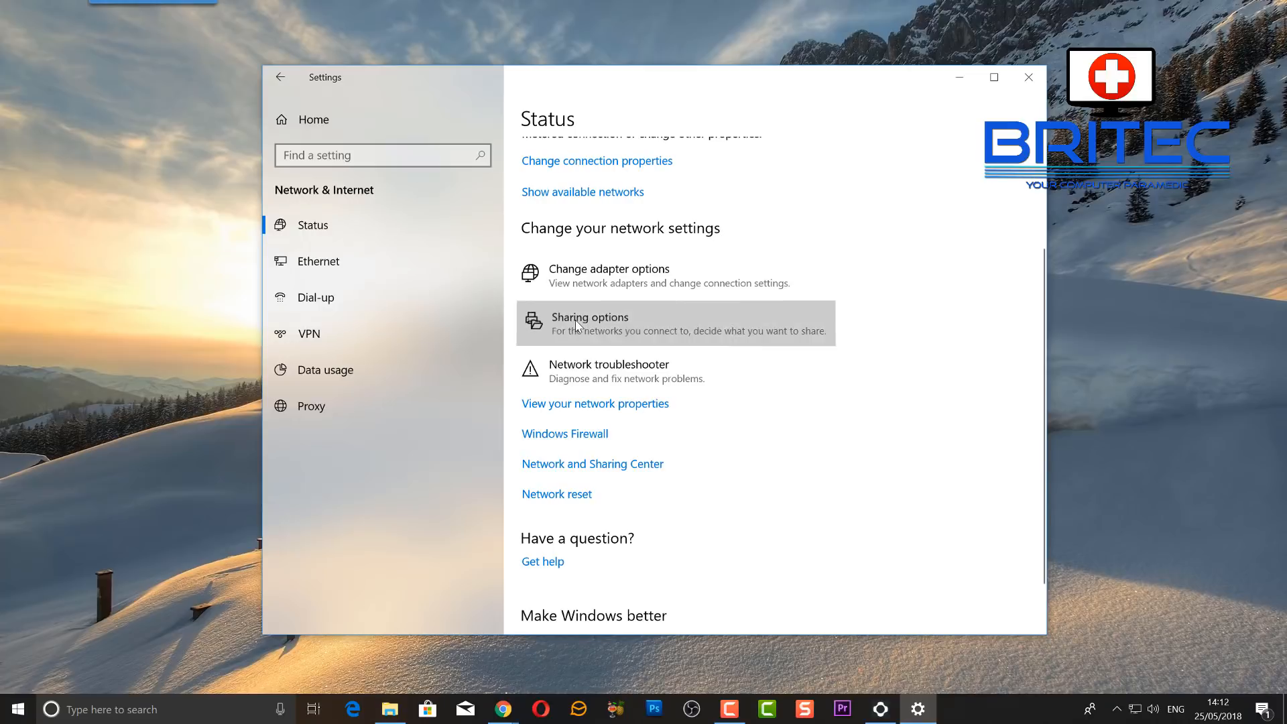
- In Advanced sharing settings, confirm network discovery and file and printer sharing are on for Private
click(587, 318)
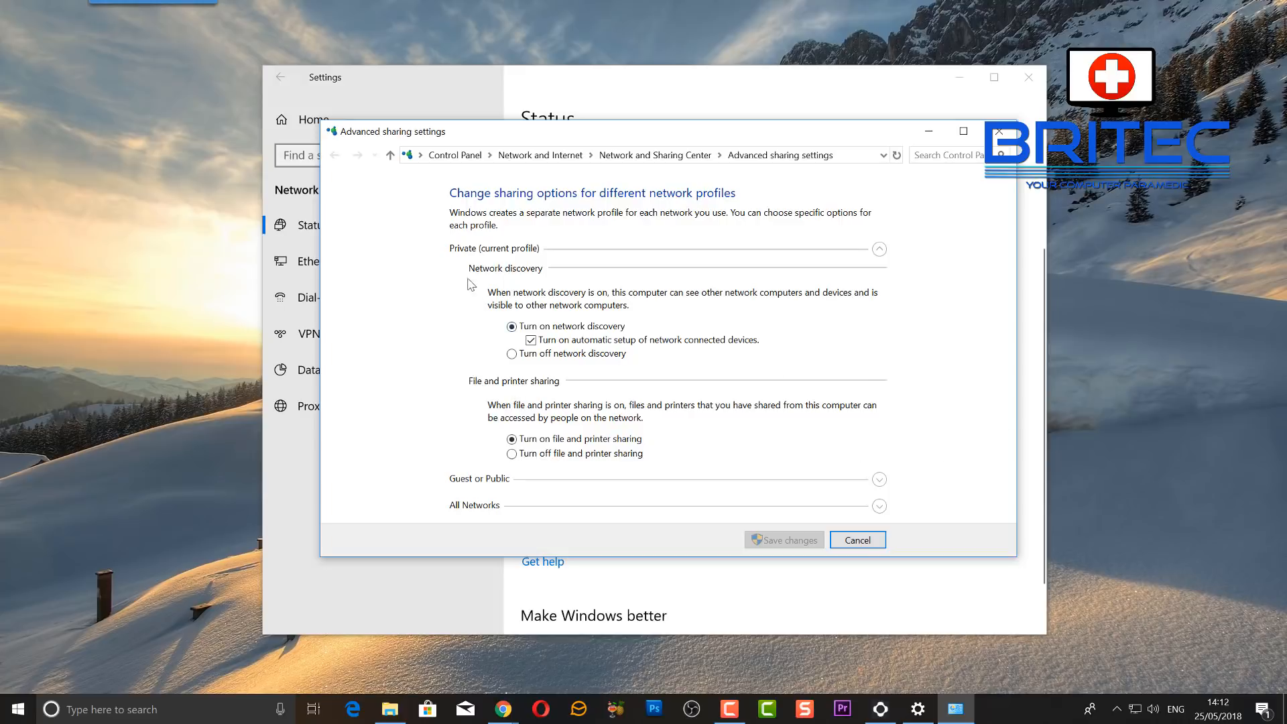
mouse_move(525, 285)
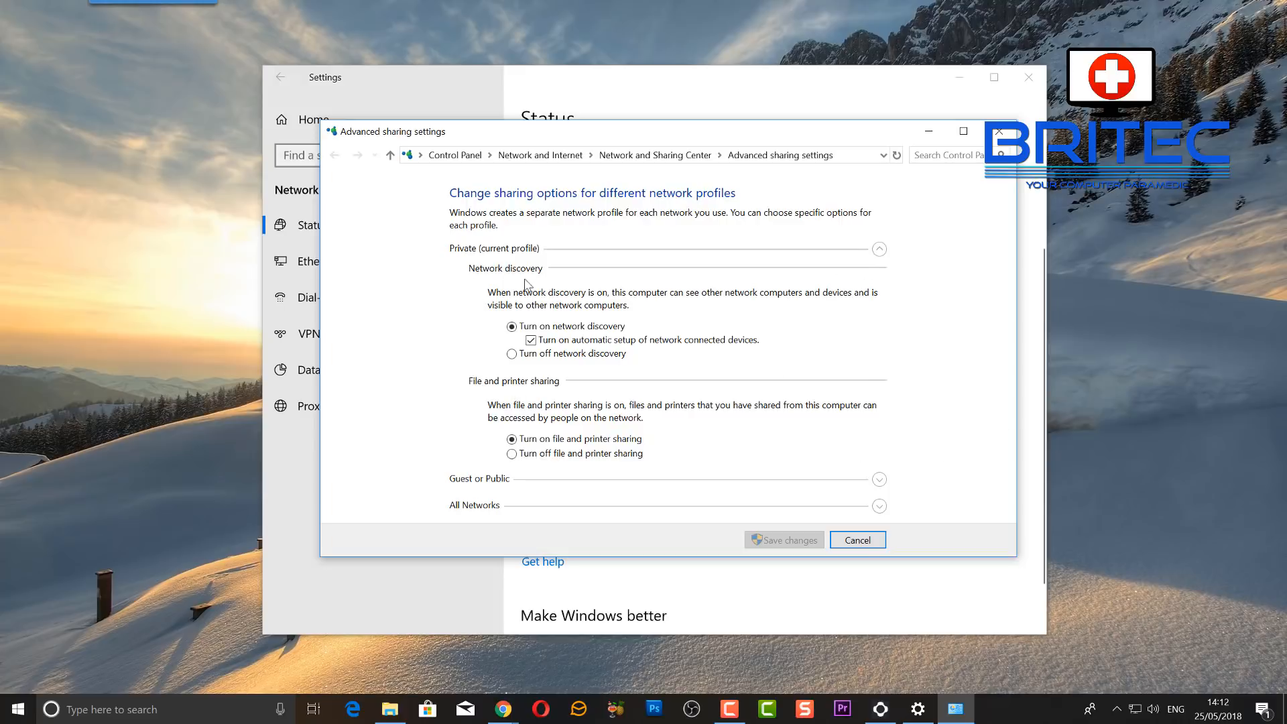
mouse_move(753, 478)
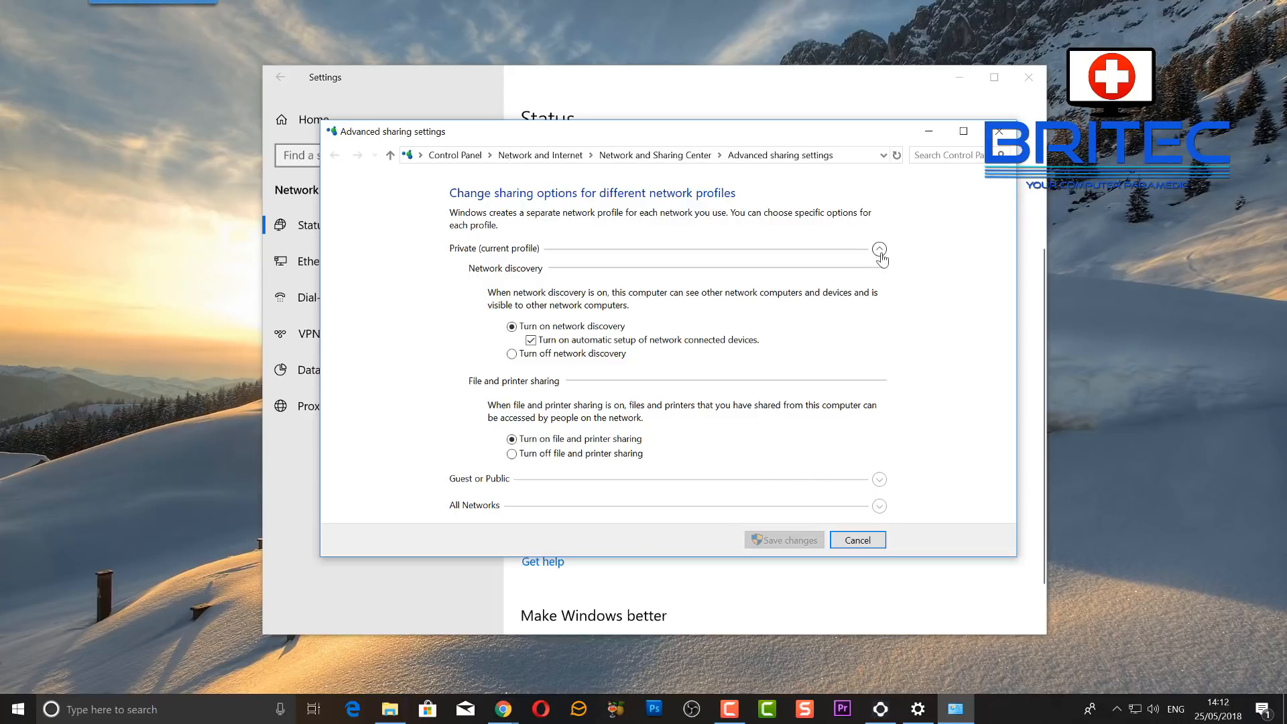
click(879, 250)
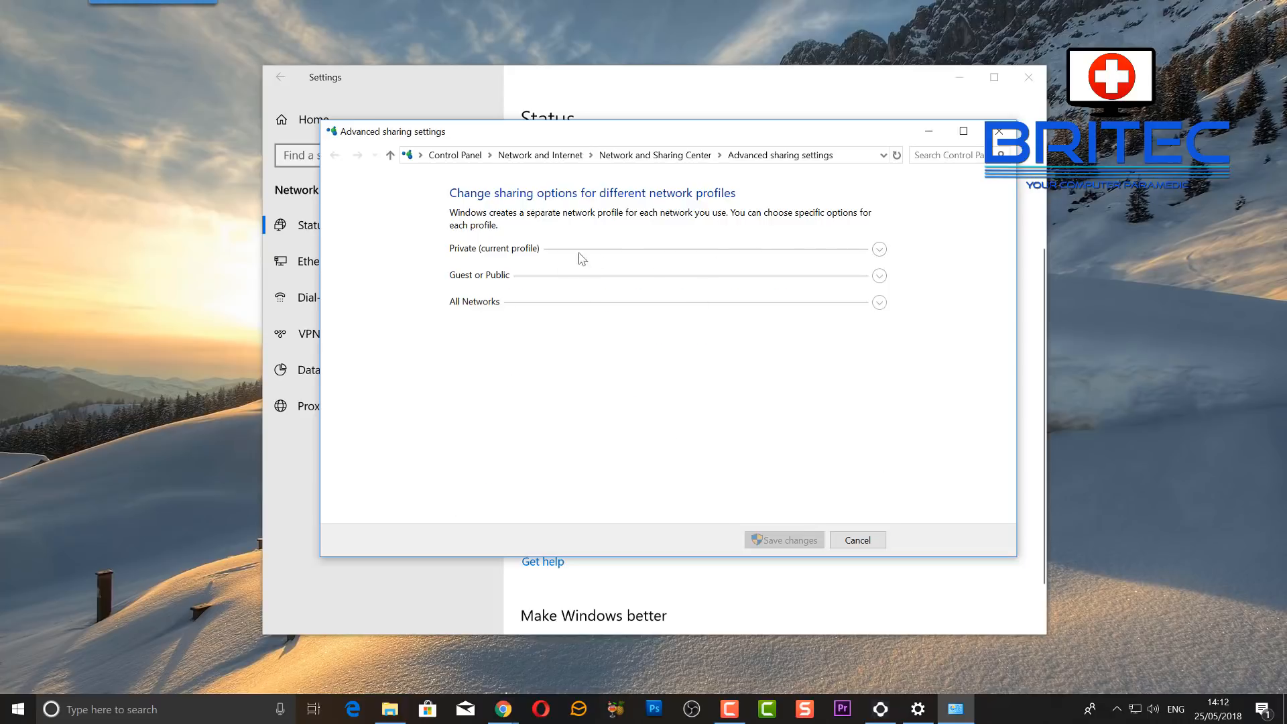
click(878, 249)
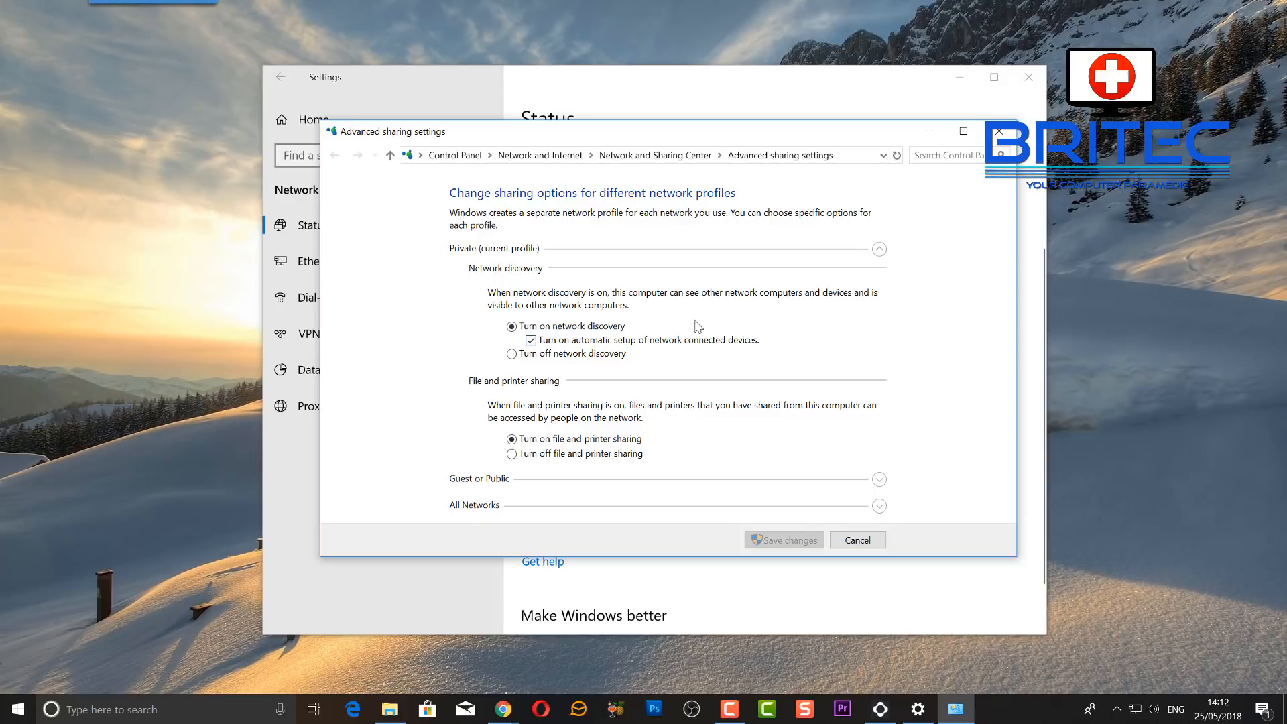
mouse_move(486, 405)
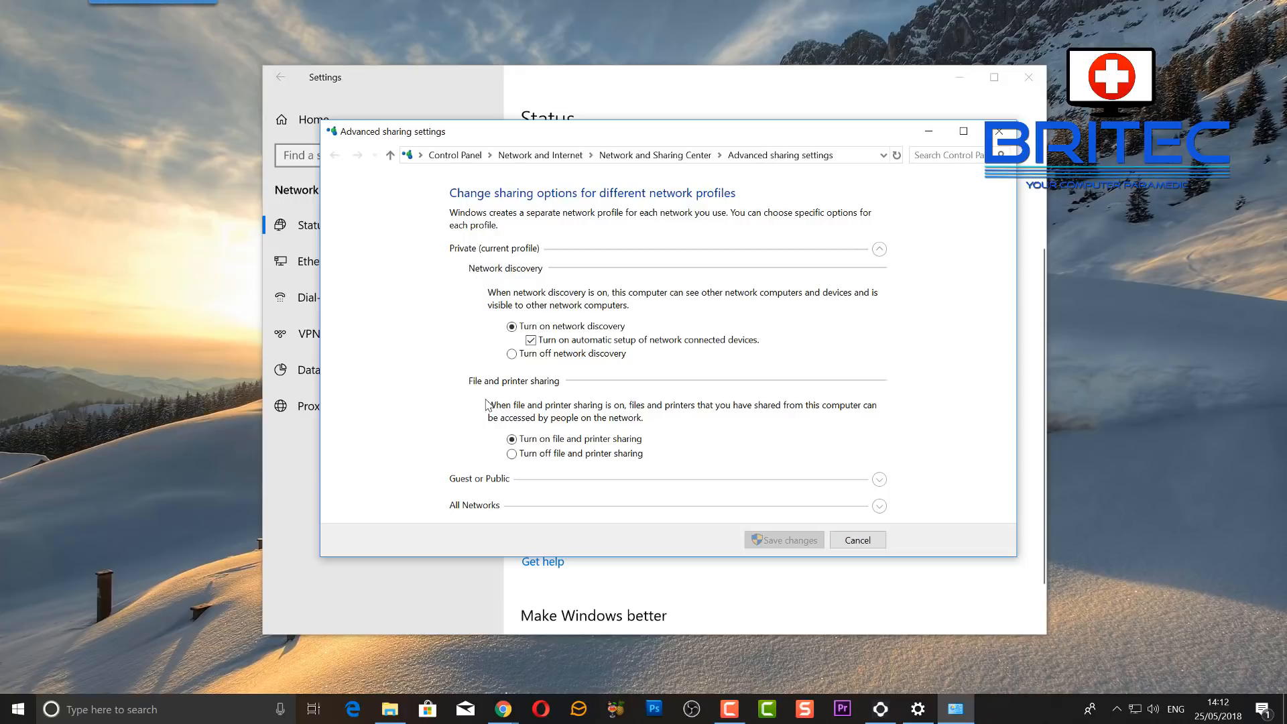
mouse_move(480, 394)
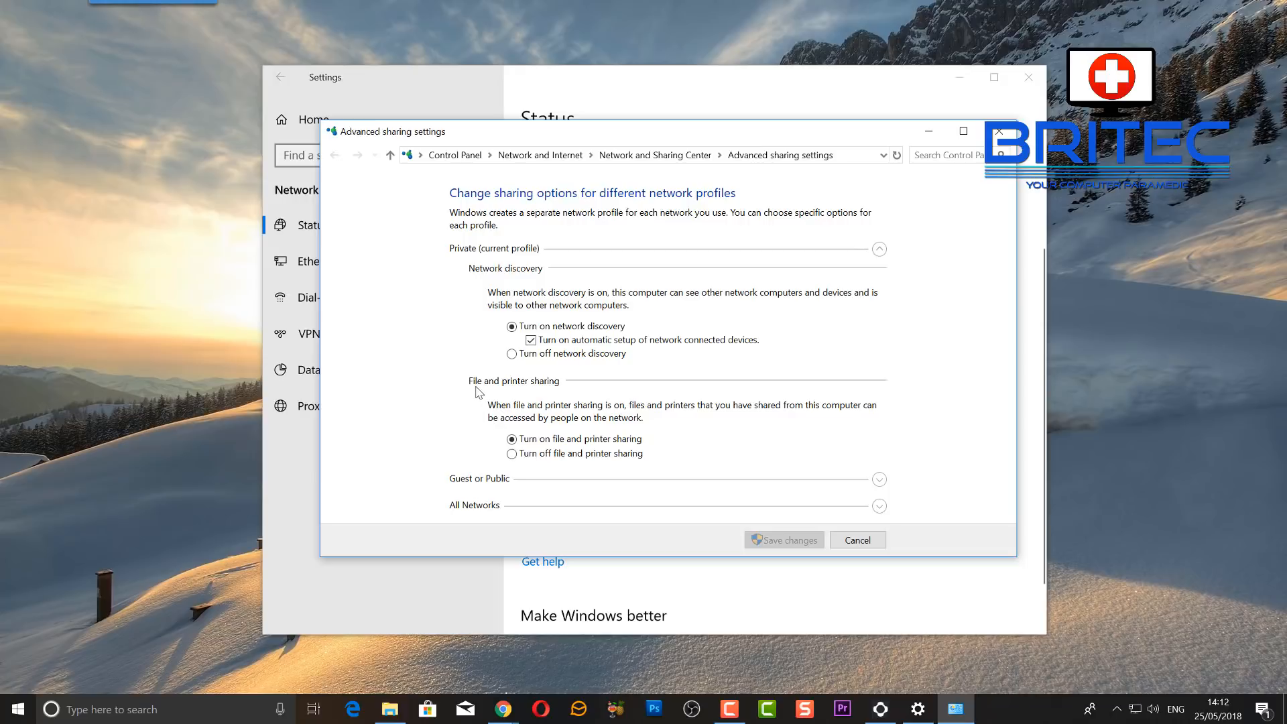
click(511, 440)
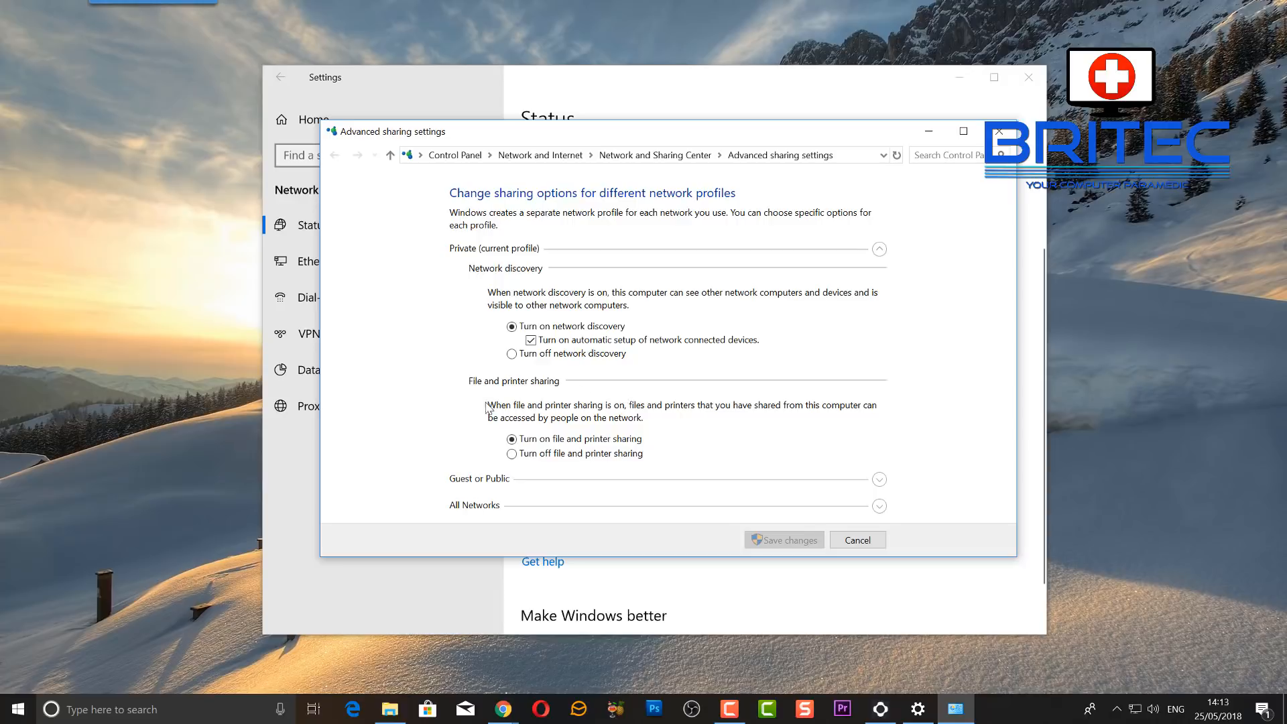
mouse_move(715, 431)
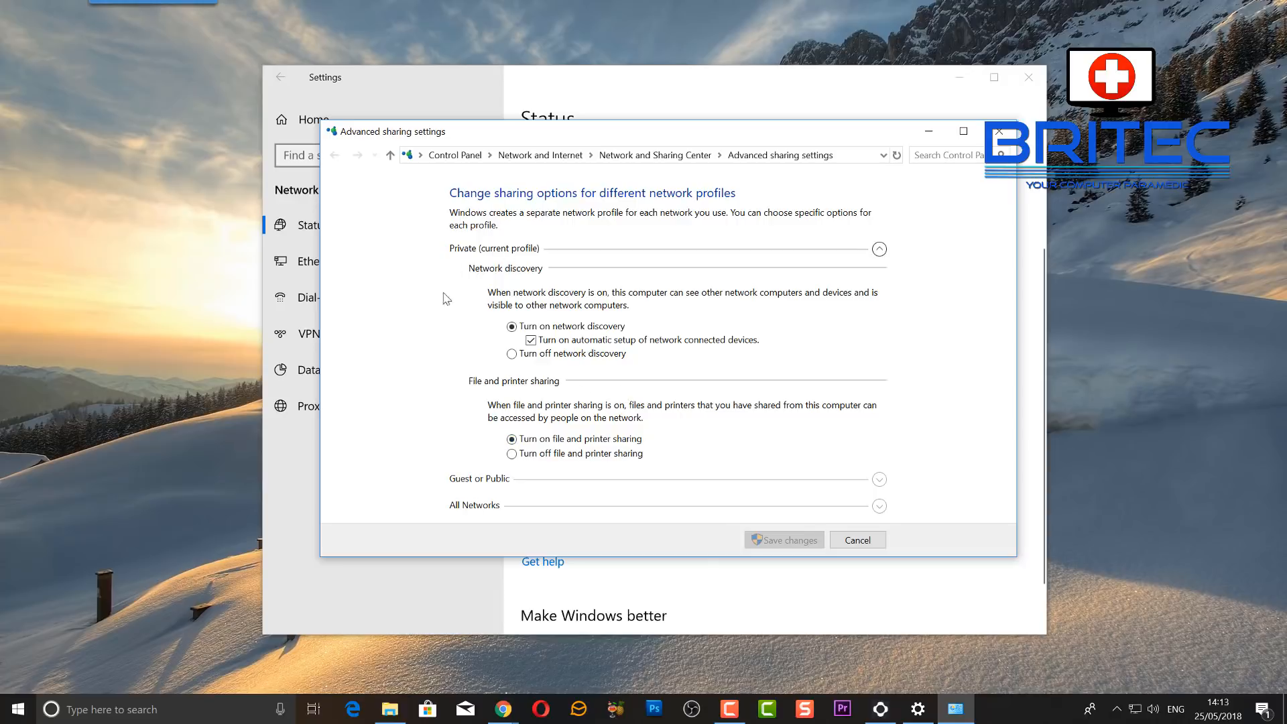
- Expand All Networks and keep Public folder sharing off with 128-bit encryption
click(877, 249)
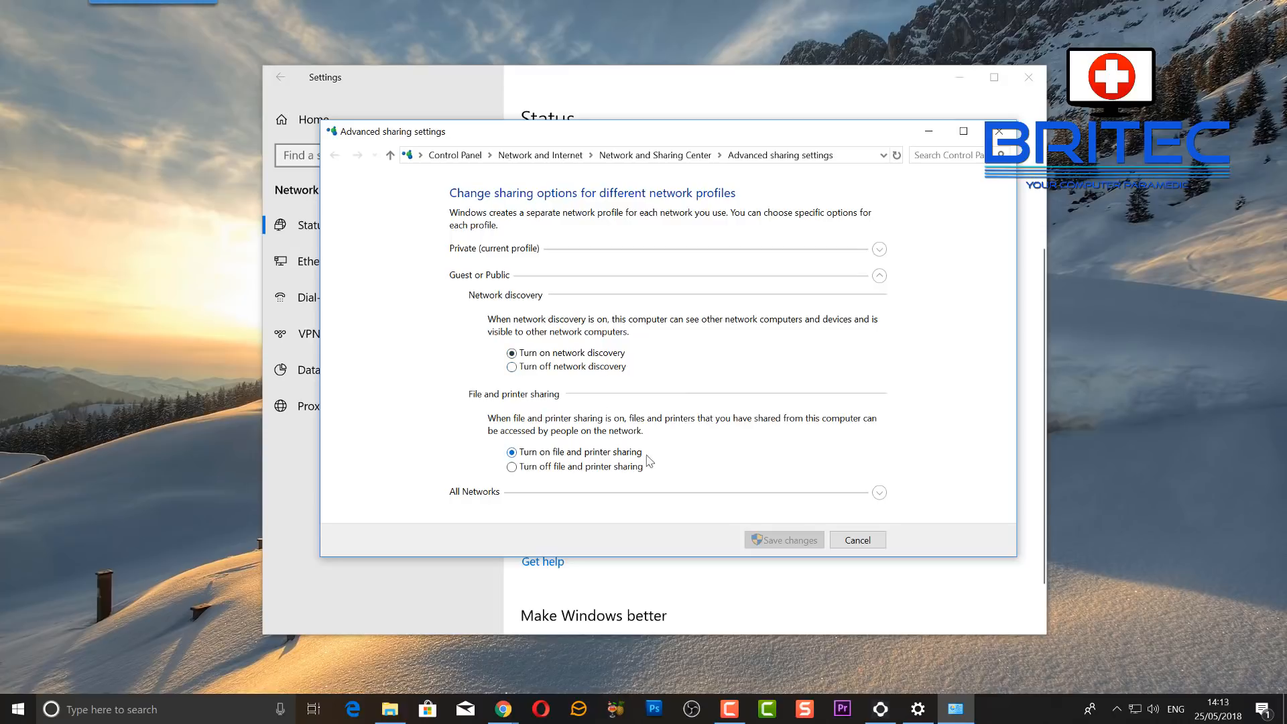
mouse_move(820, 488)
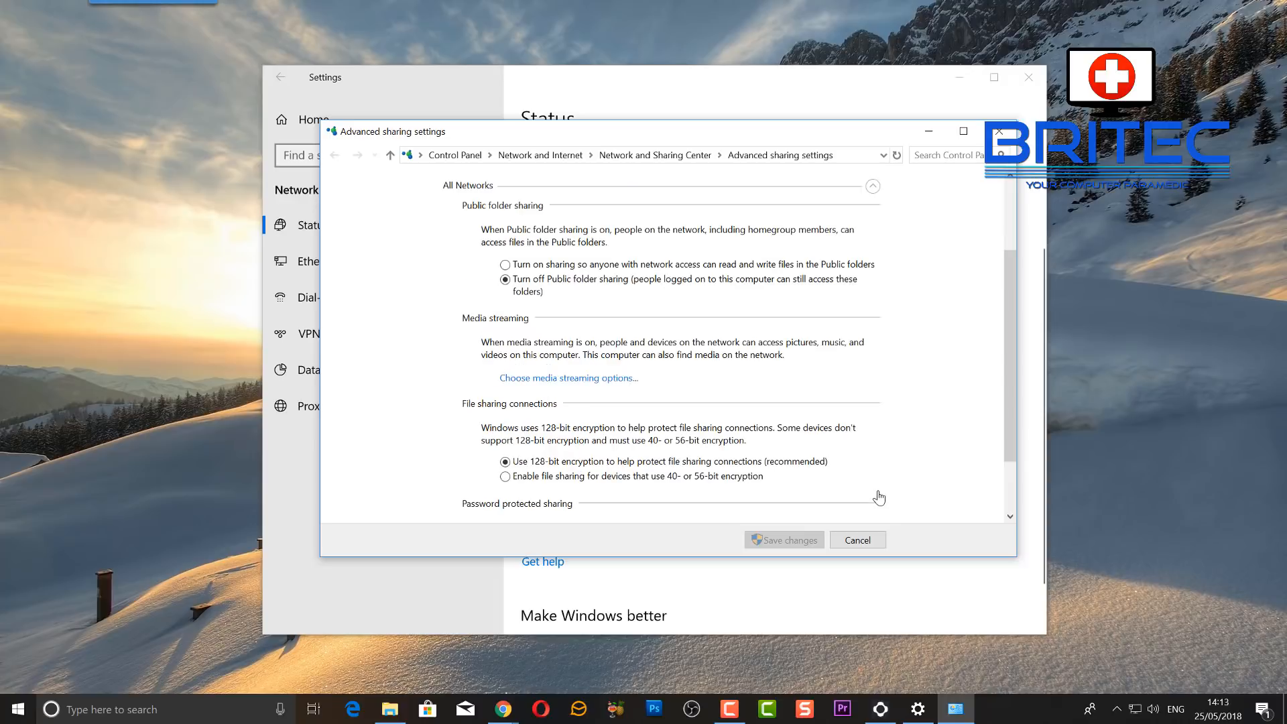
mouse_move(515, 237)
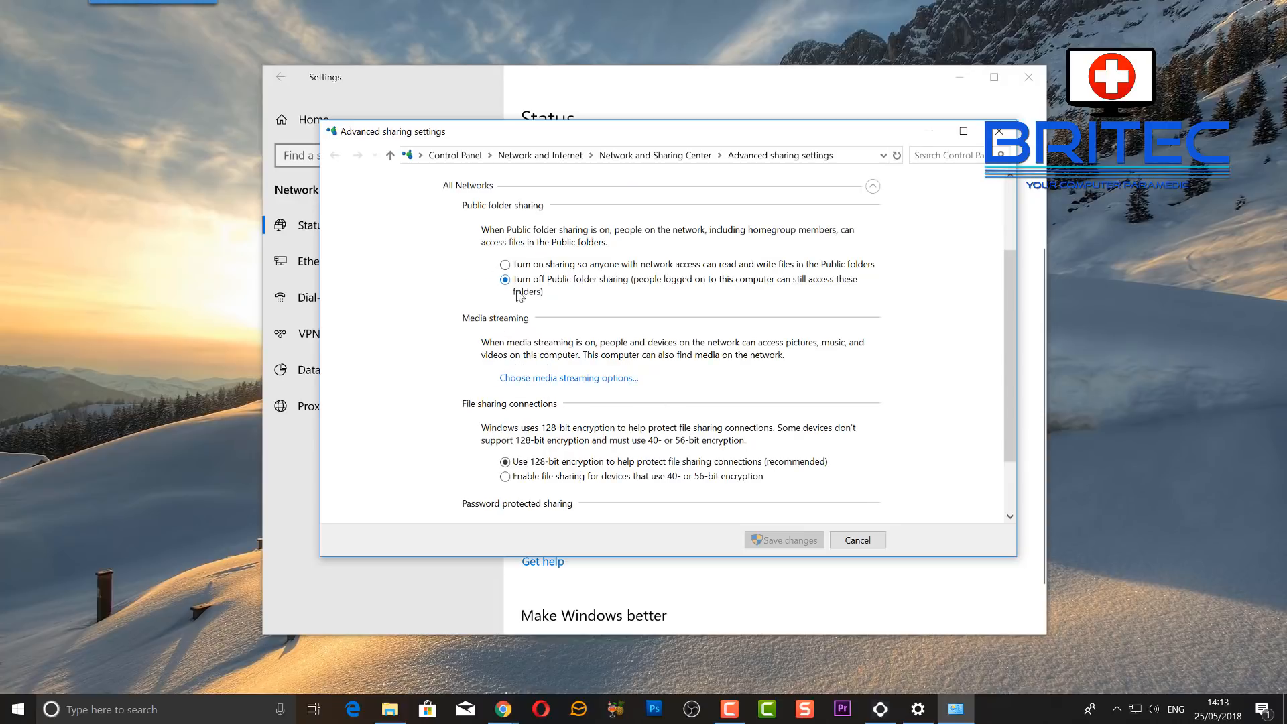
mouse_move(602, 291)
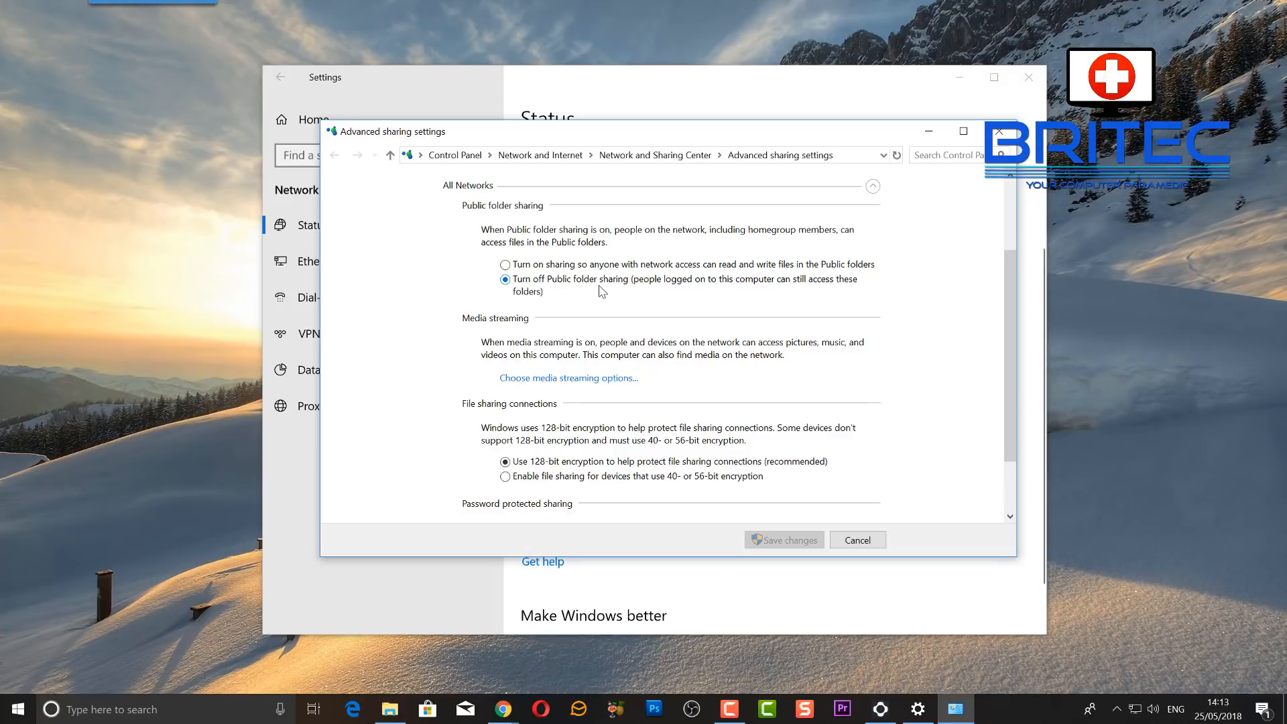
mouse_move(769, 293)
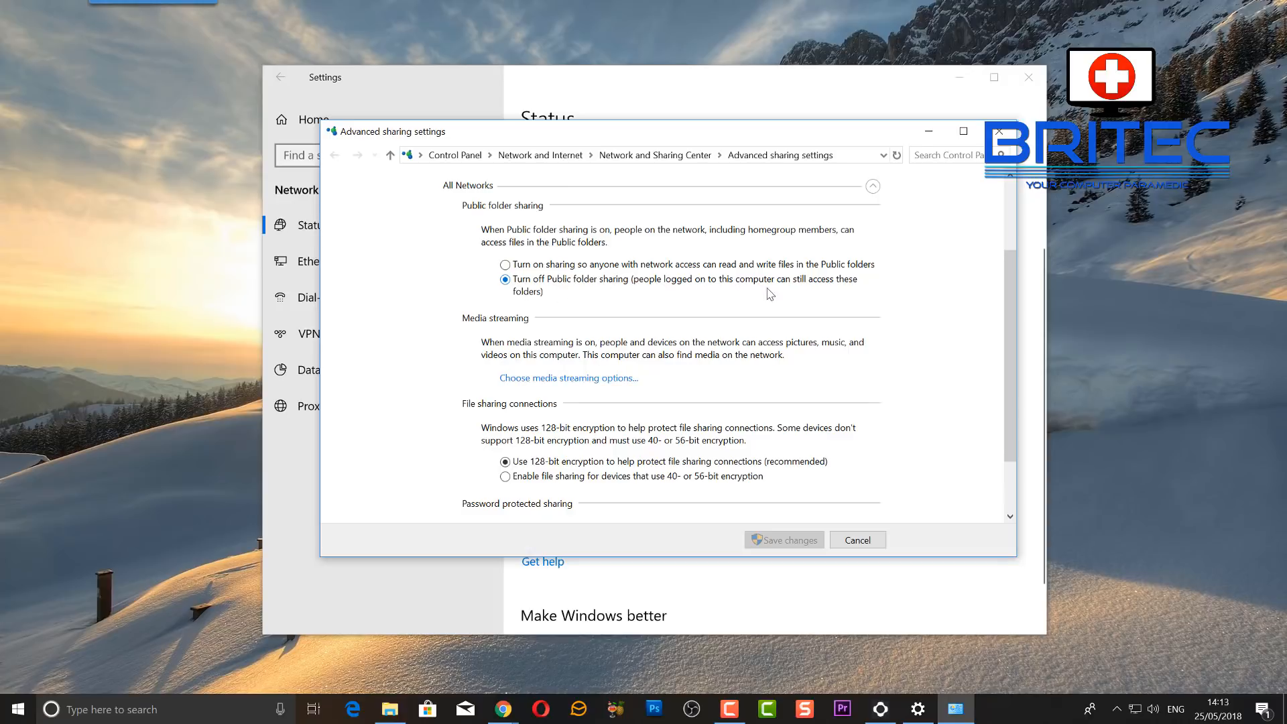
mouse_move(519, 297)
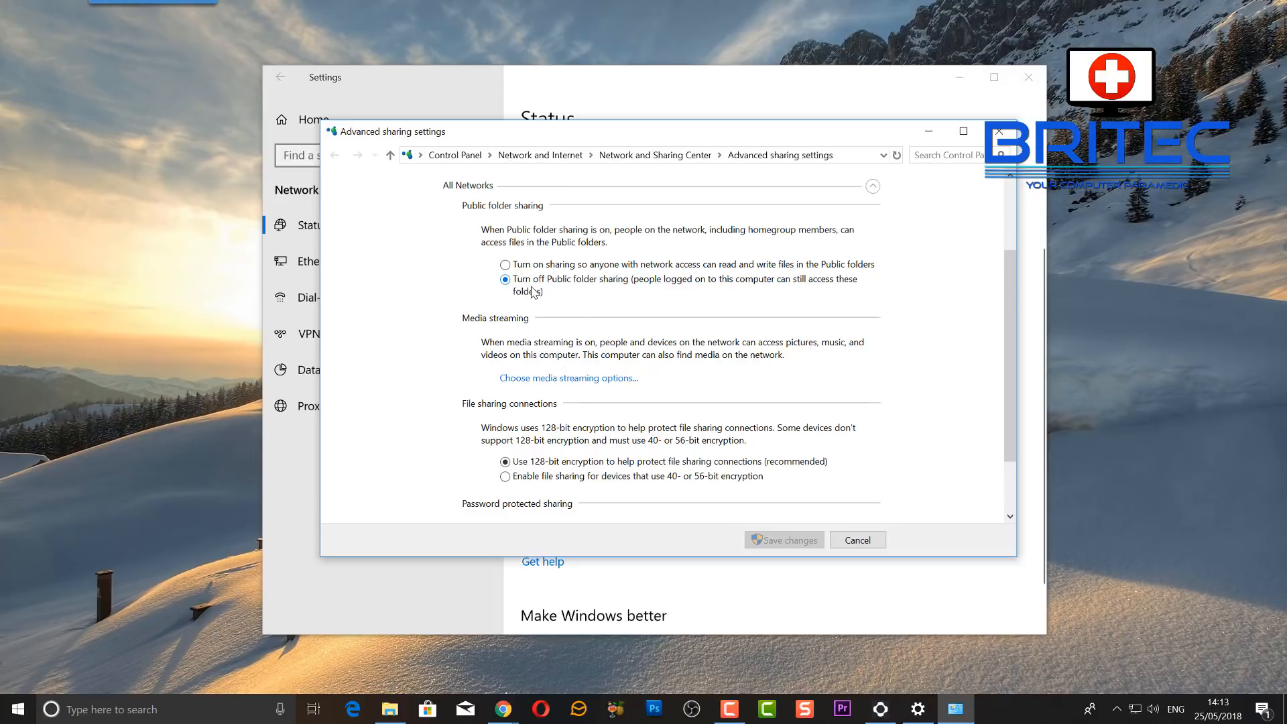
mouse_move(513, 485)
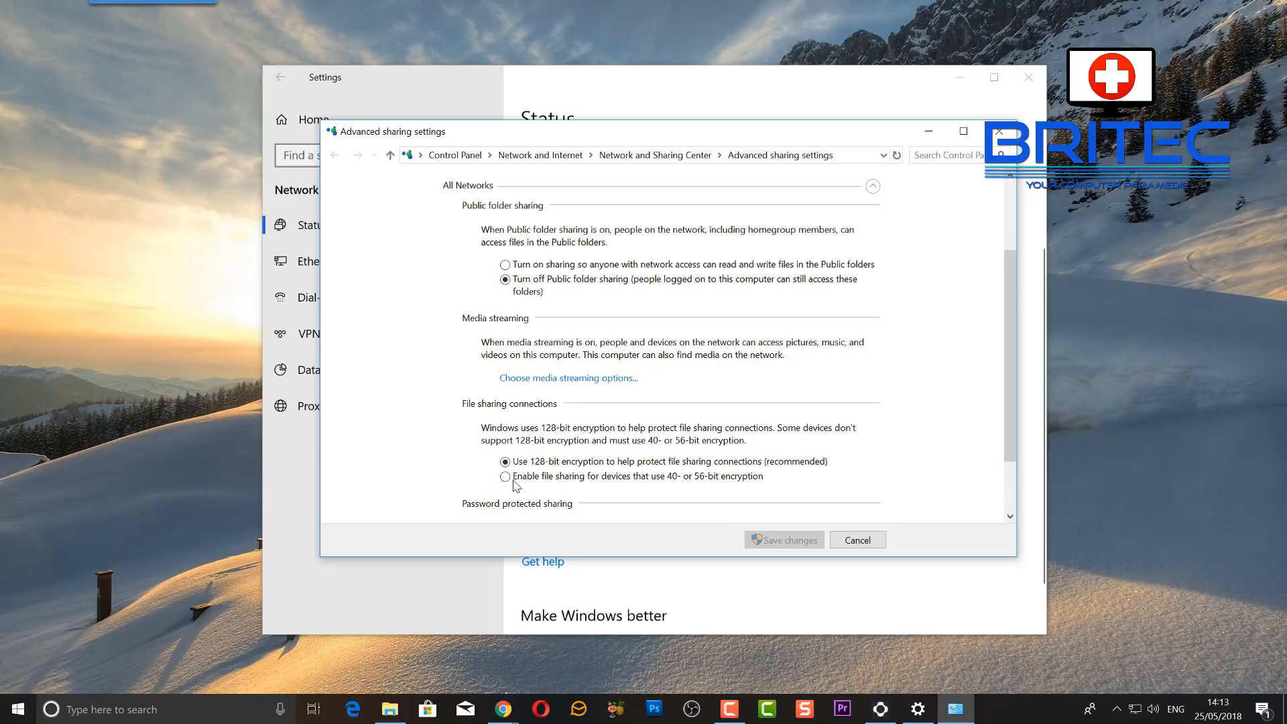
mouse_move(510, 414)
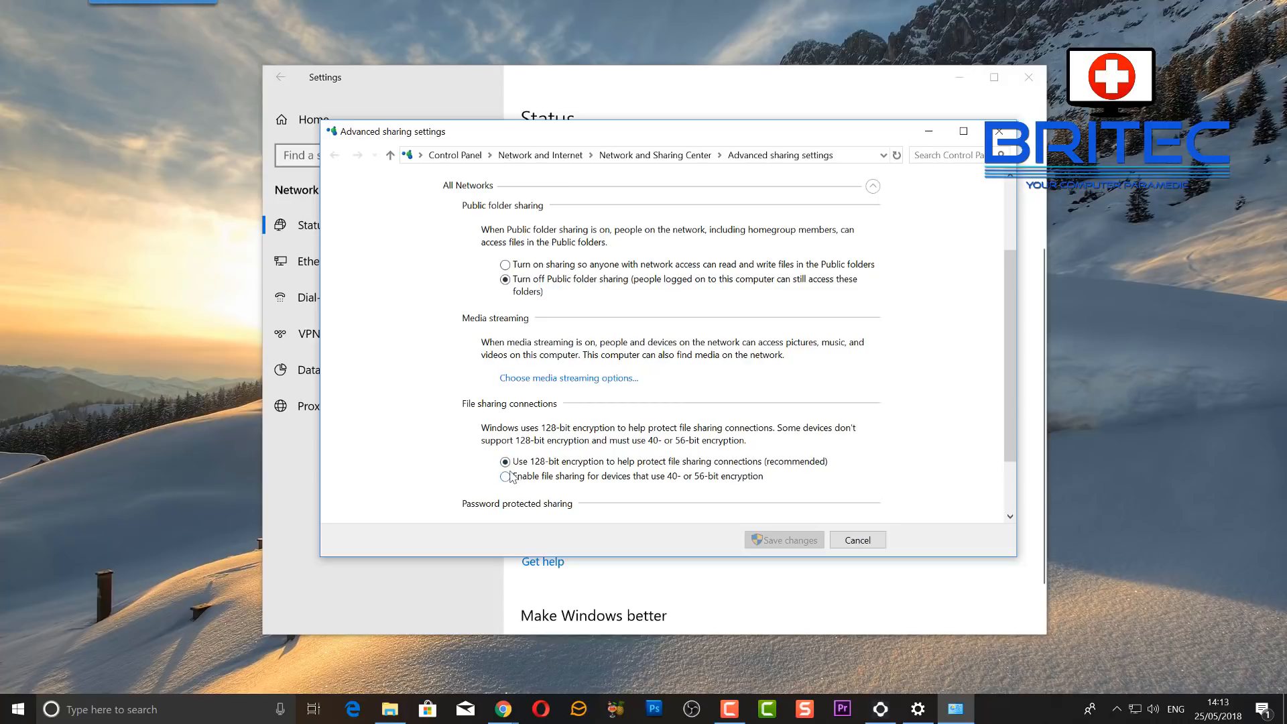
click(505, 461)
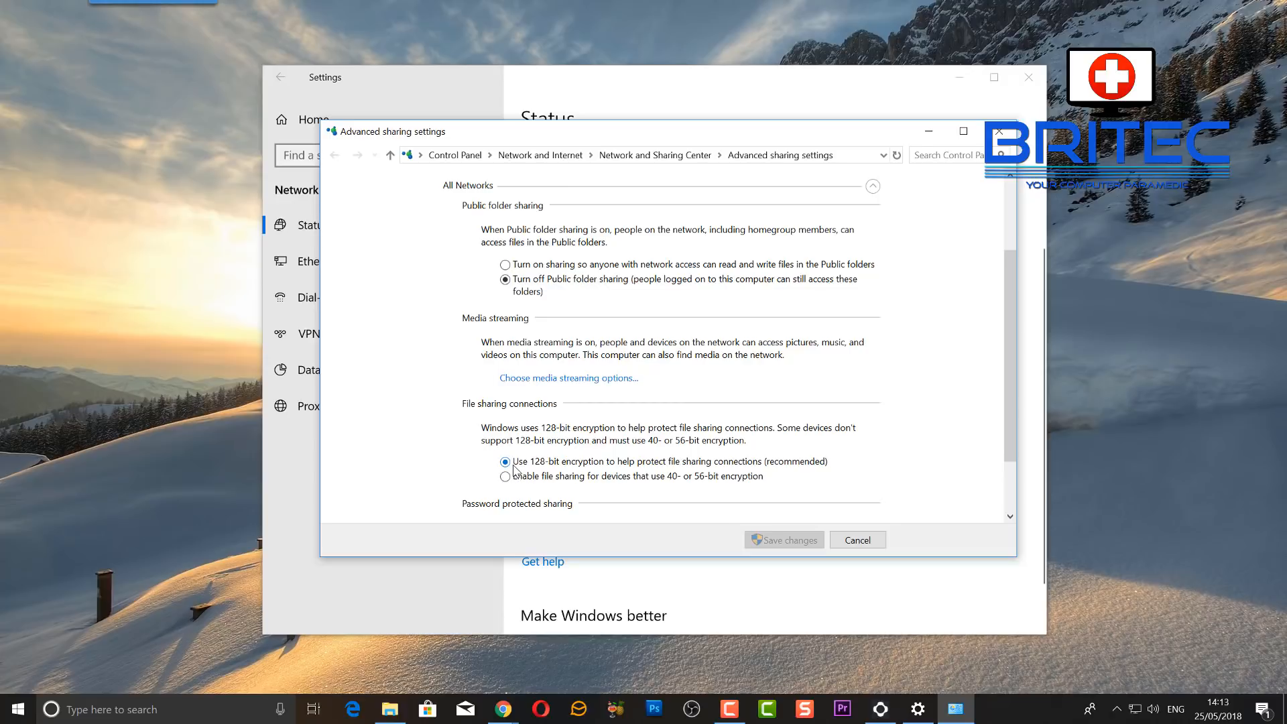
mouse_move(624, 471)
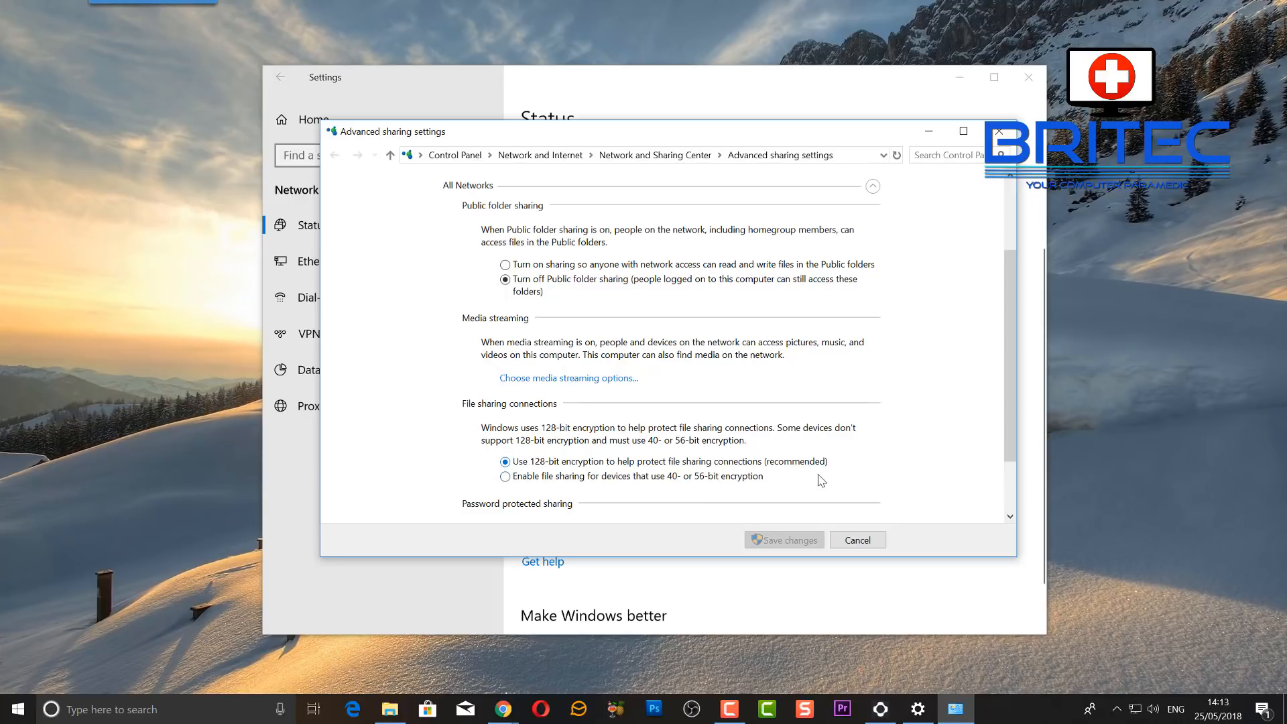
- Select Turn off password protected sharing under All Networks
scroll(down, 3)
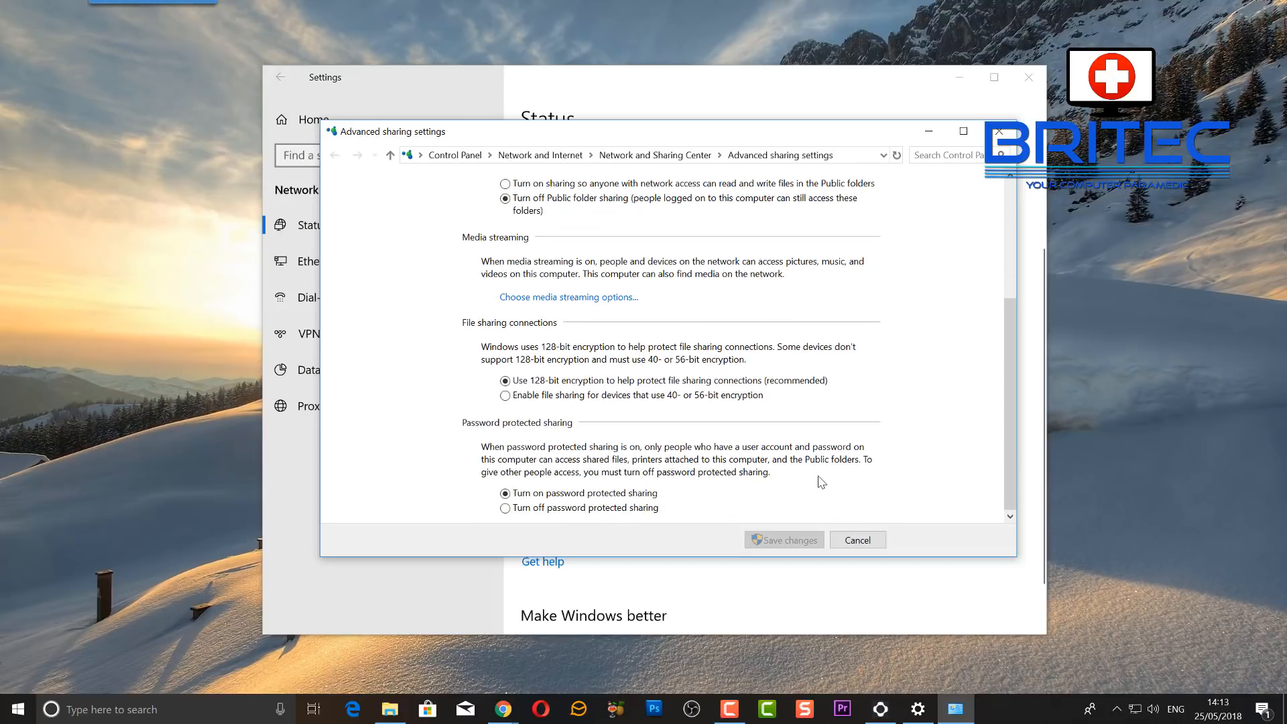
mouse_move(576, 436)
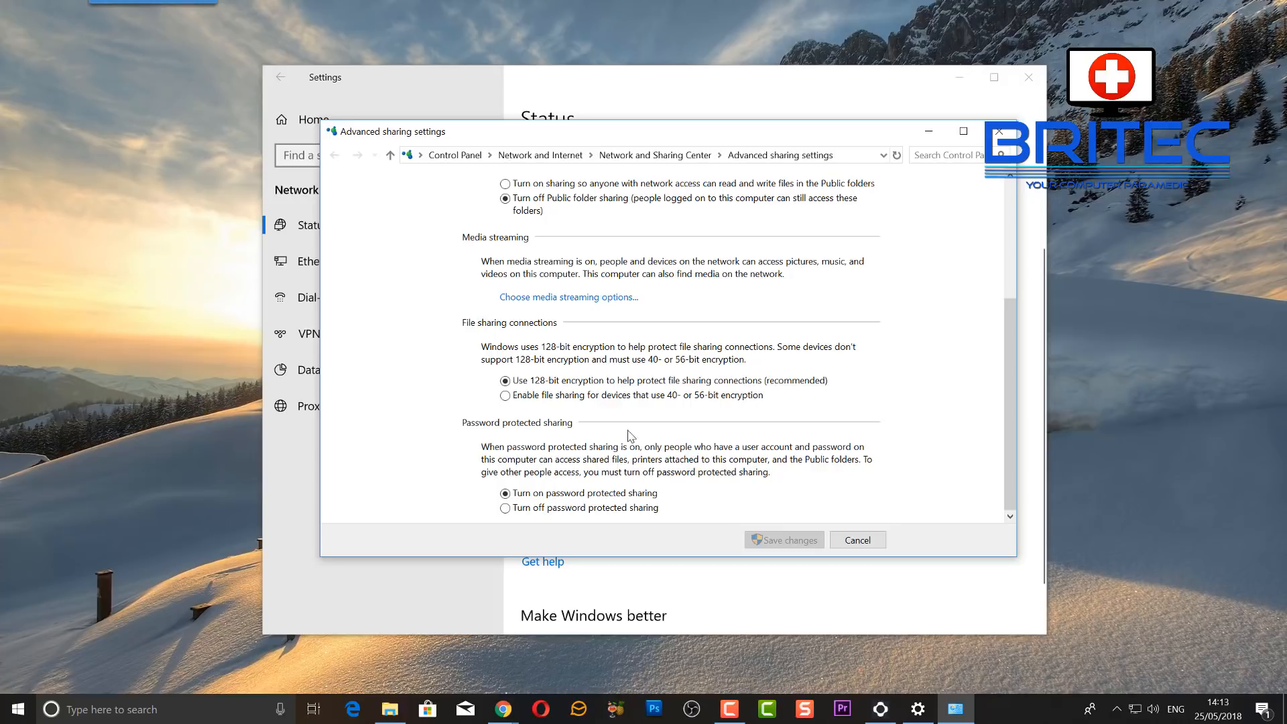
mouse_move(530, 456)
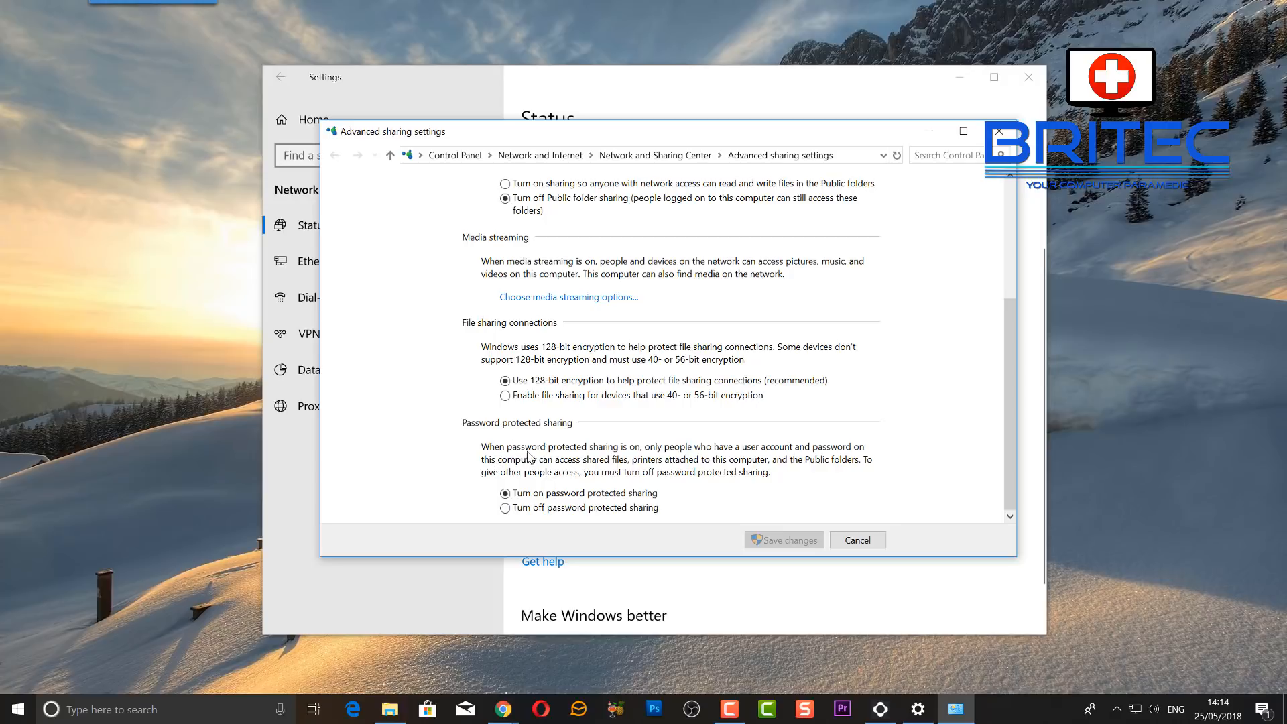
mouse_move(704, 457)
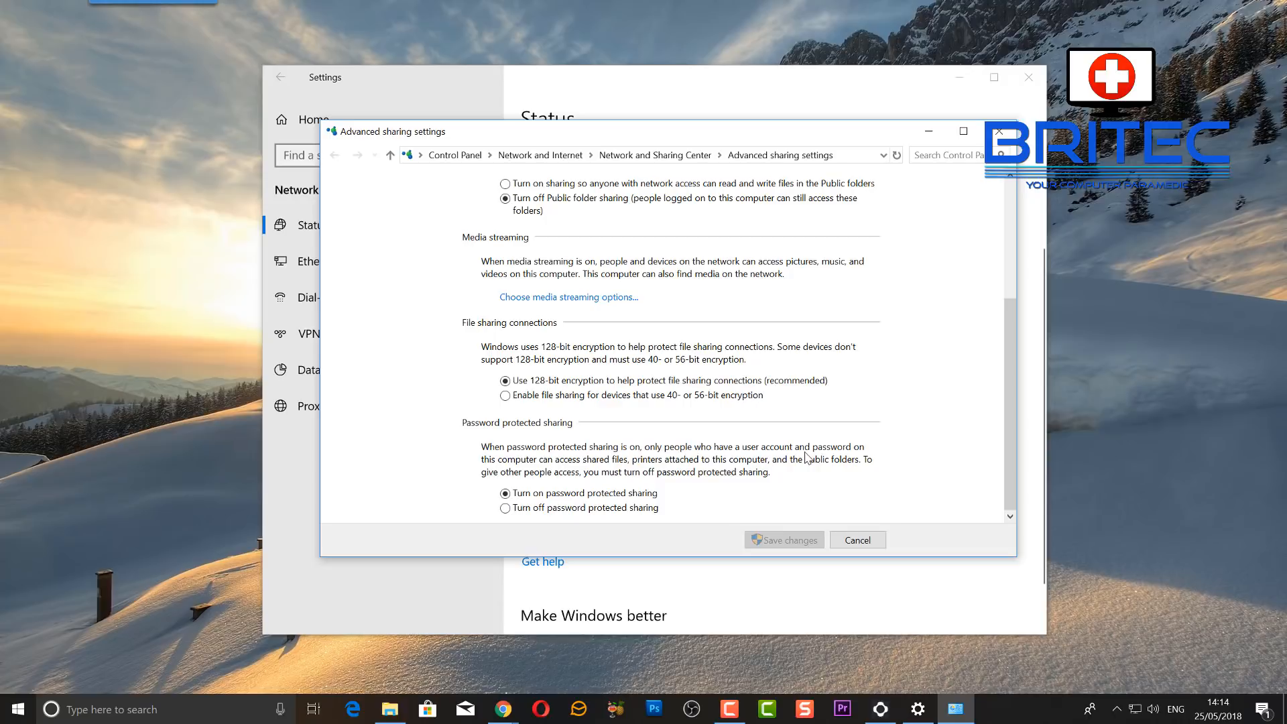
mouse_move(579, 467)
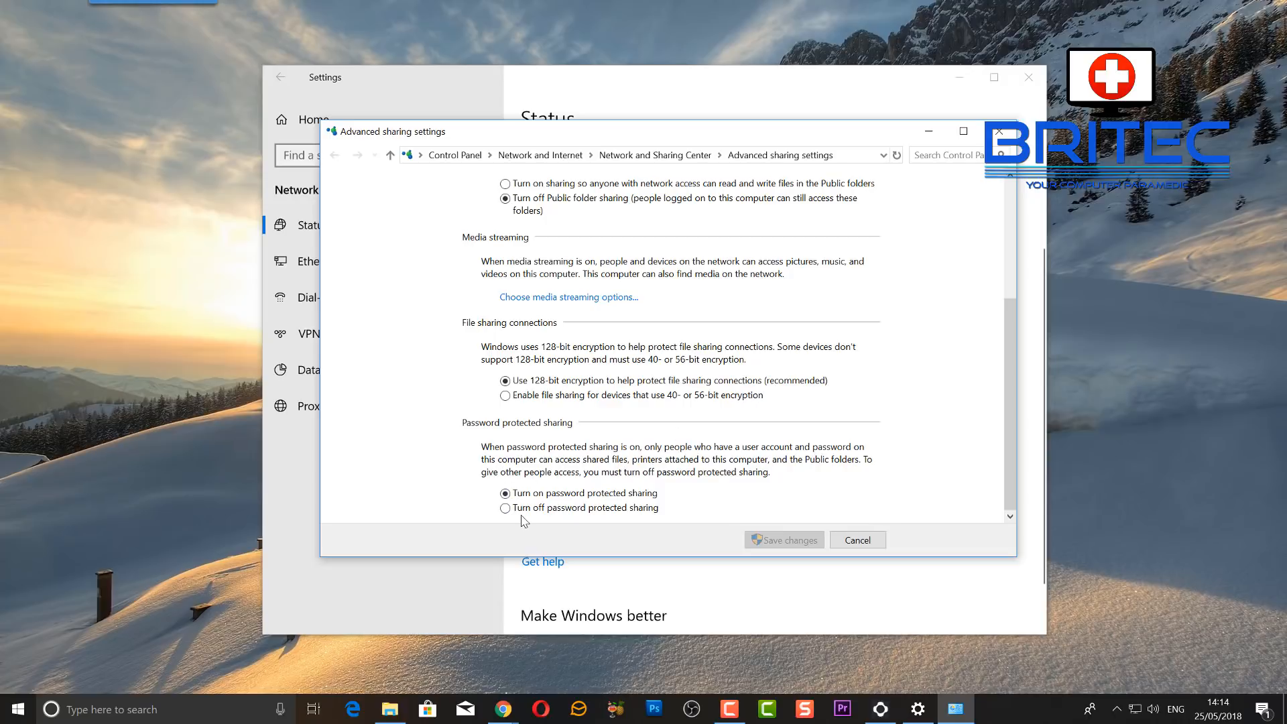
click(505, 507)
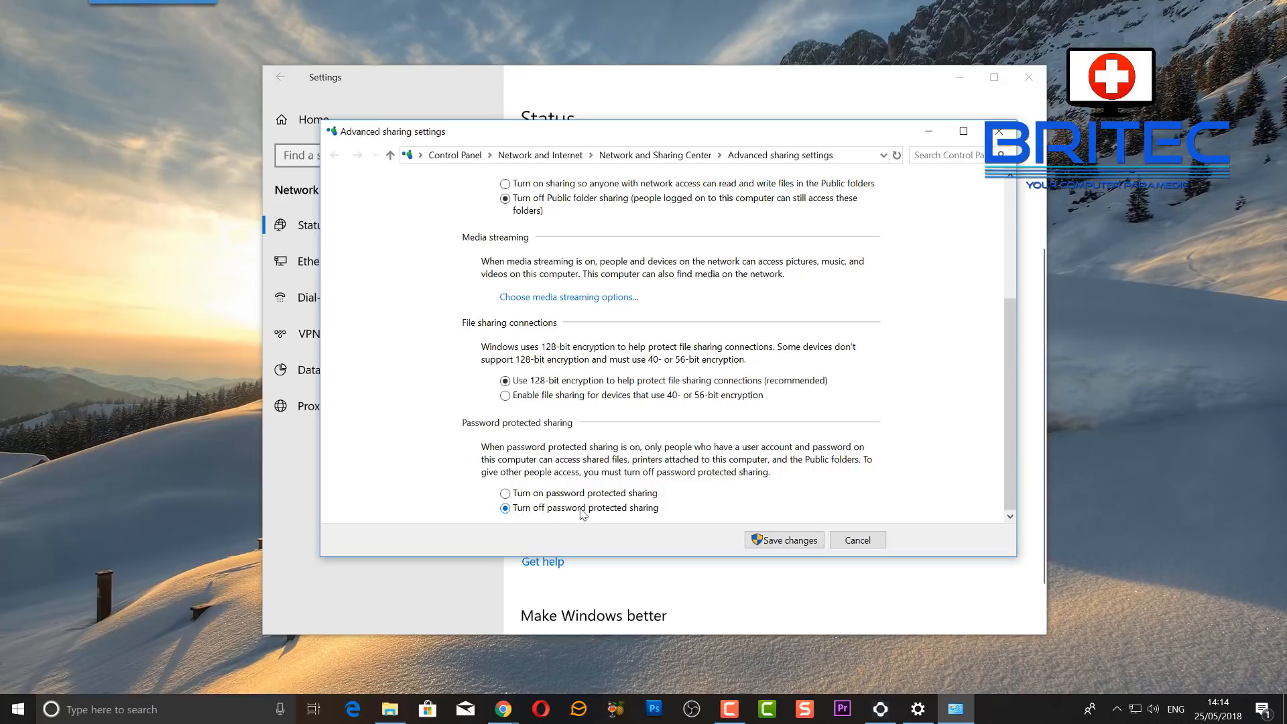
mouse_move(641, 515)
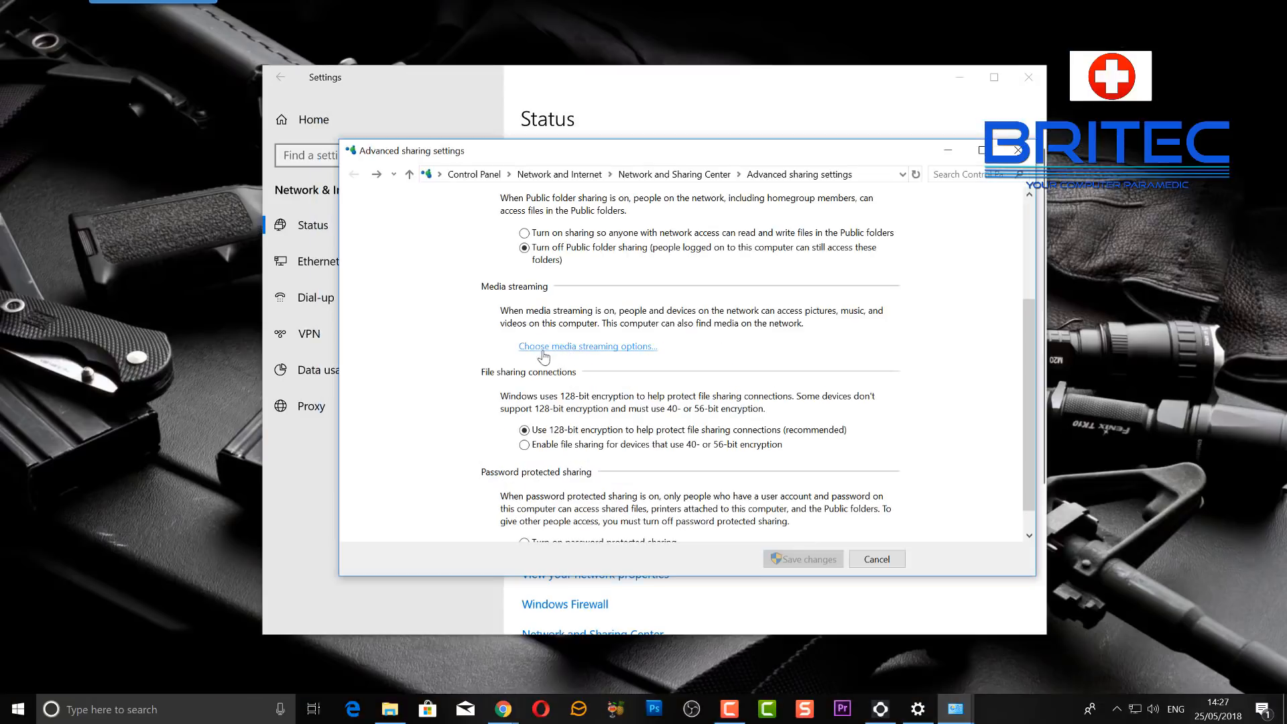
mouse_move(602, 357)
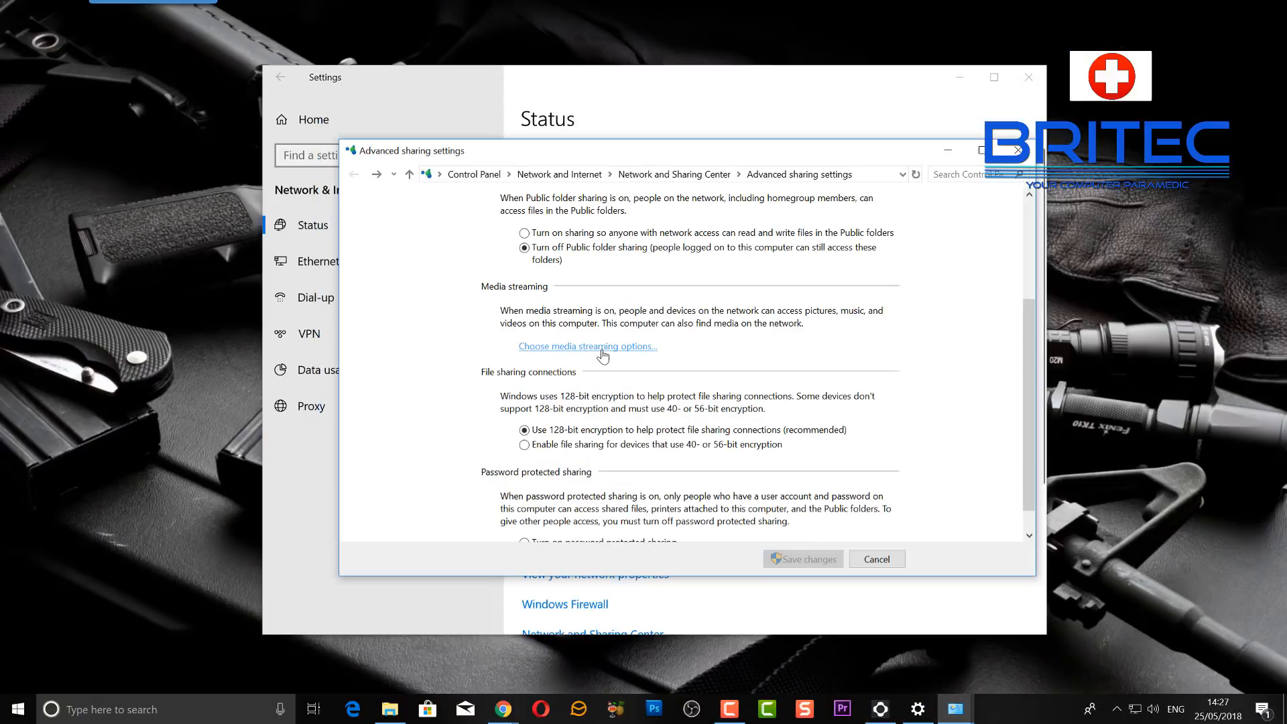
- In media streaming options, set Show devices on to All networks
click(587, 346)
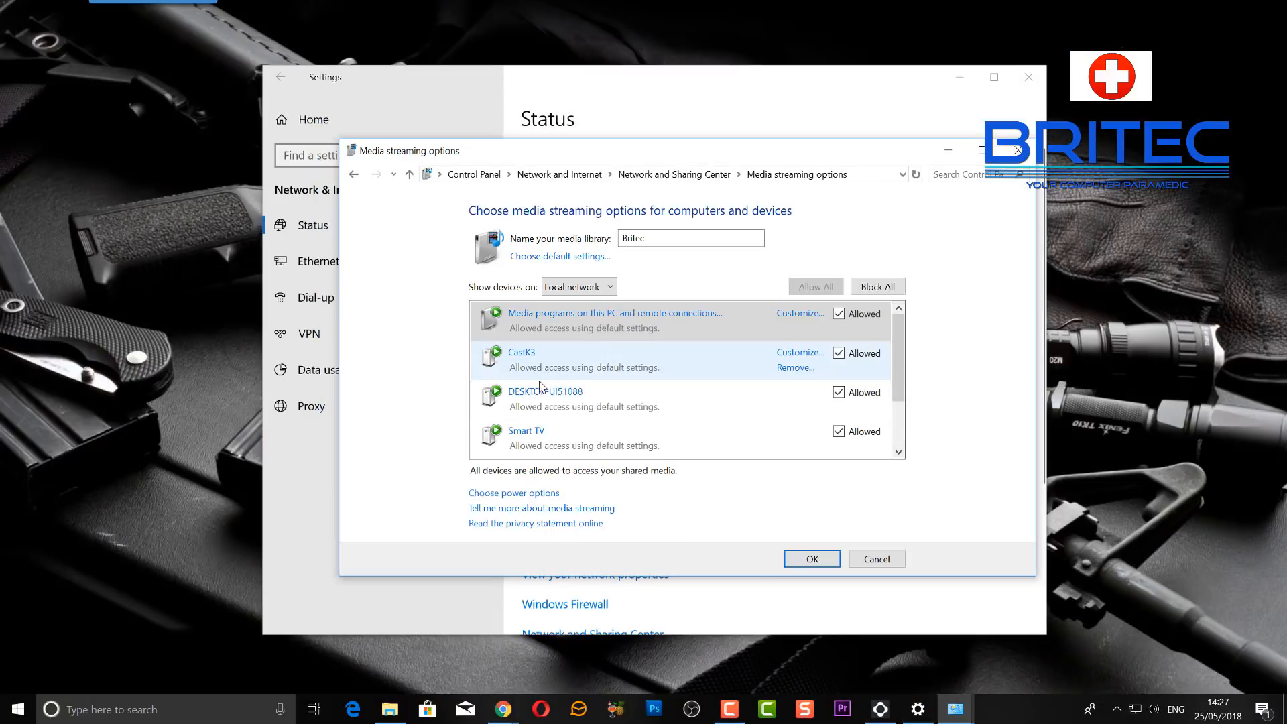
click(615, 313)
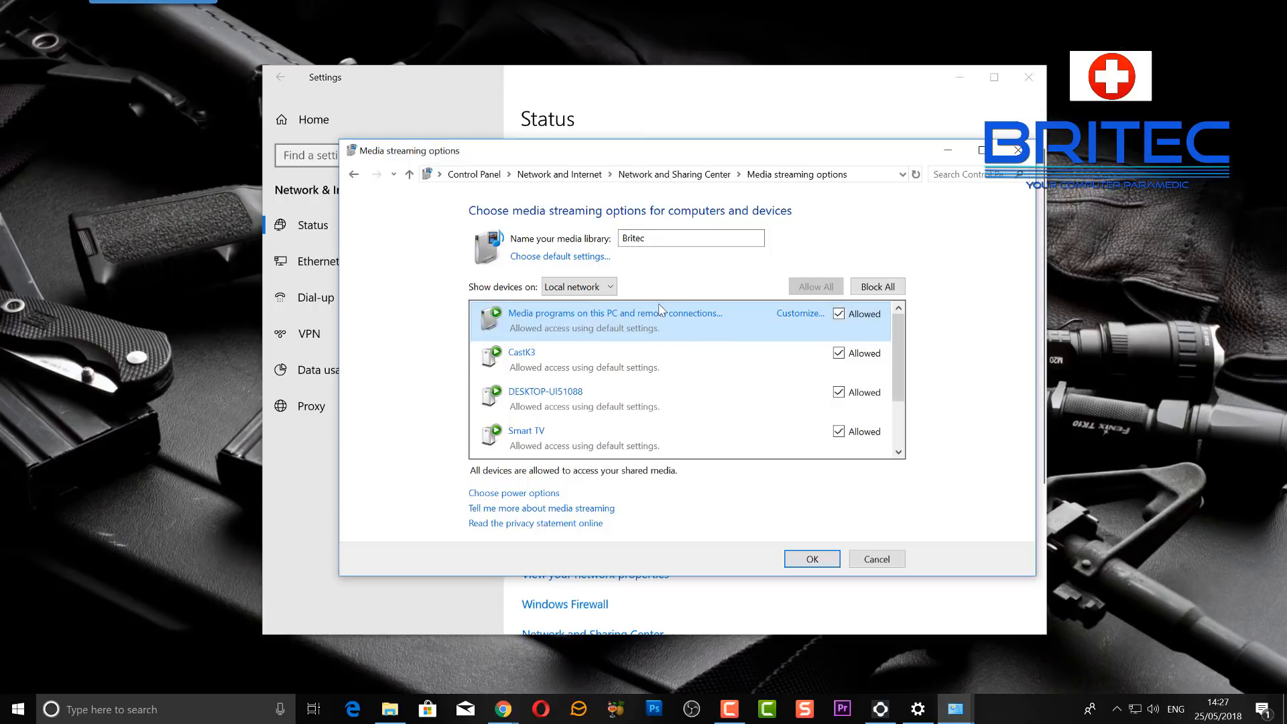
mouse_move(679, 329)
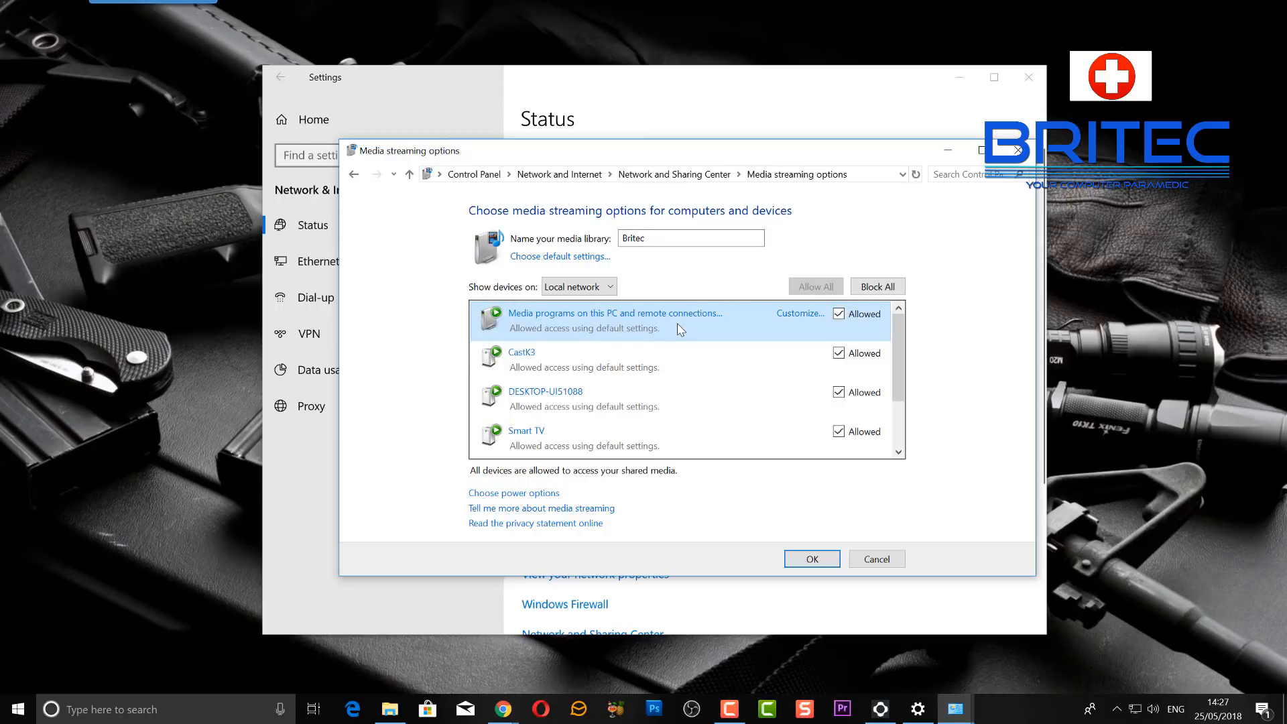
mouse_move(770, 320)
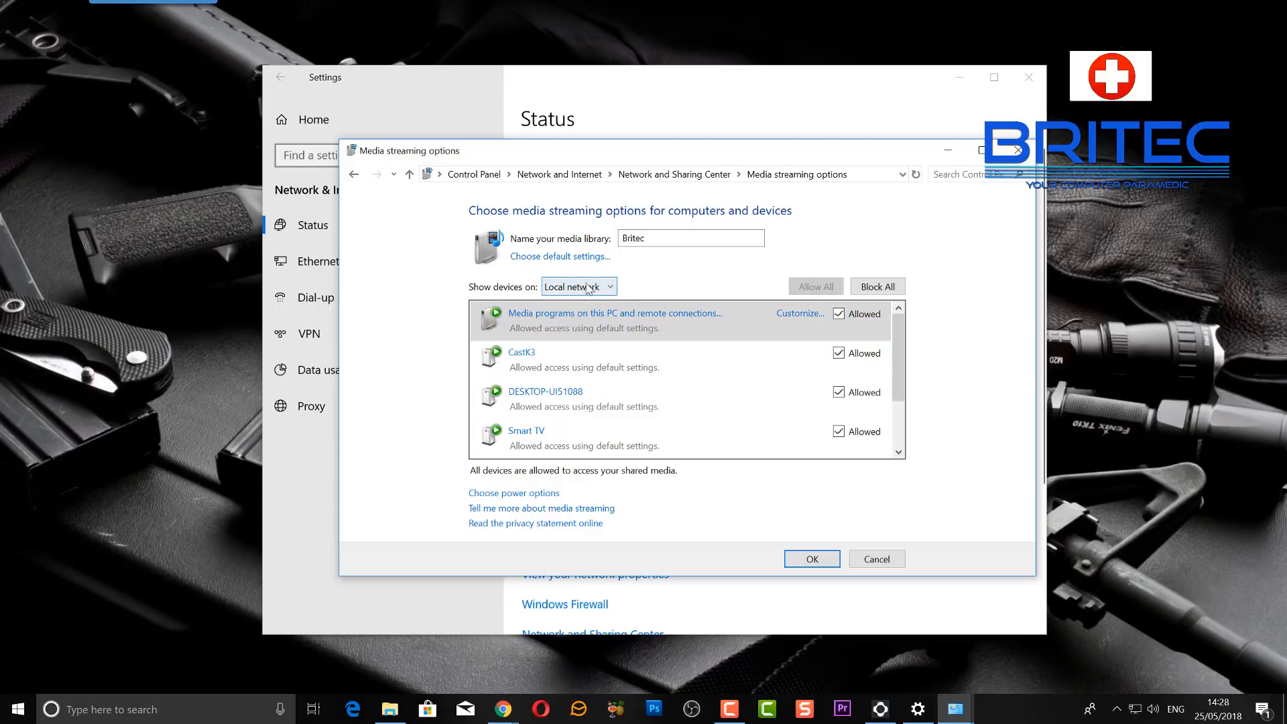
click(580, 286)
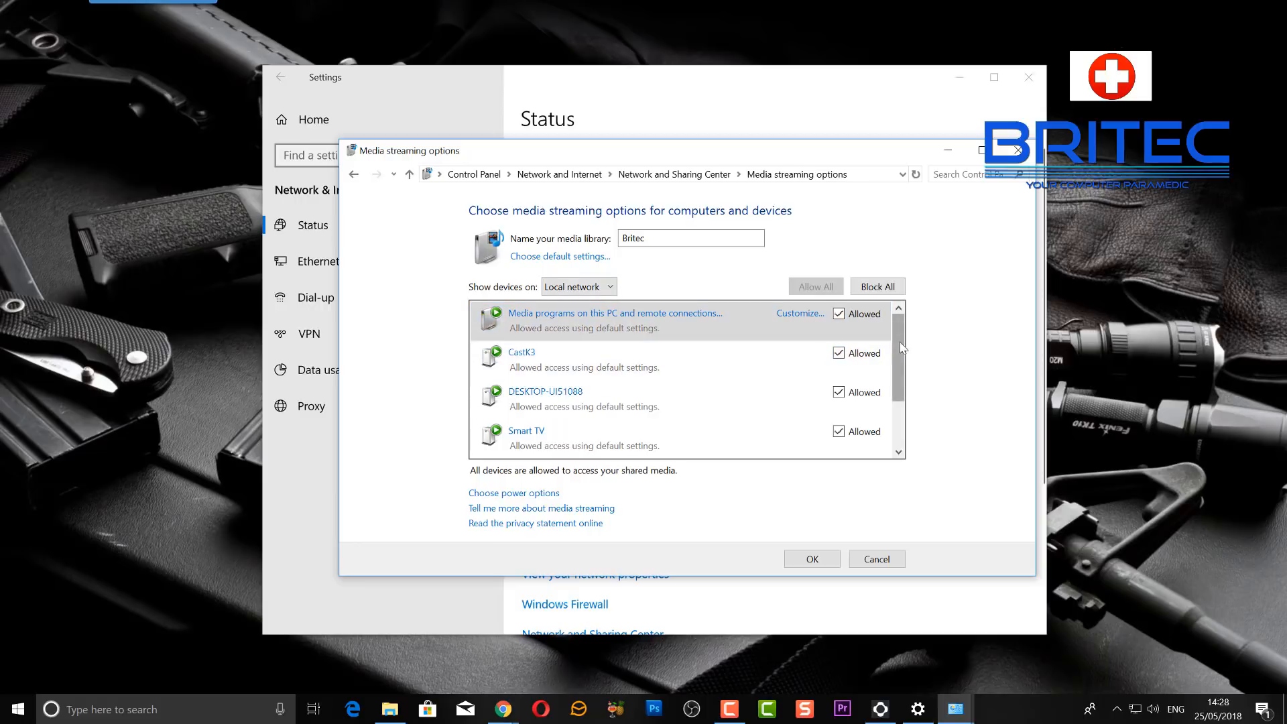
scroll(down, 3)
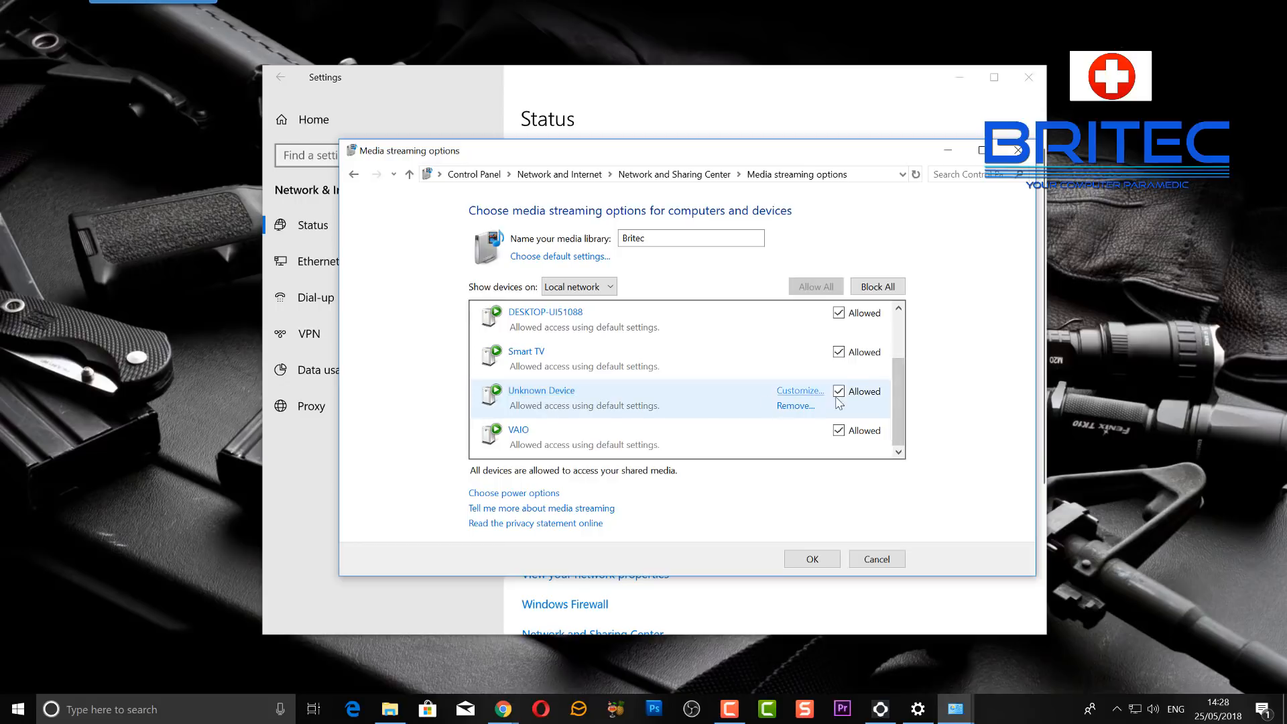
mouse_move(833, 435)
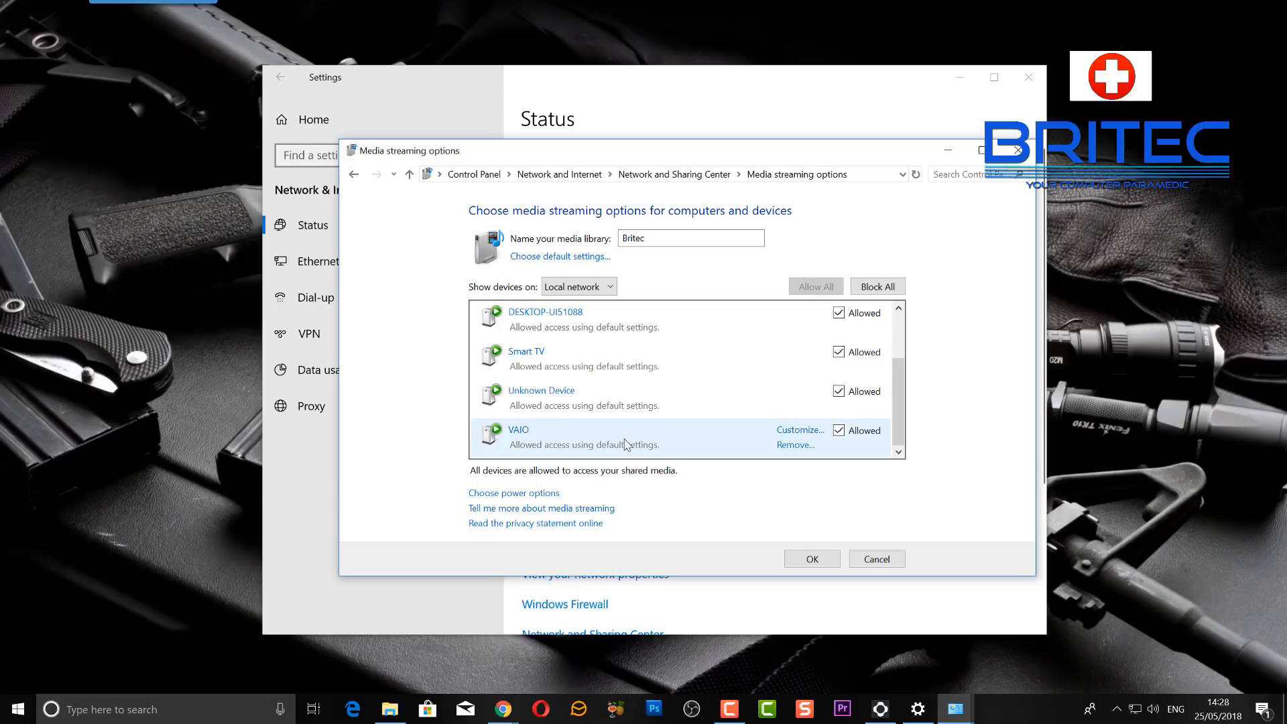
mouse_move(627, 442)
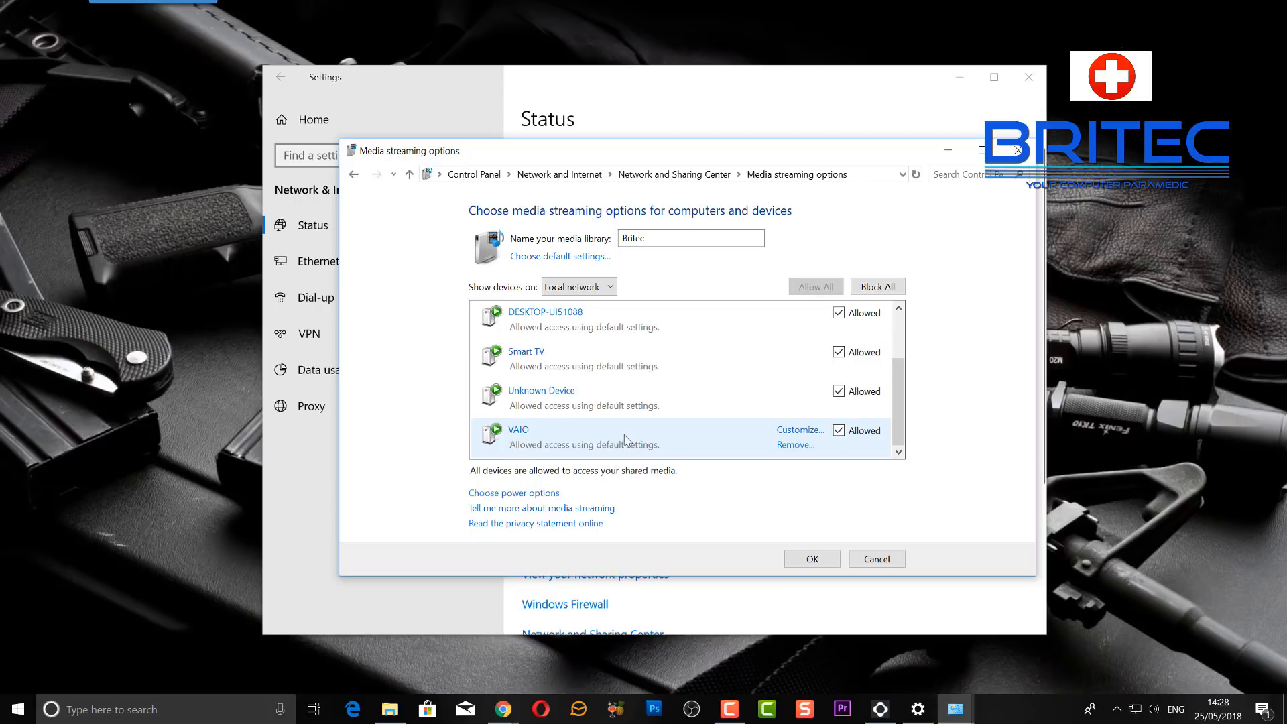
mouse_move(726, 452)
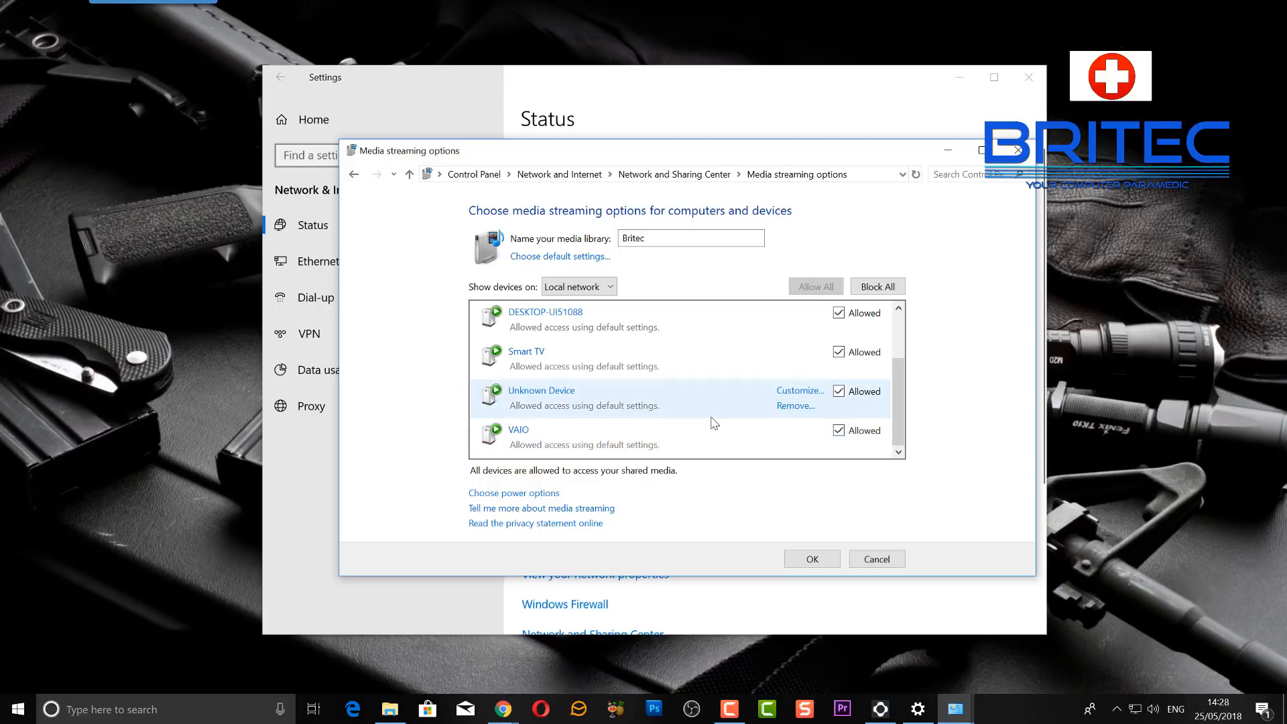
click(578, 286)
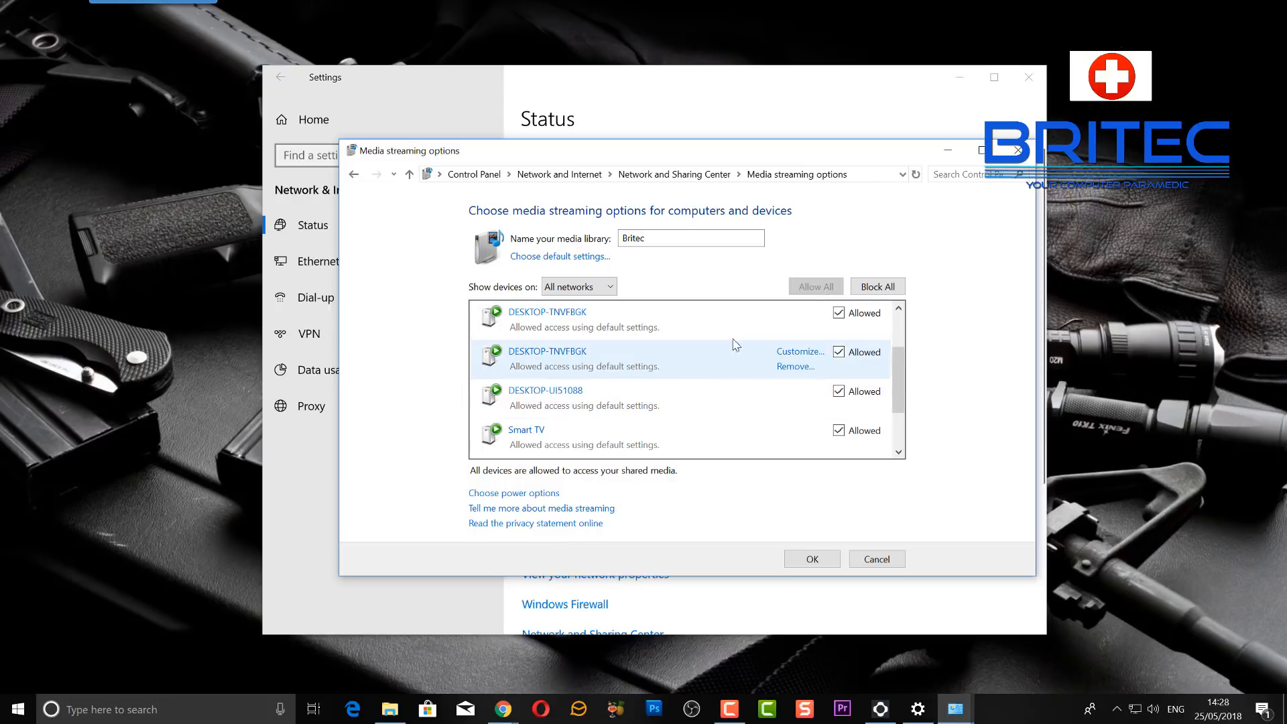
- Uncheck Allowed for CastK3 and Media programs on this PC, then confirm with OK
scroll(down, 3)
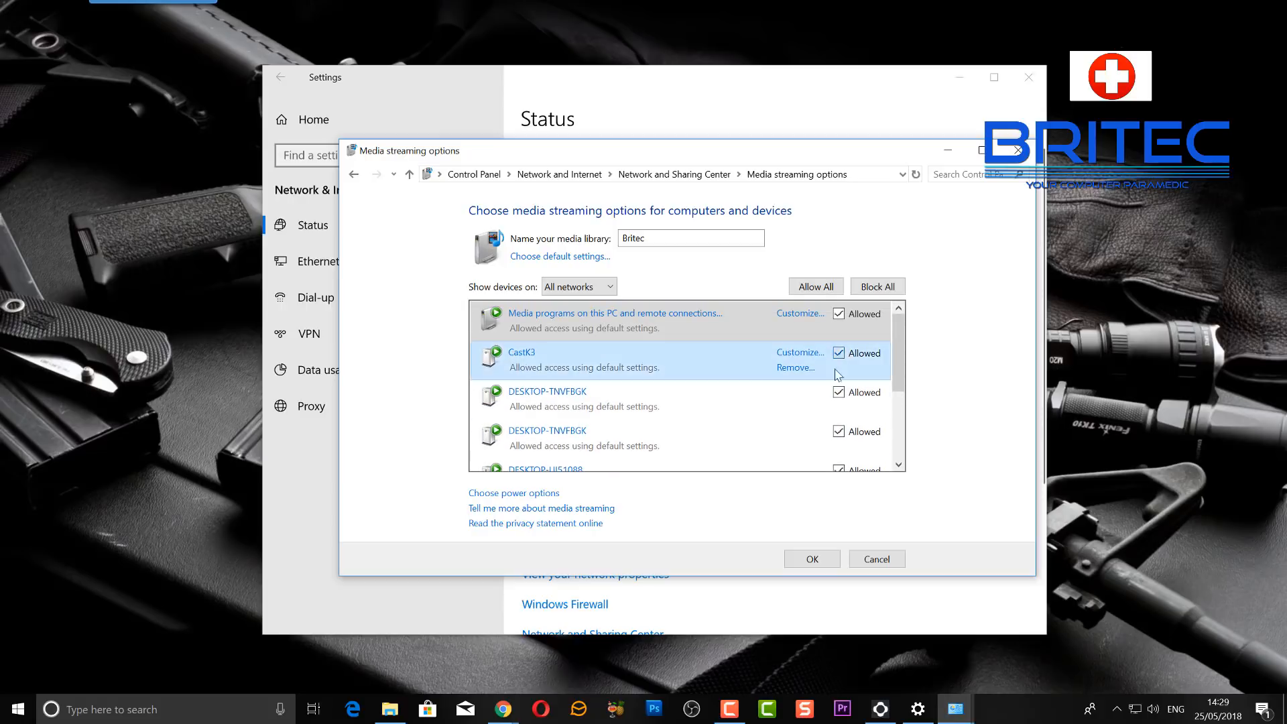
click(840, 353)
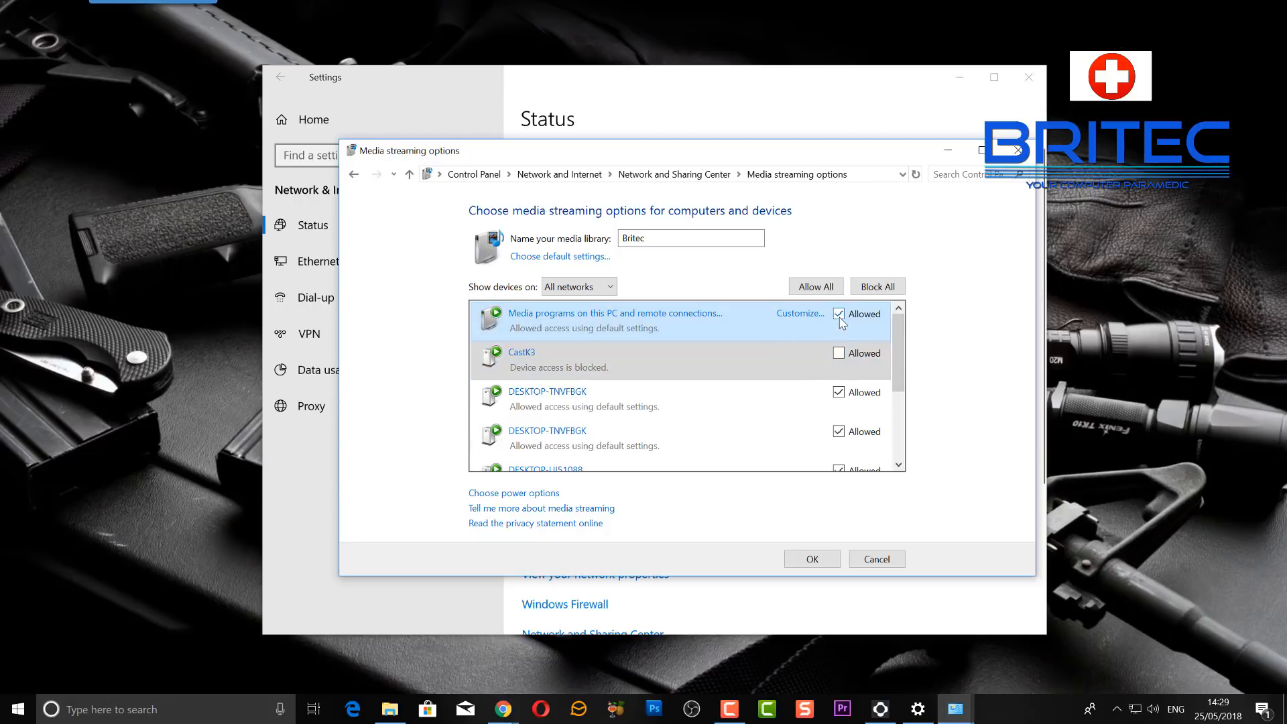
click(838, 313)
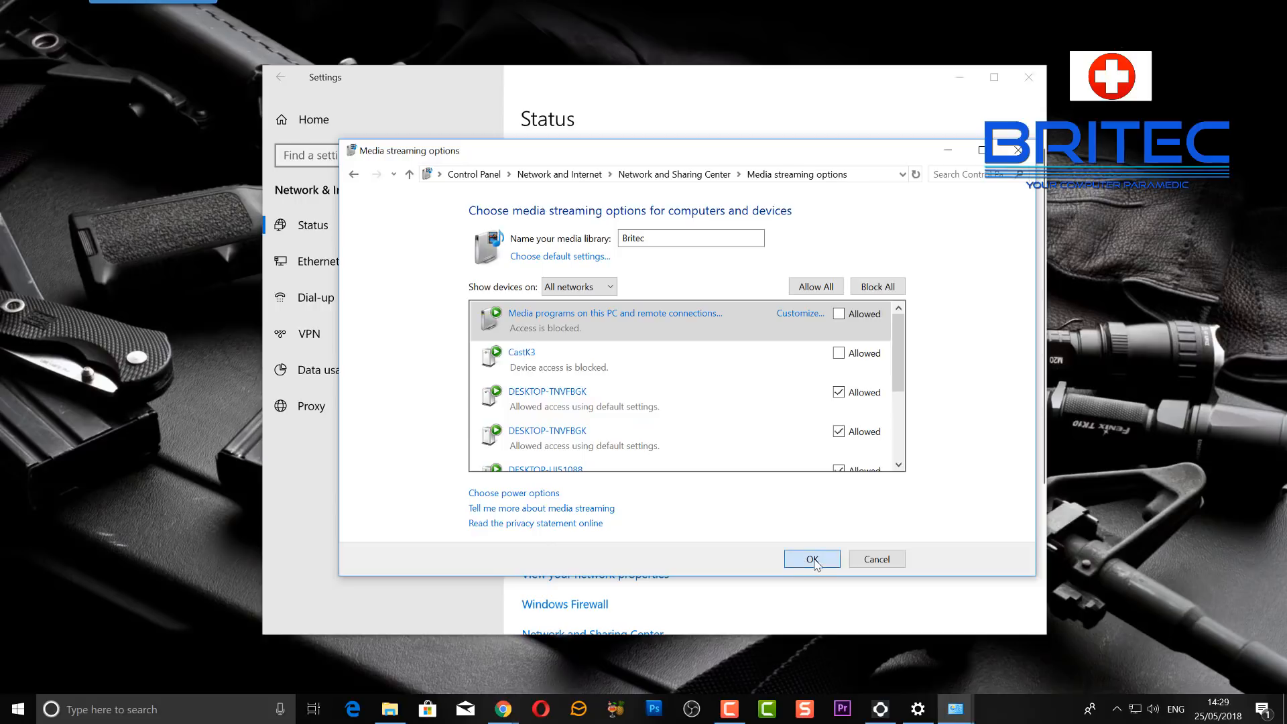
click(811, 559)
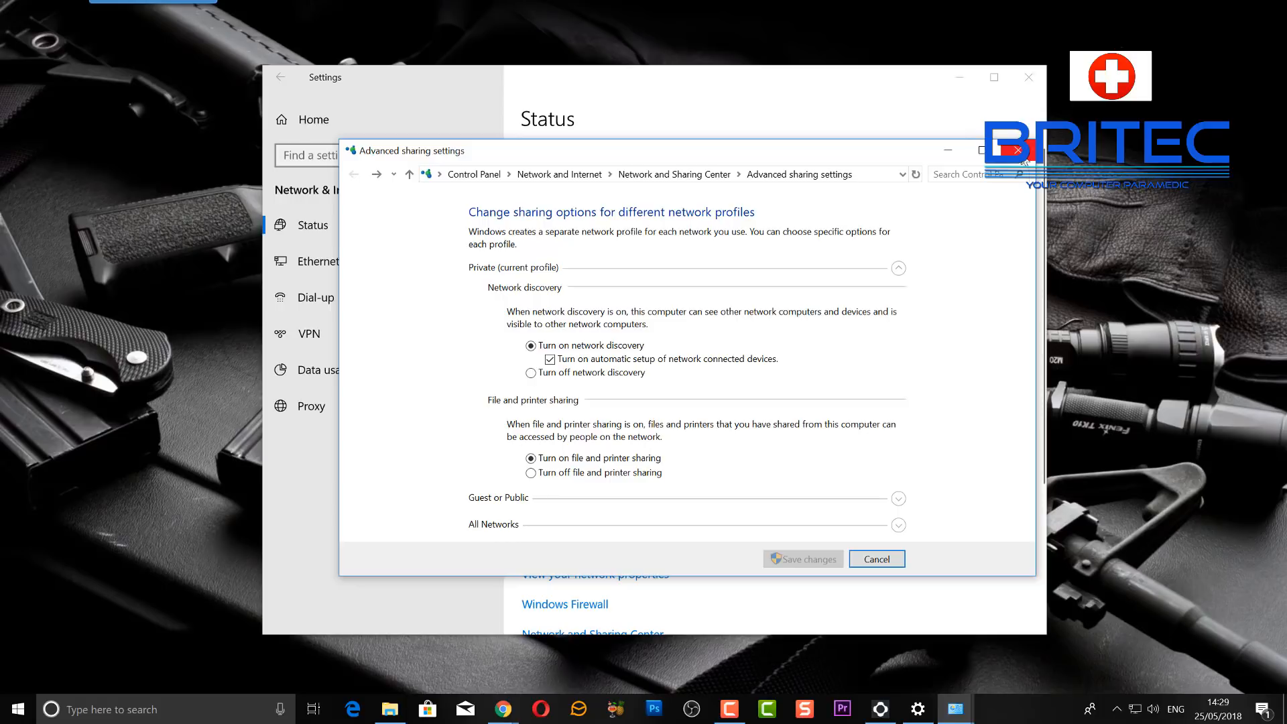
click(876, 558)
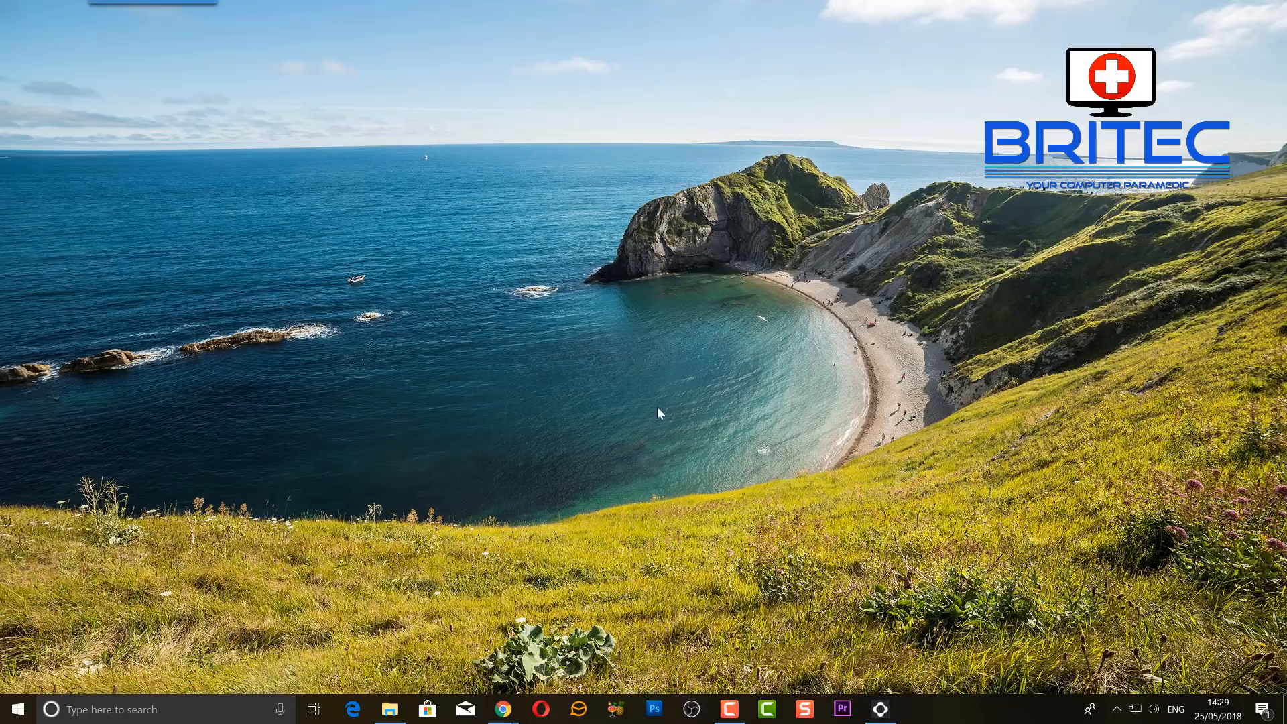
mouse_move(568, 348)
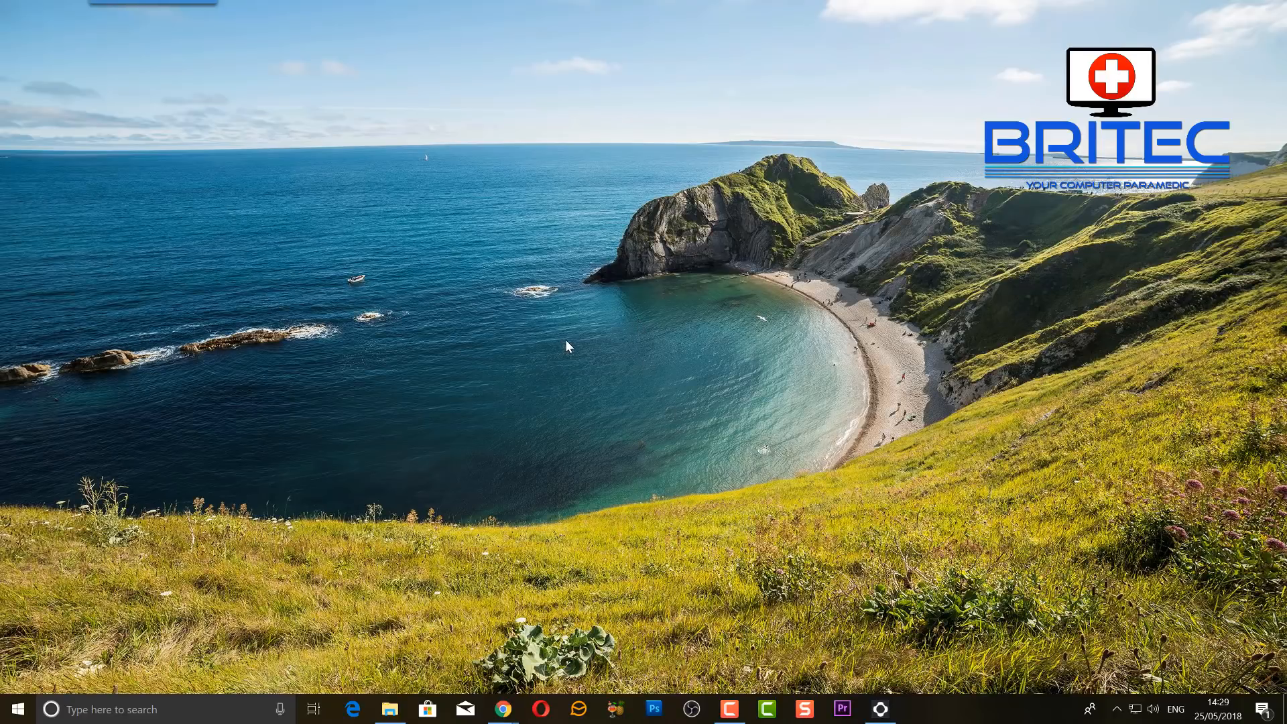
mouse_move(576, 341)
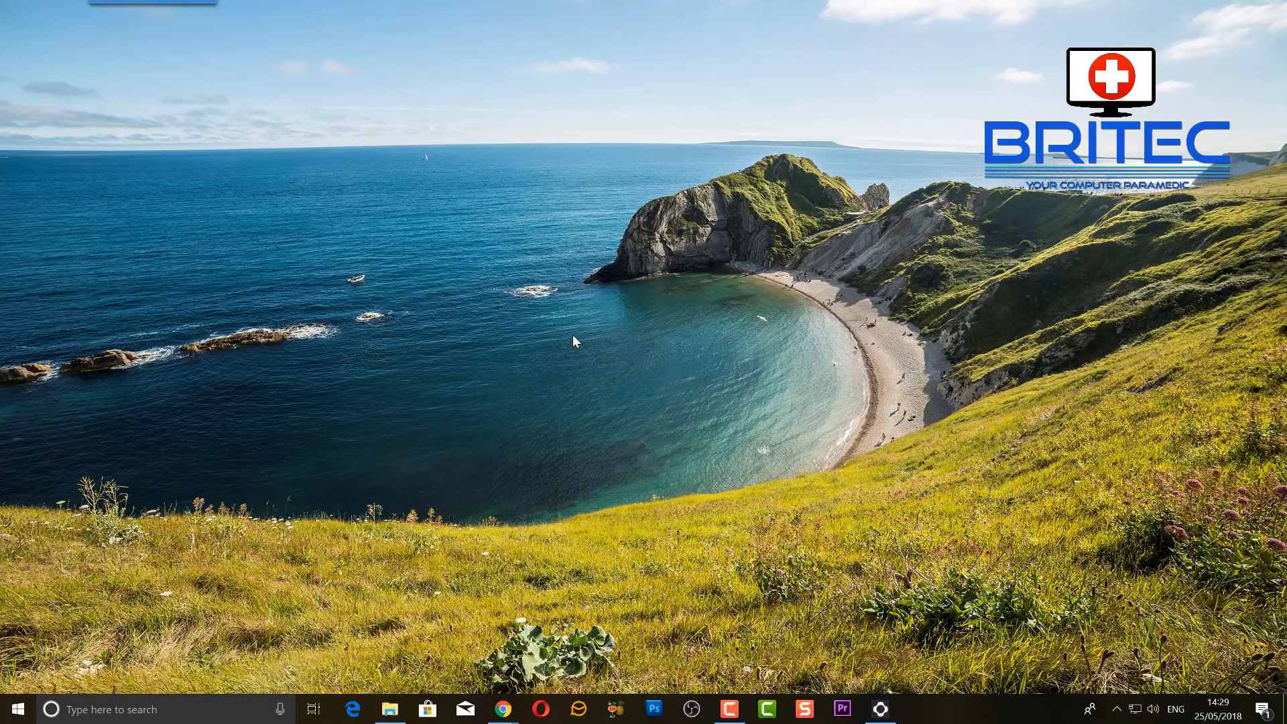
mouse_move(529, 332)
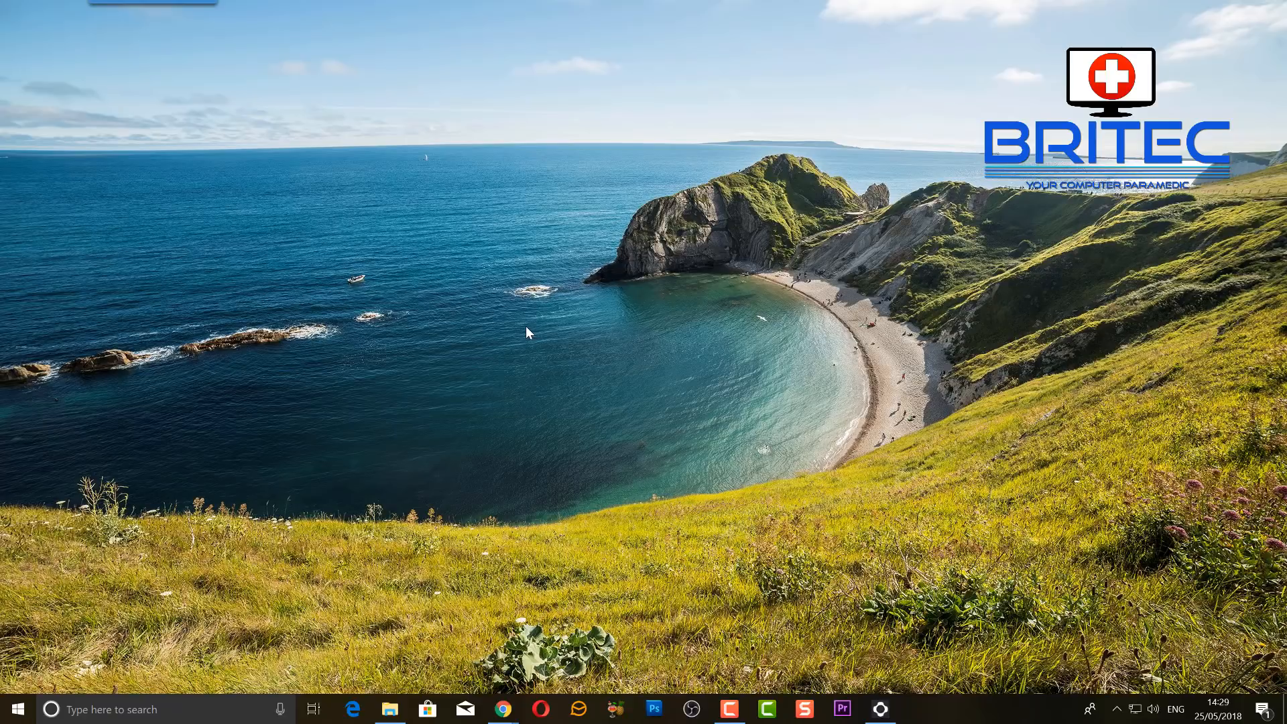
mouse_move(502, 467)
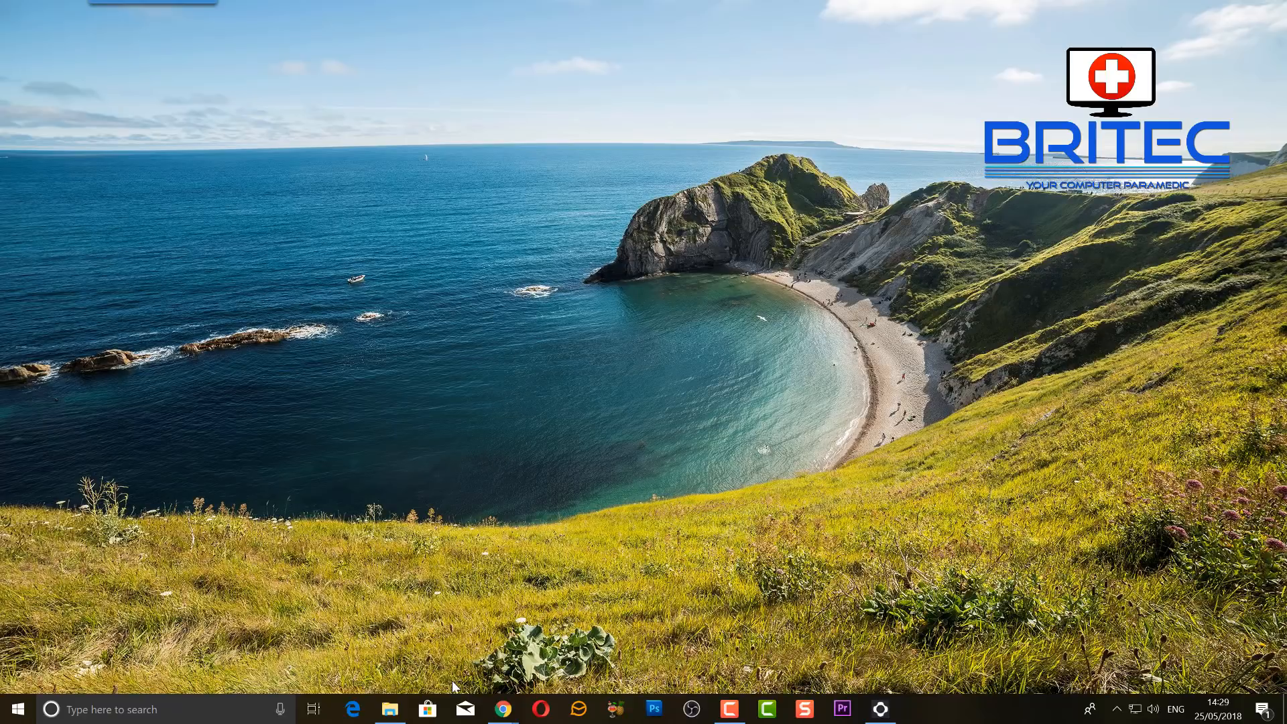
mouse_move(488, 628)
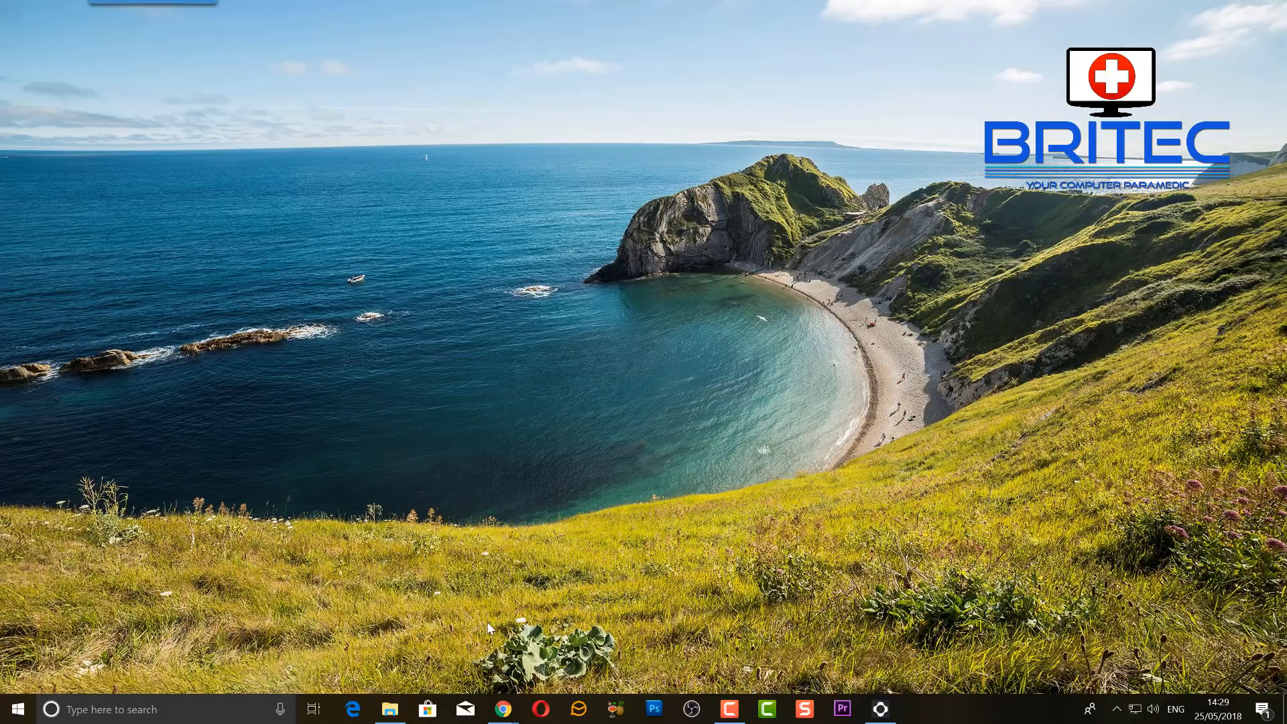
- Launch File Explorer on This PC showing Local Disk (C:) and Storage (D:)
click(389, 710)
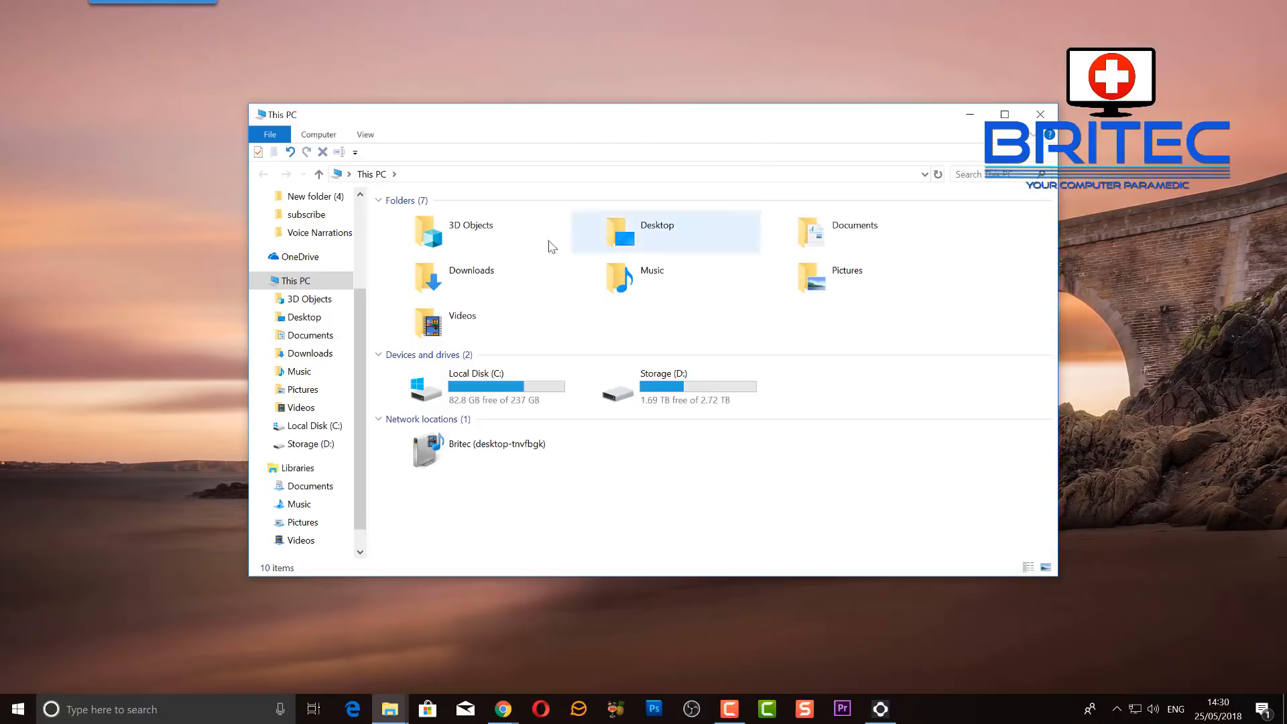
mouse_move(836, 283)
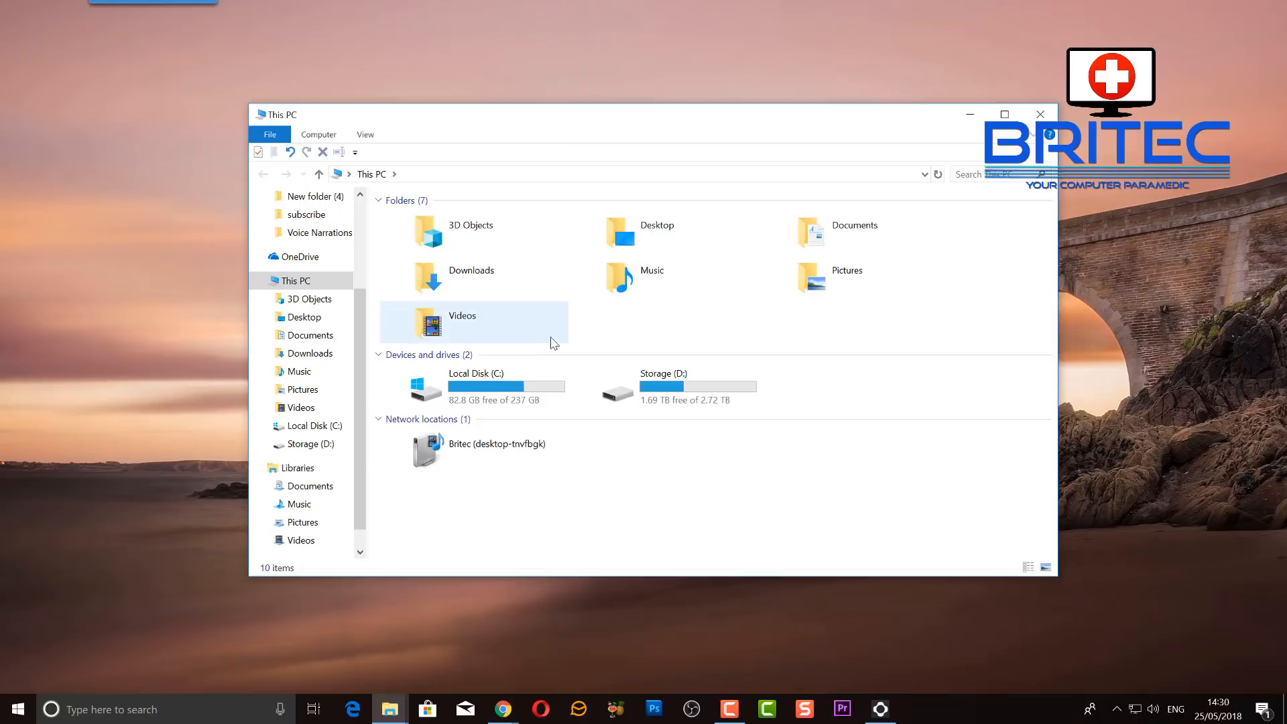
mouse_move(636, 386)
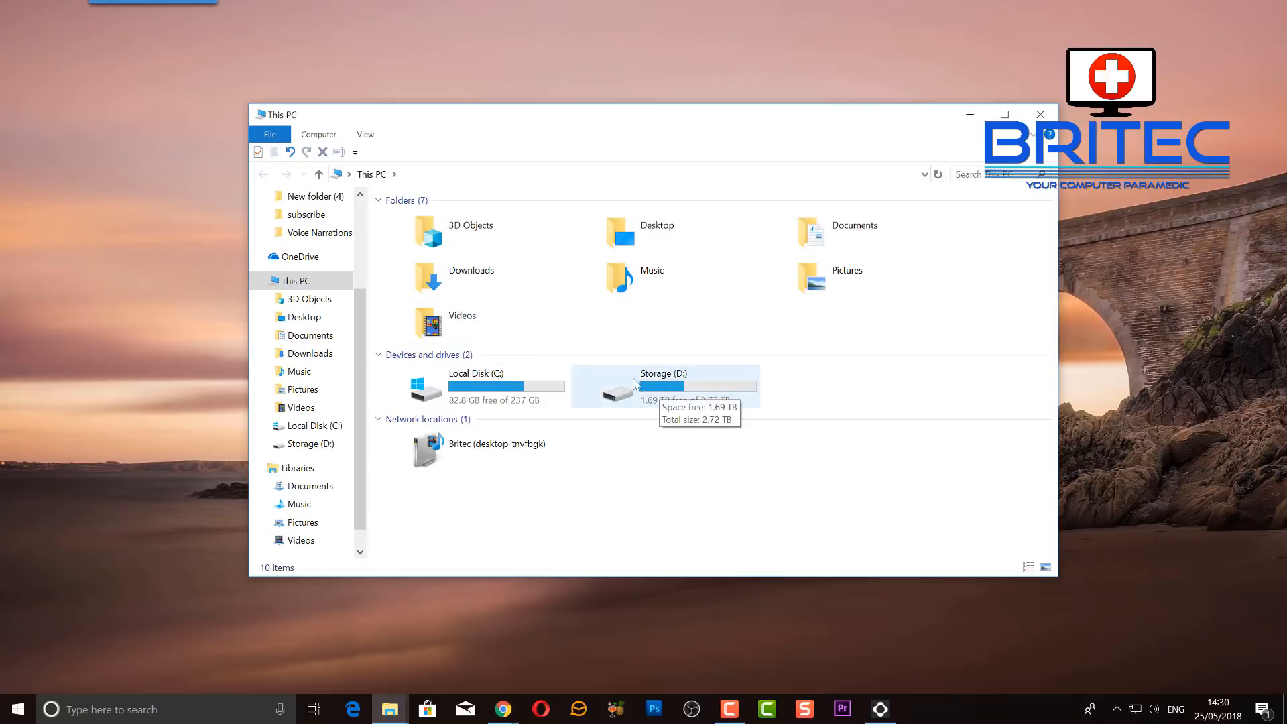
mouse_move(680, 400)
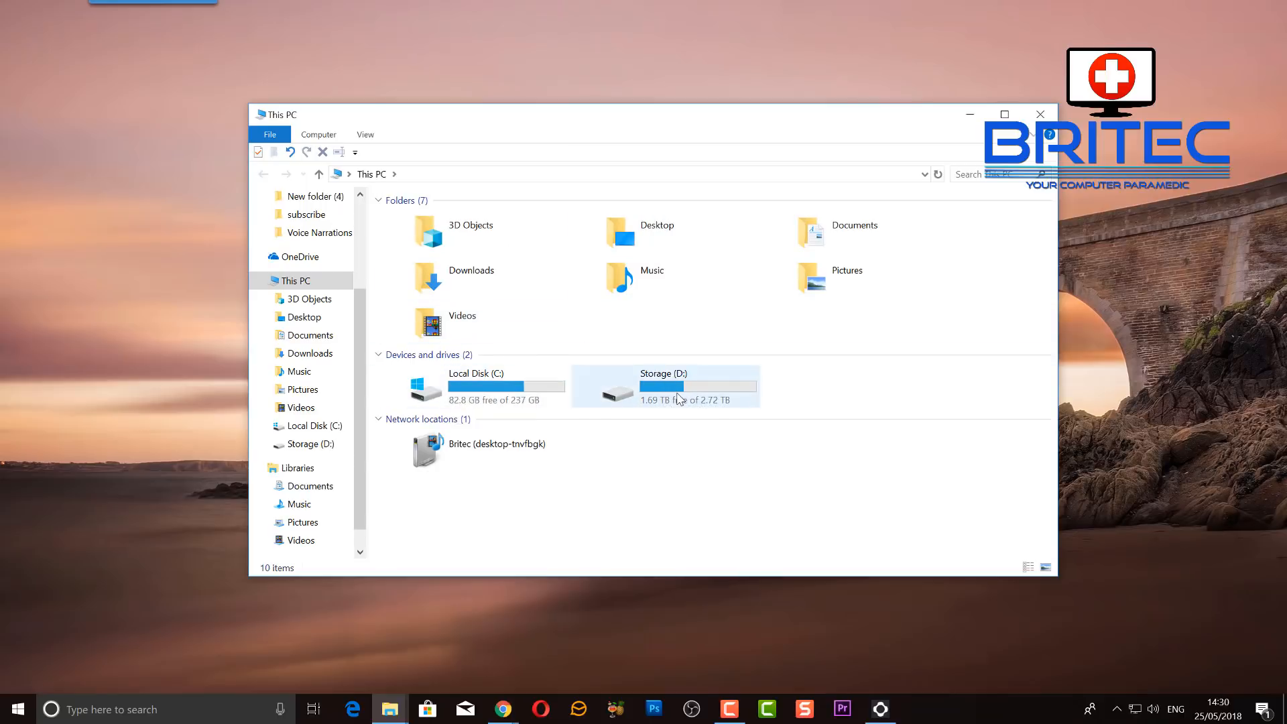
mouse_move(665, 391)
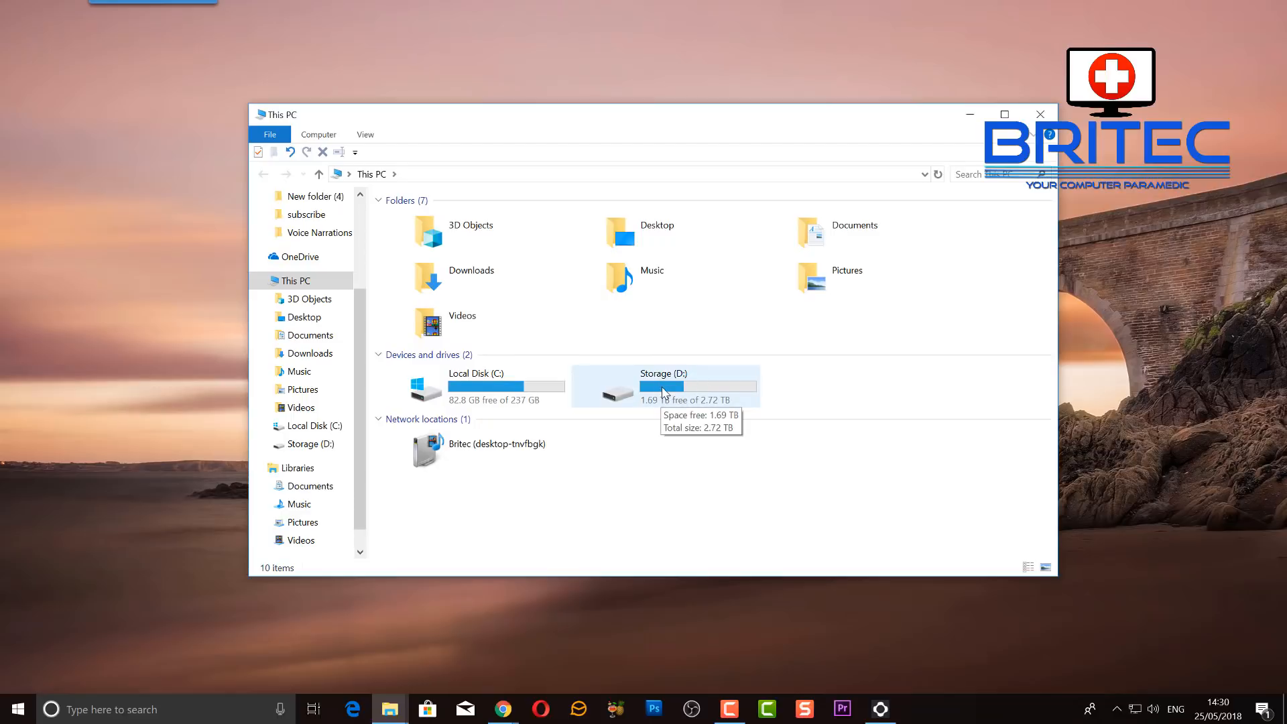
- Bring up the context menu for the Movies folder on Storage (D:)
right_click(411, 414)
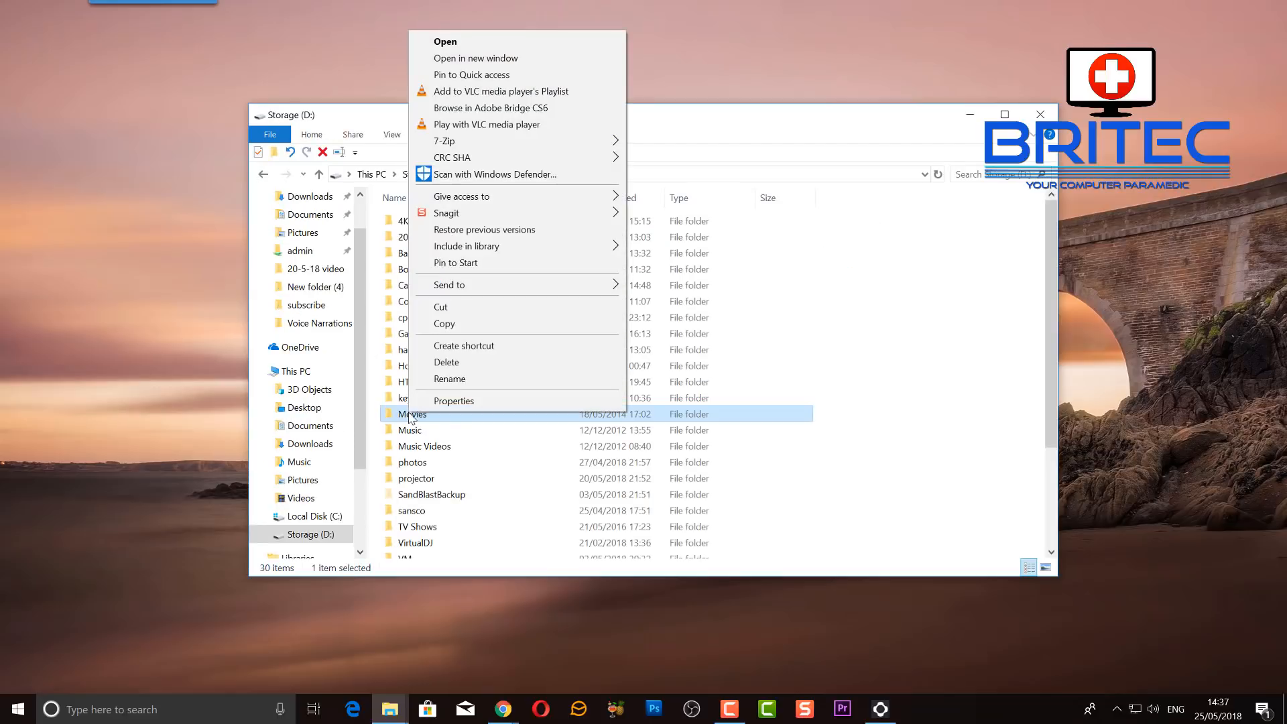
mouse_move(460, 196)
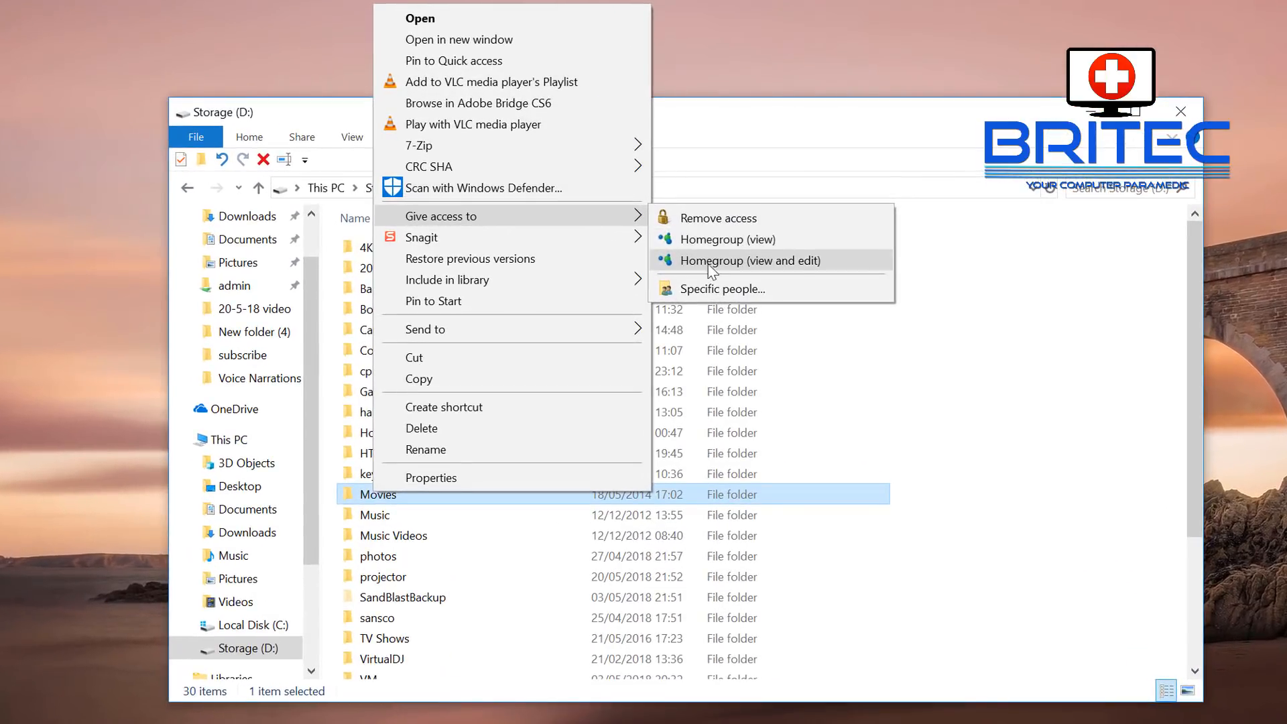
mouse_move(721, 290)
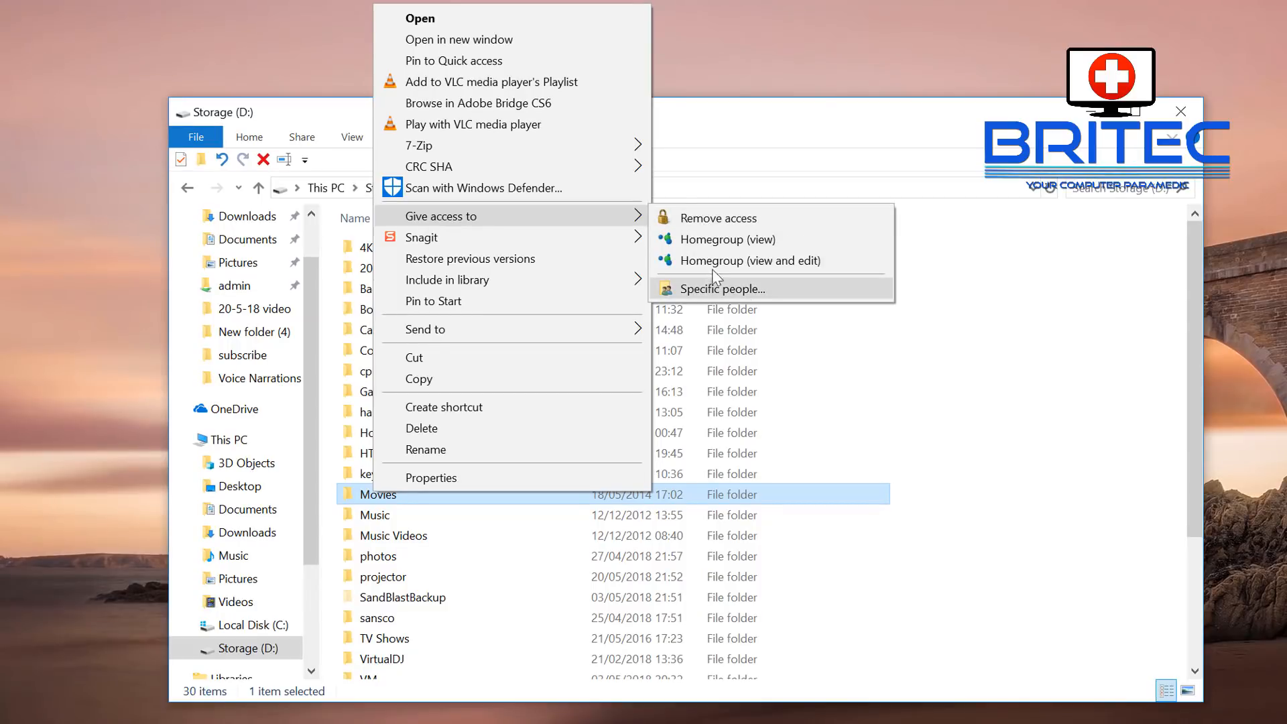
mouse_move(695, 296)
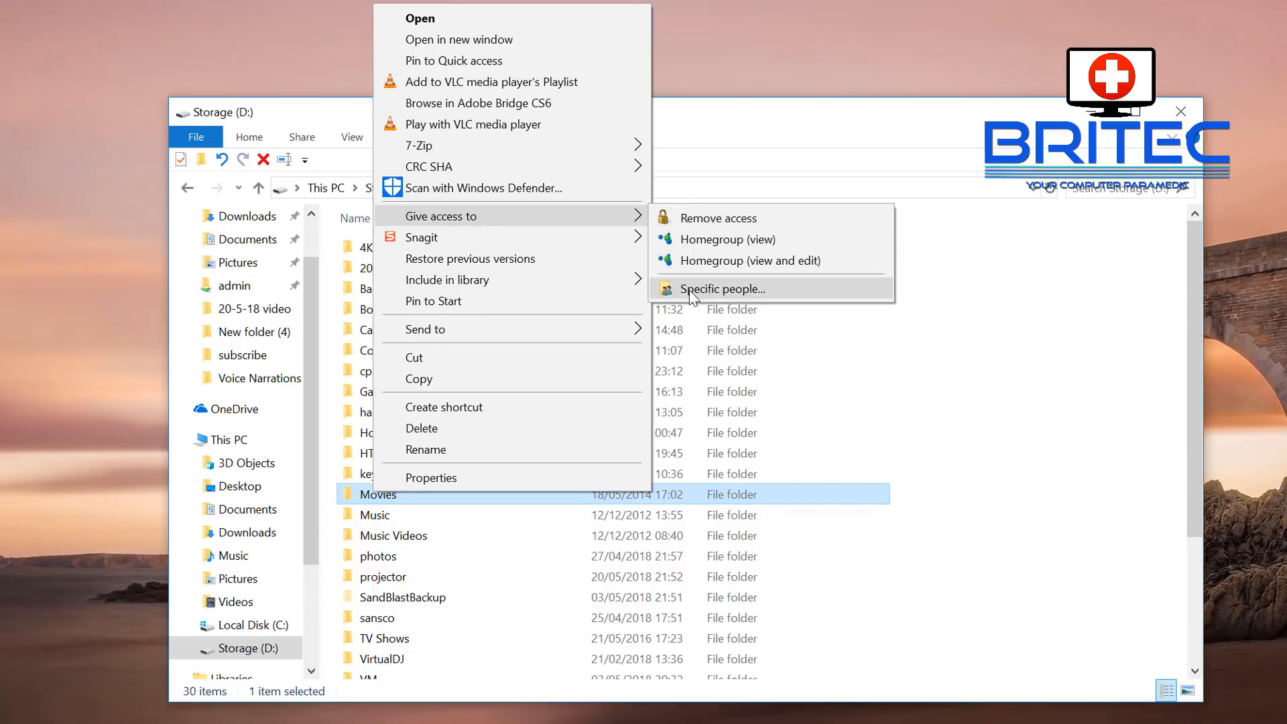
mouse_move(746, 298)
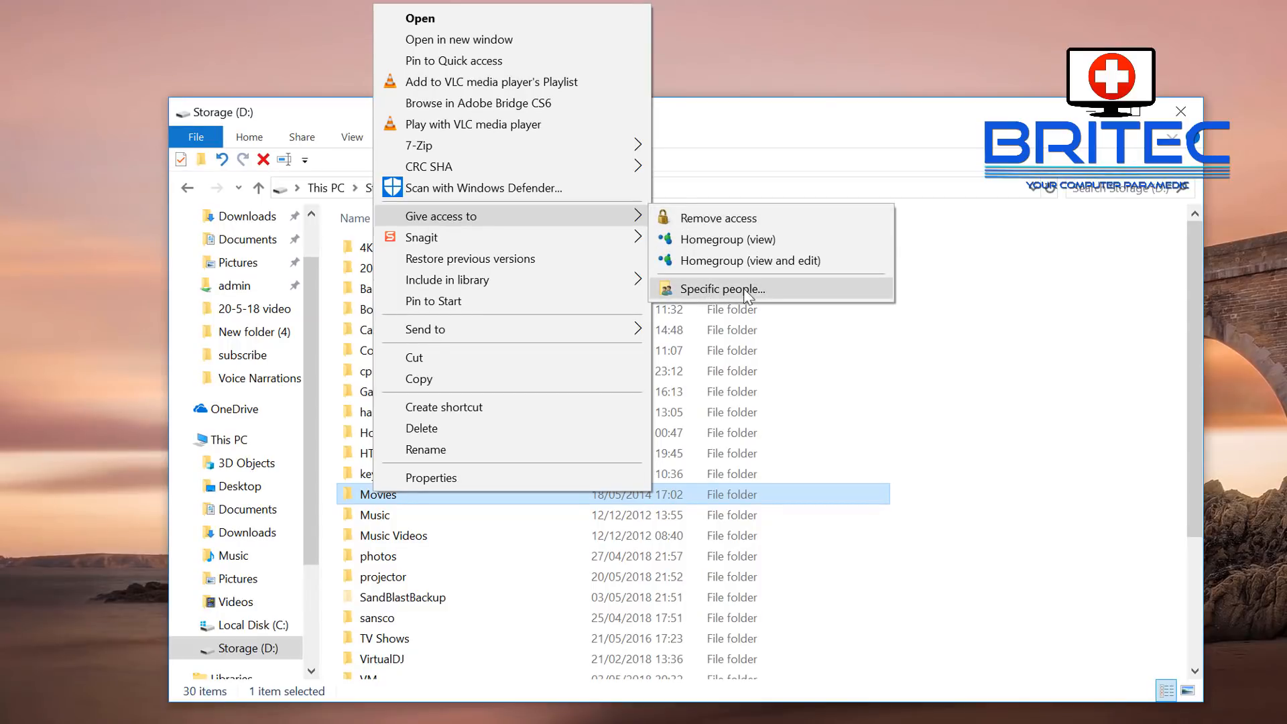
- Share Movies with Specific people and add Everyone to the sharing list
click(721, 290)
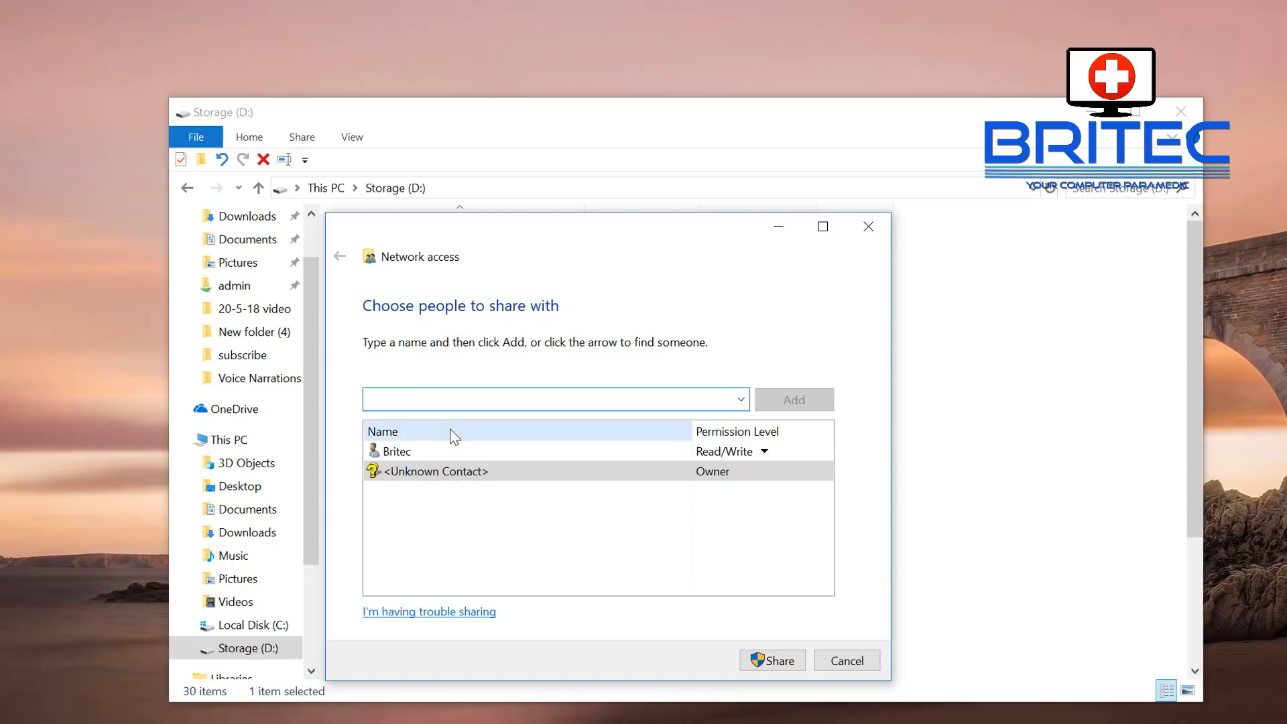
mouse_move(435, 451)
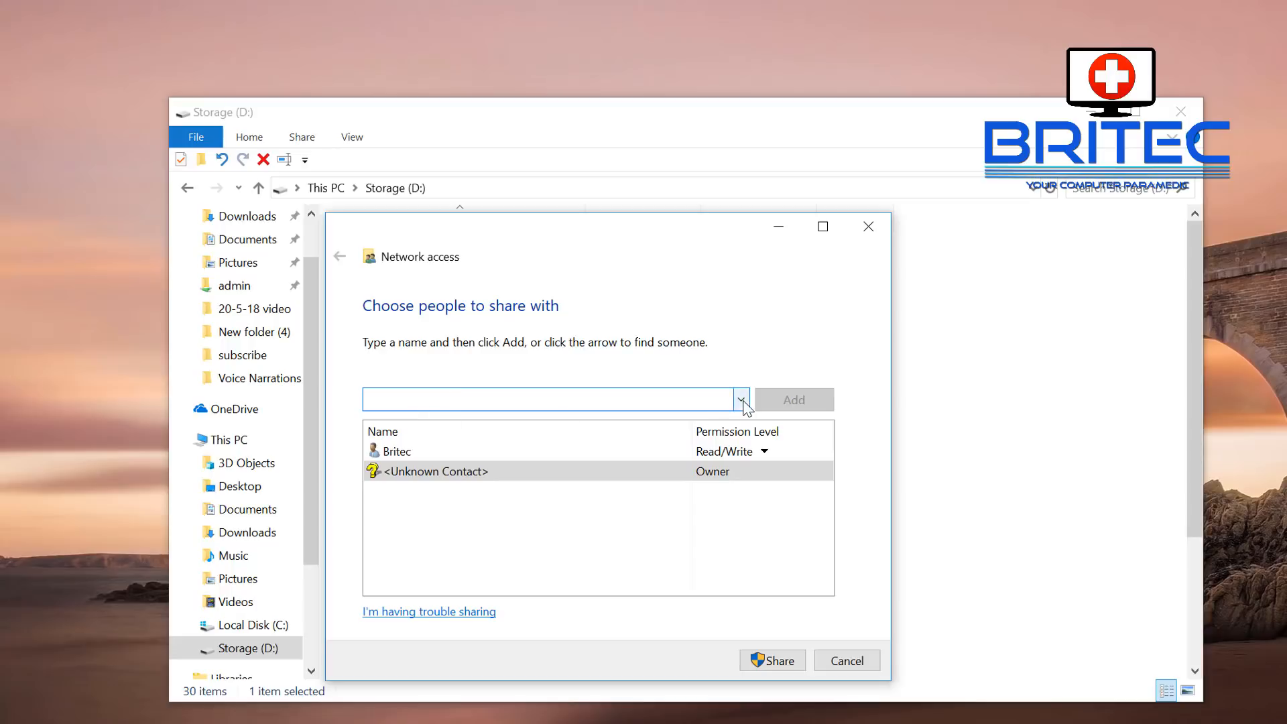
click(740, 400)
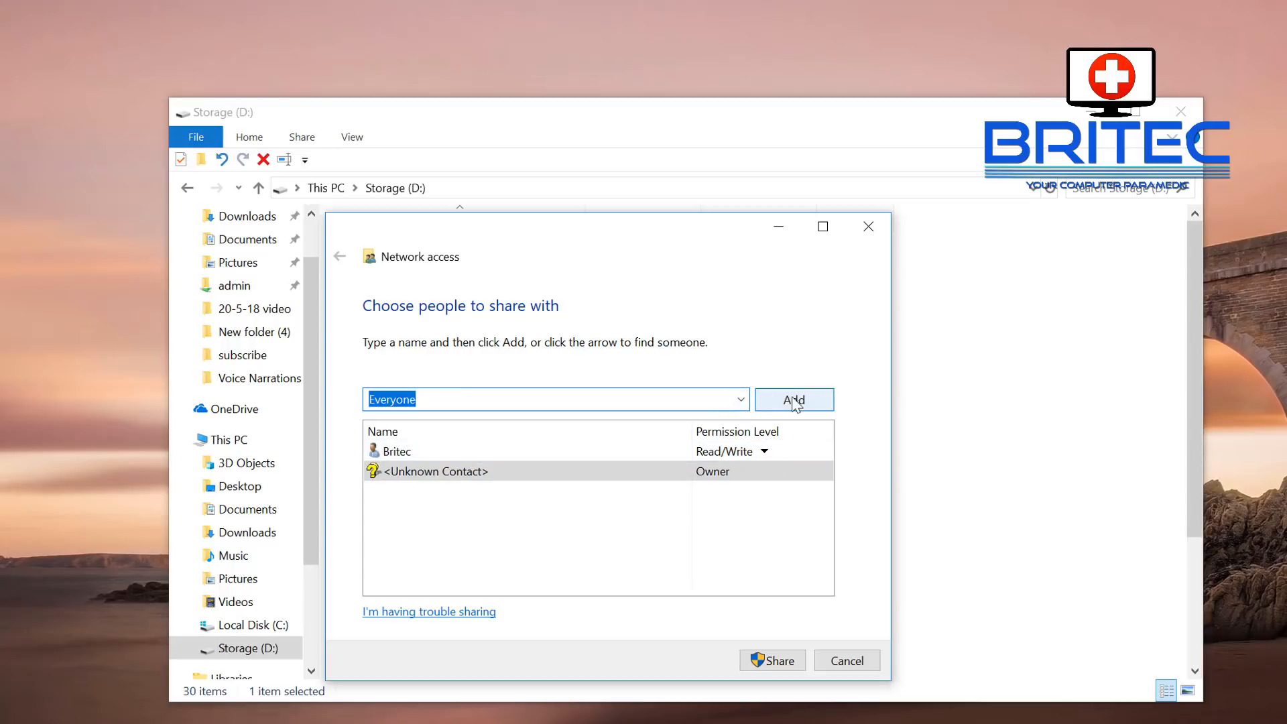
click(793, 399)
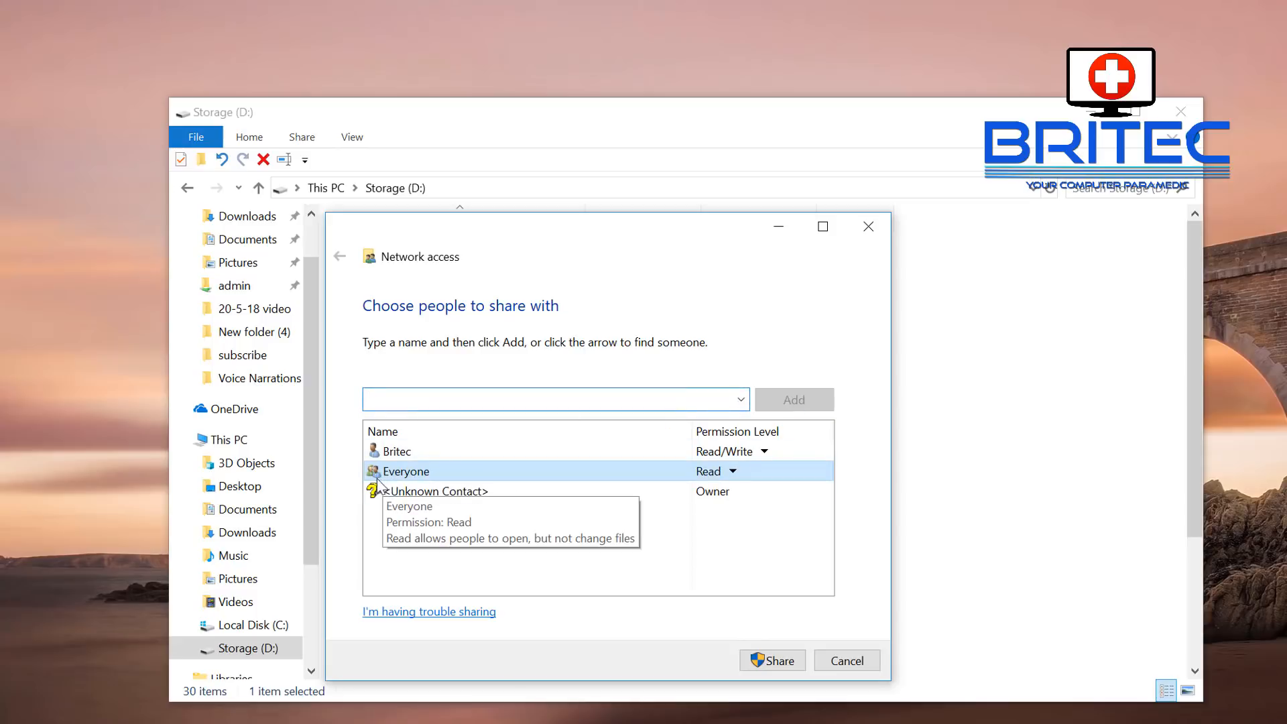
mouse_move(731, 482)
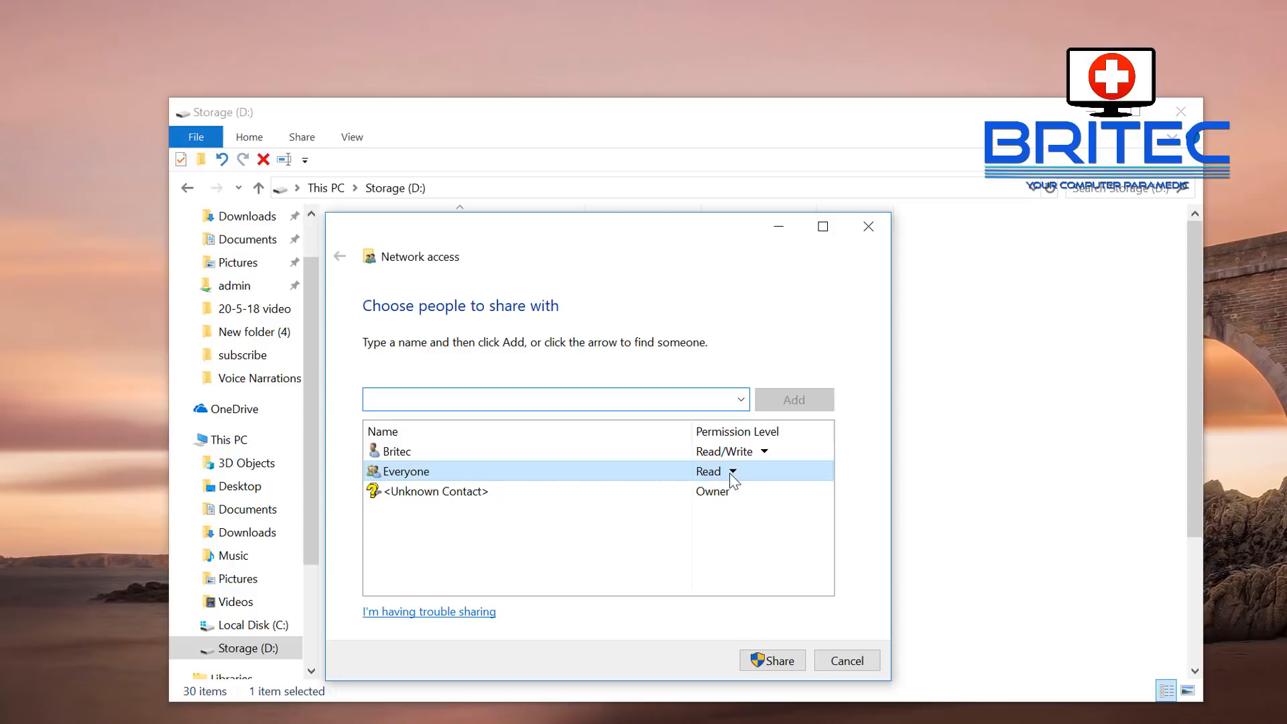
click(732, 471)
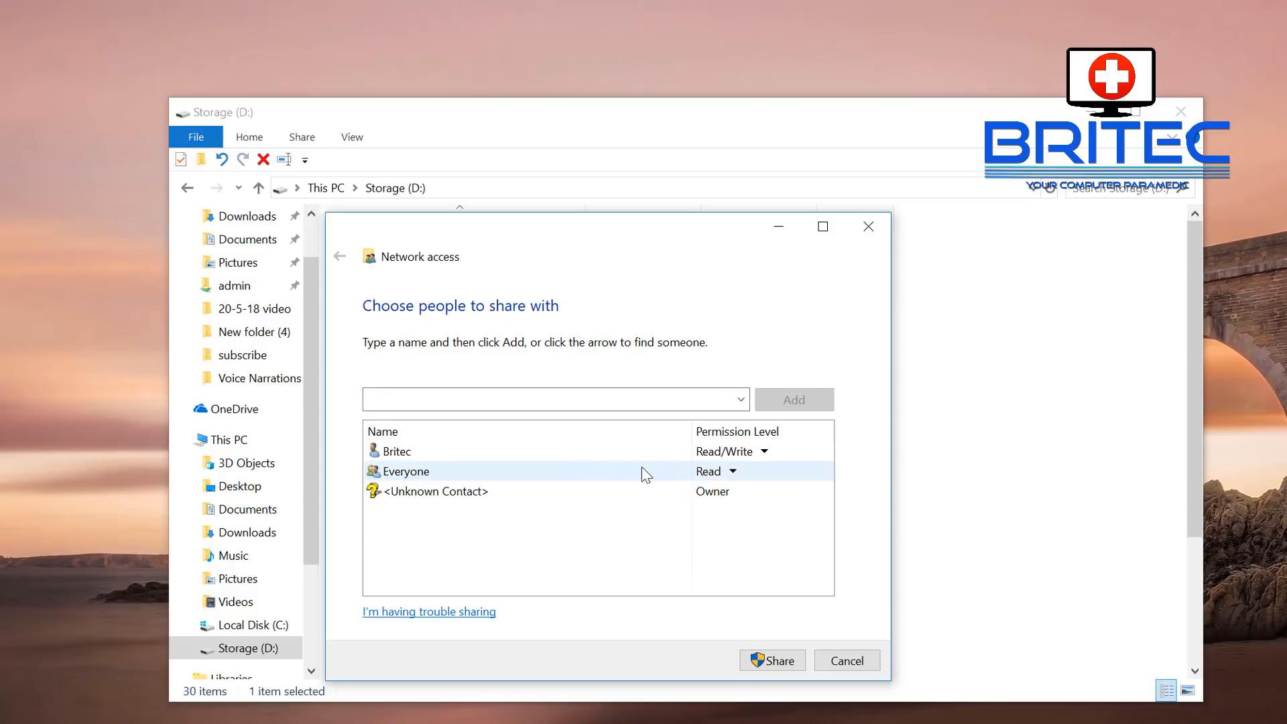
- Confirm the Everyone entry keeps Read-only permission alongside Britec's Read/Write
click(729, 470)
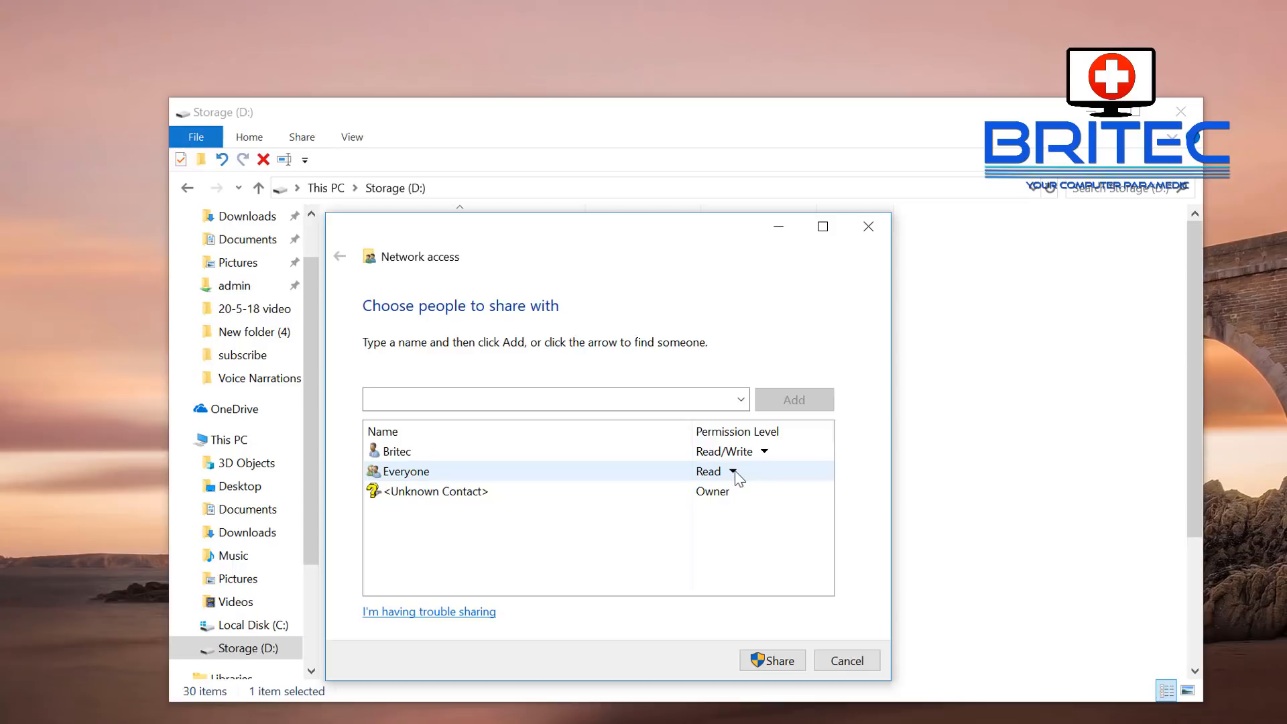
mouse_move(736, 483)
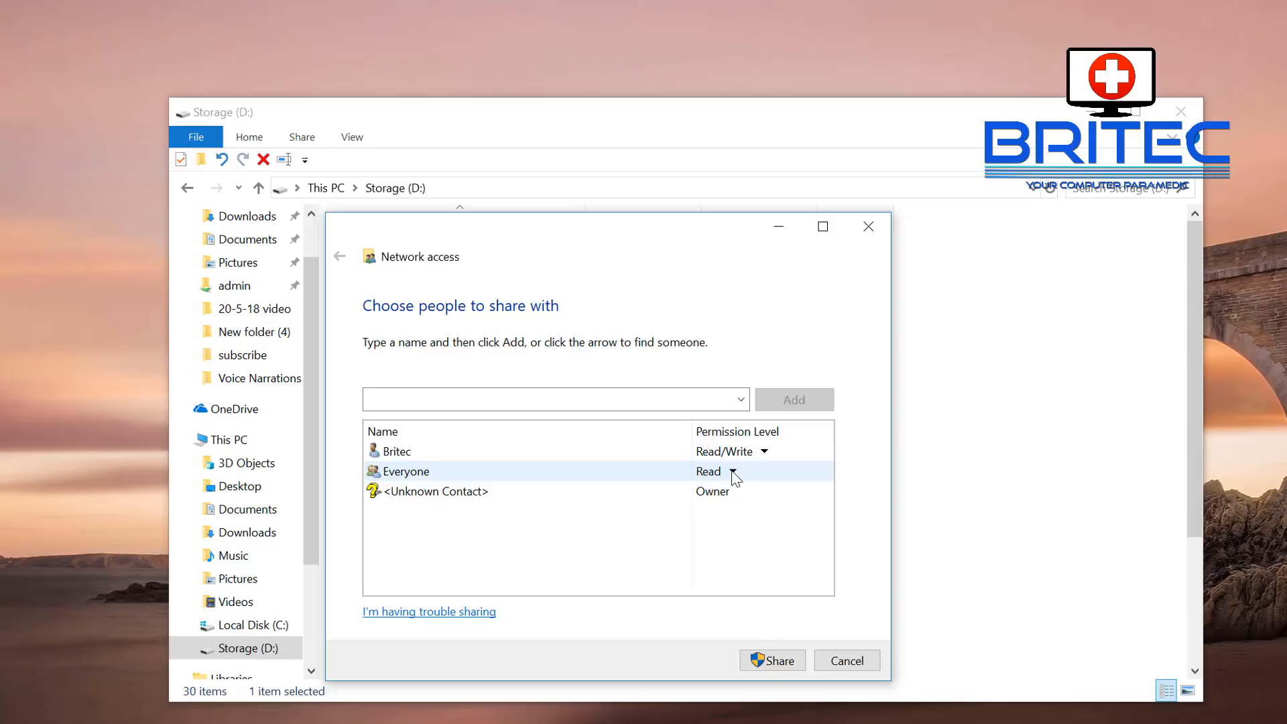
click(397, 450)
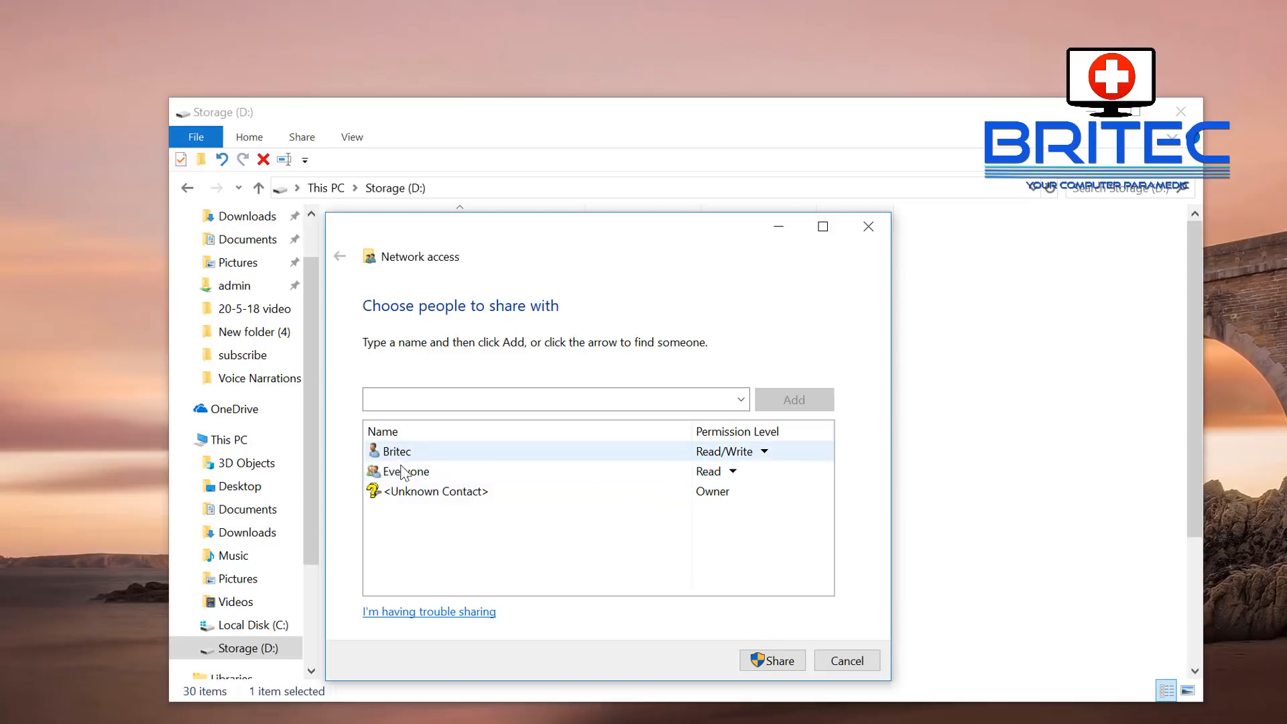
click(405, 471)
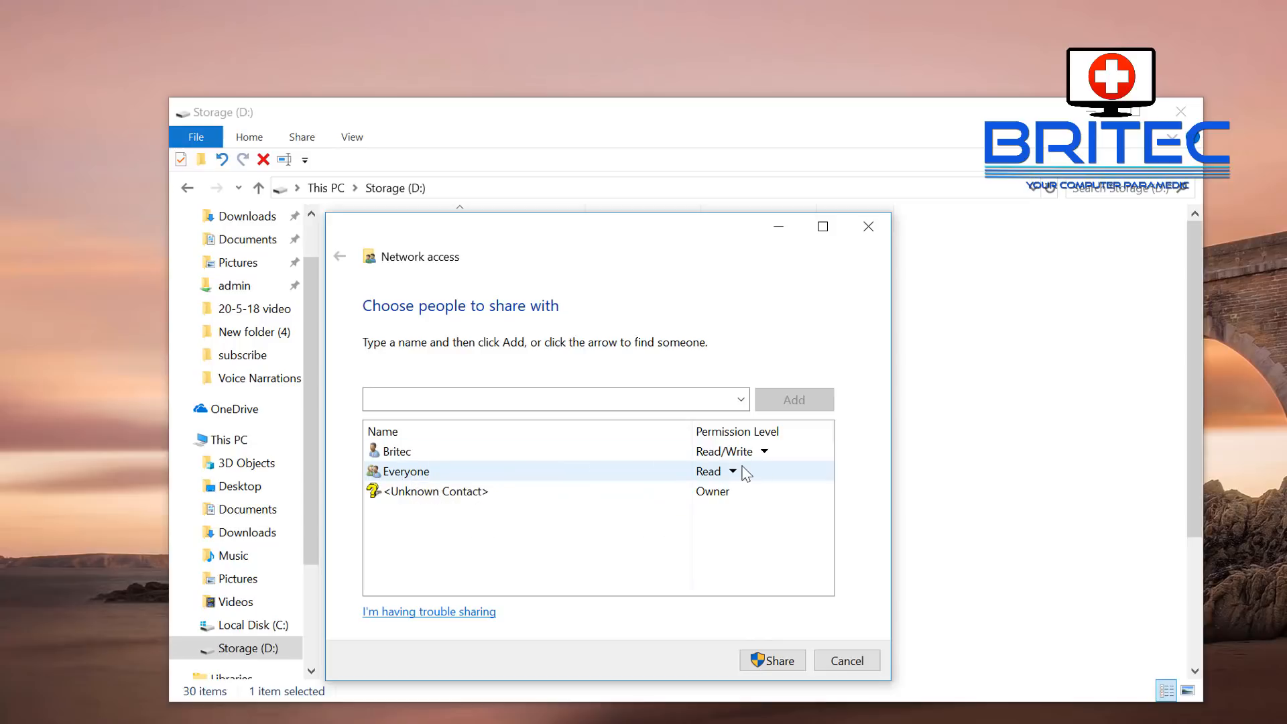
mouse_move(734, 479)
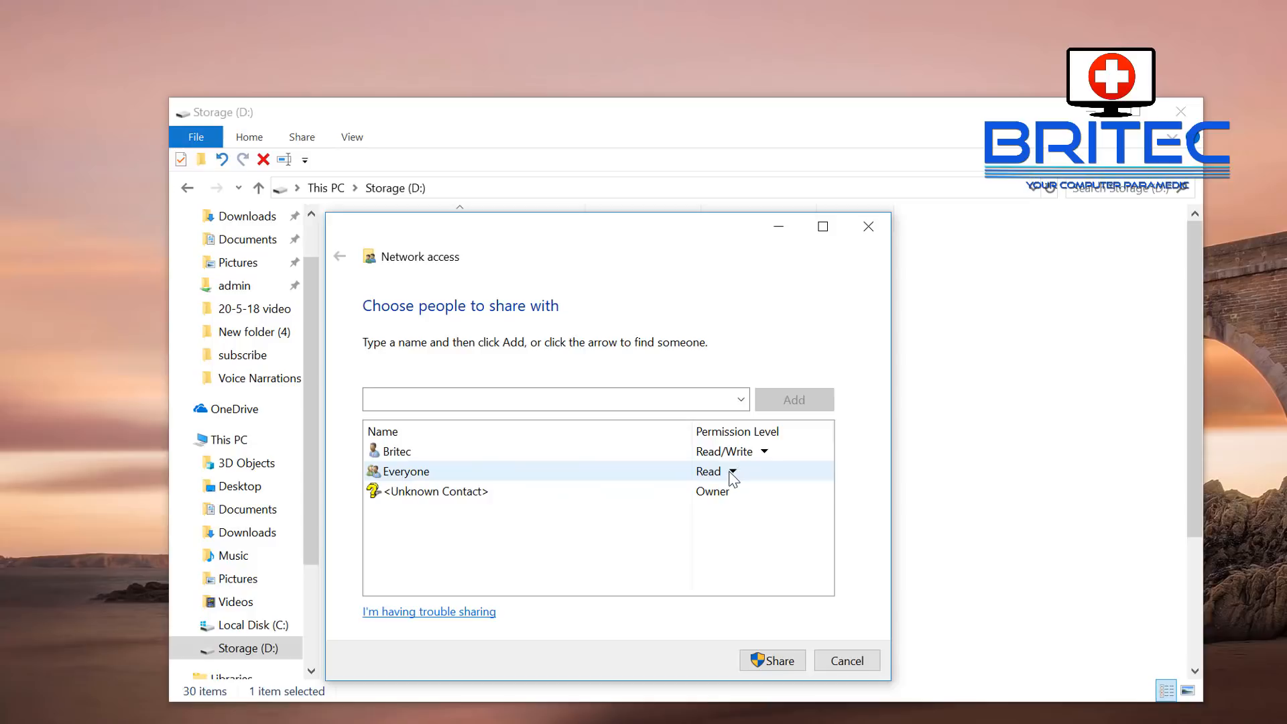
click(732, 470)
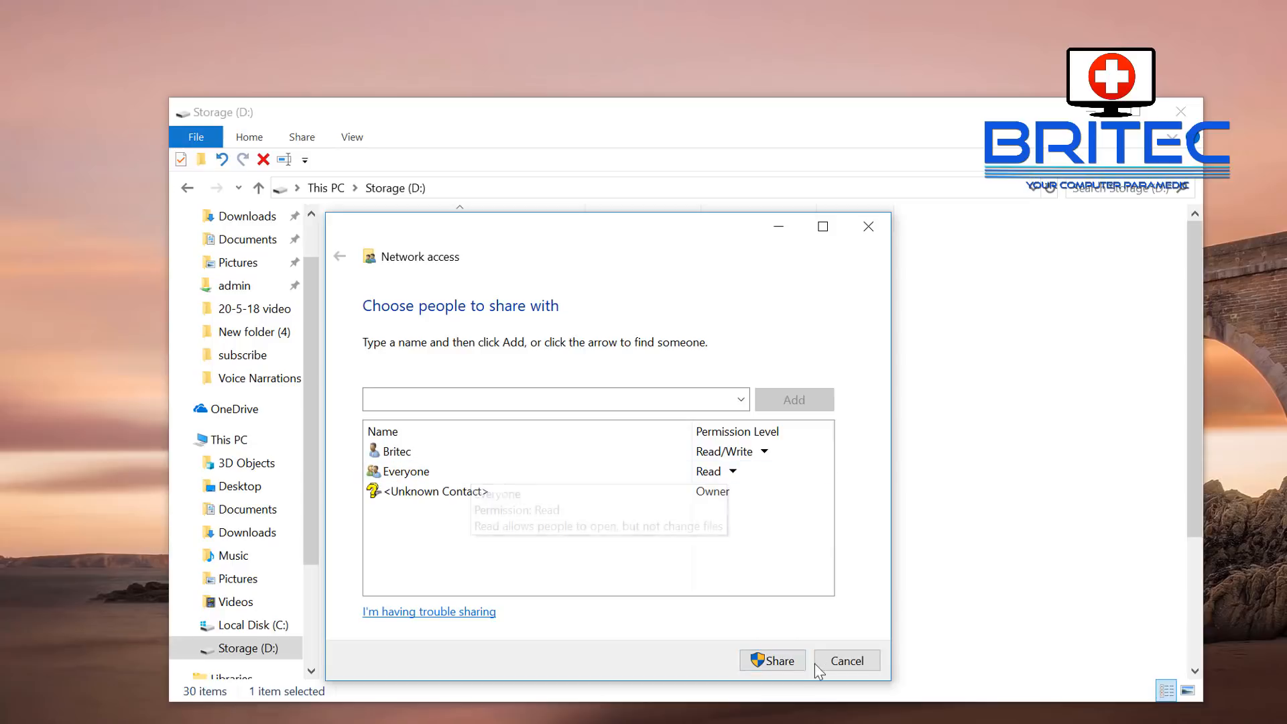
- Share the Movies folder so it becomes \\DESKTOP-TNVFBGK\Movies and dismiss the confirmation
click(772, 660)
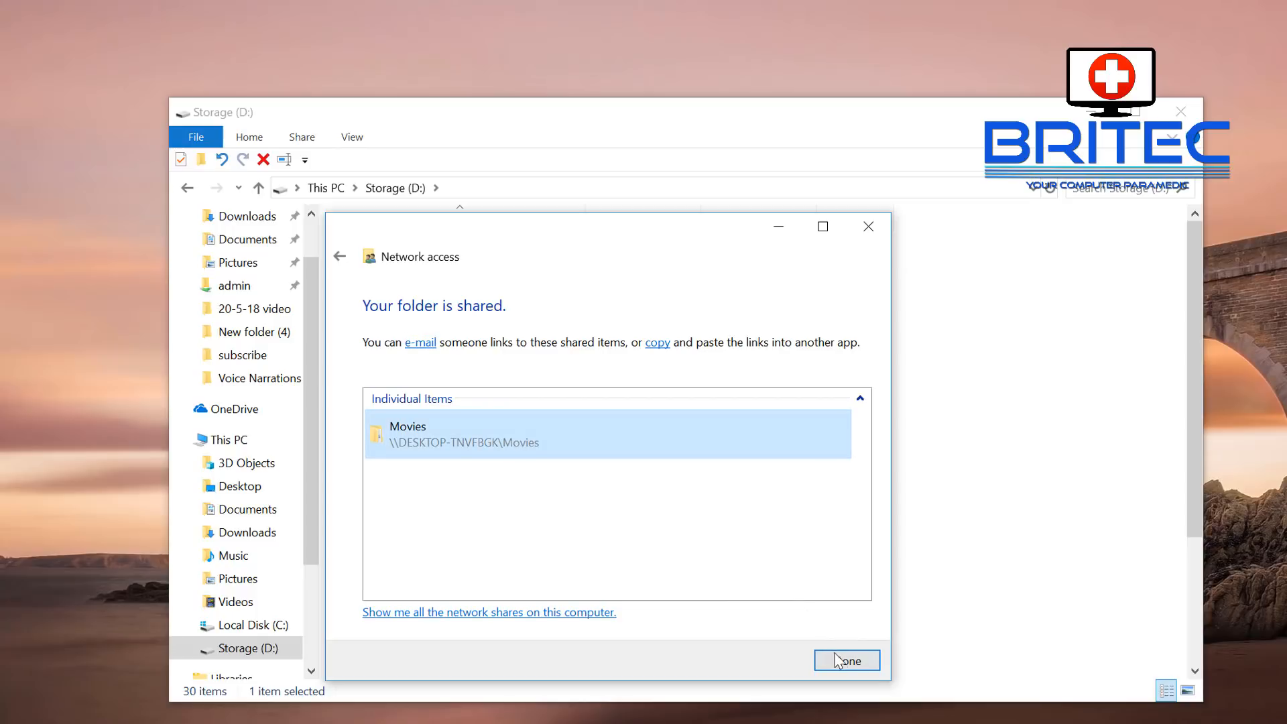
click(846, 660)
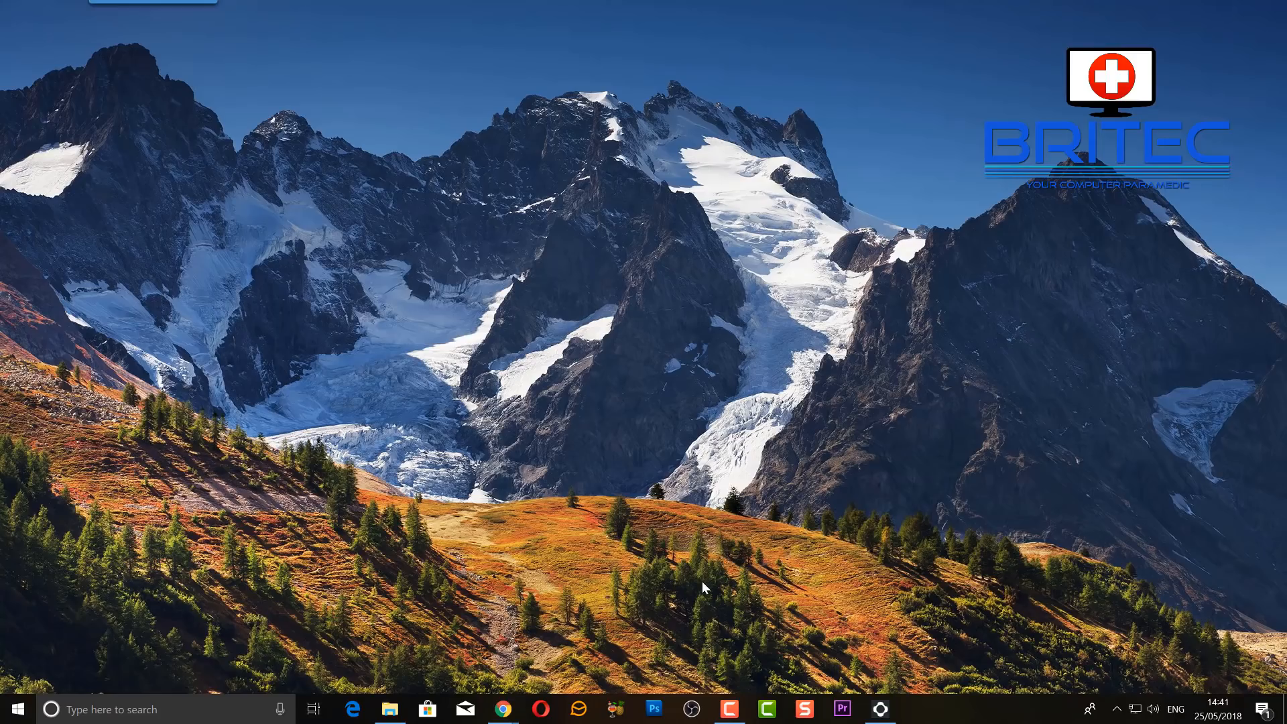
mouse_move(523, 538)
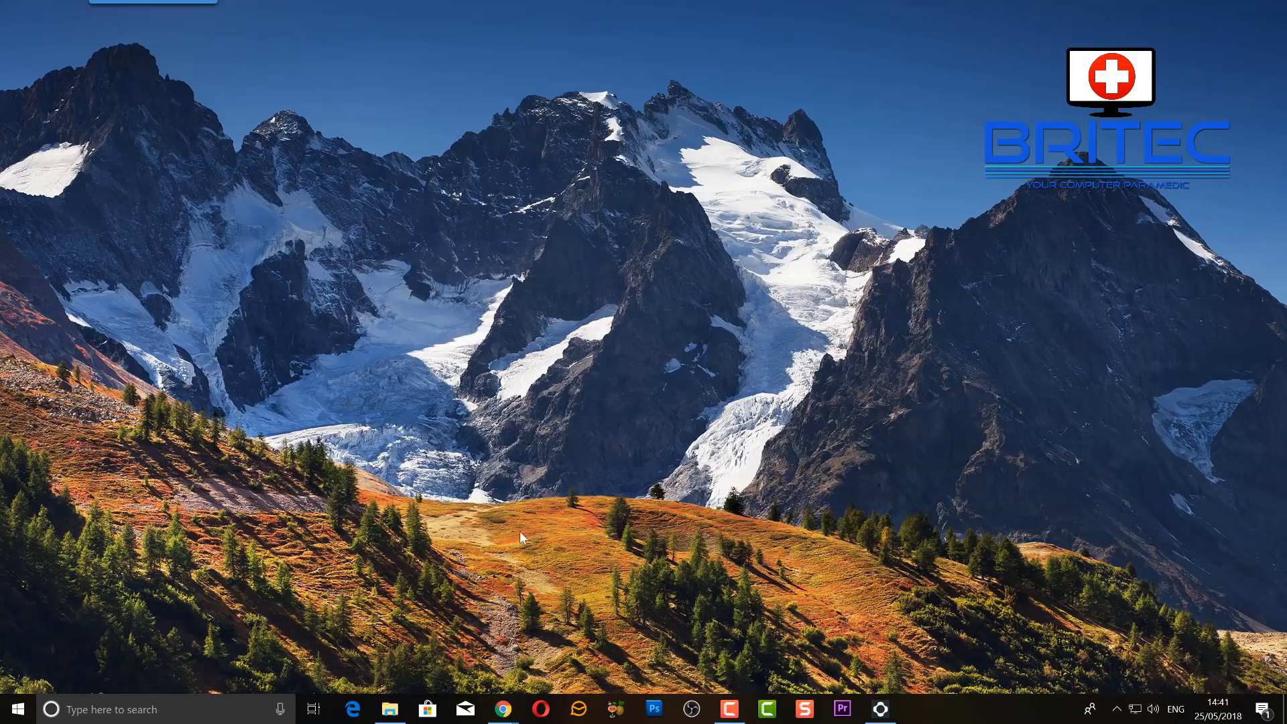
mouse_move(414, 672)
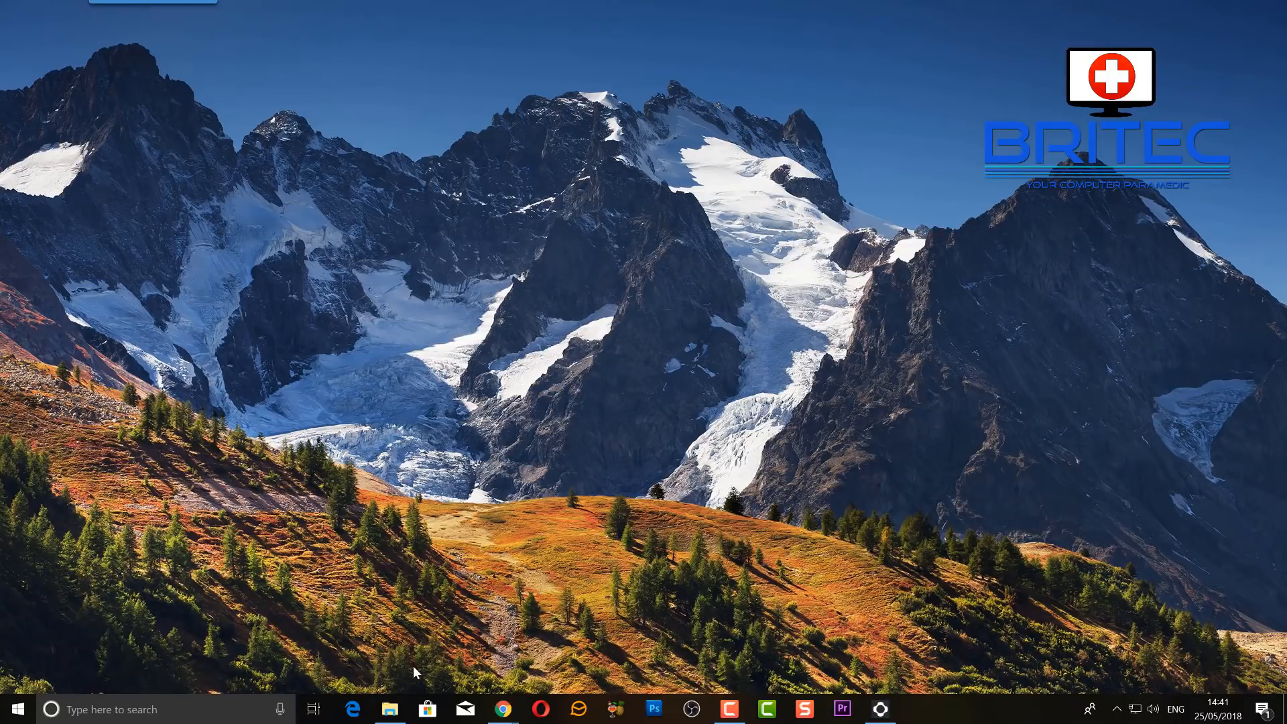
- Launch a new File Explorer window on This PC from the taskbar jump list
right_click(389, 708)
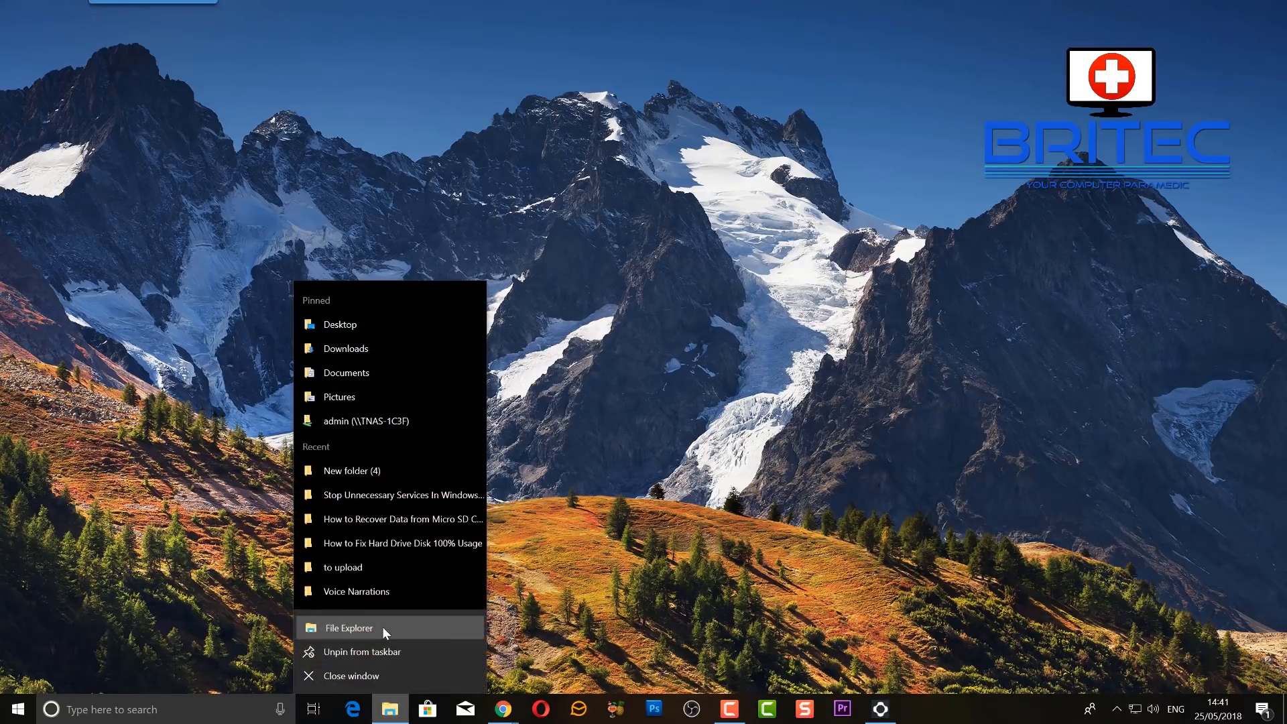
click(349, 628)
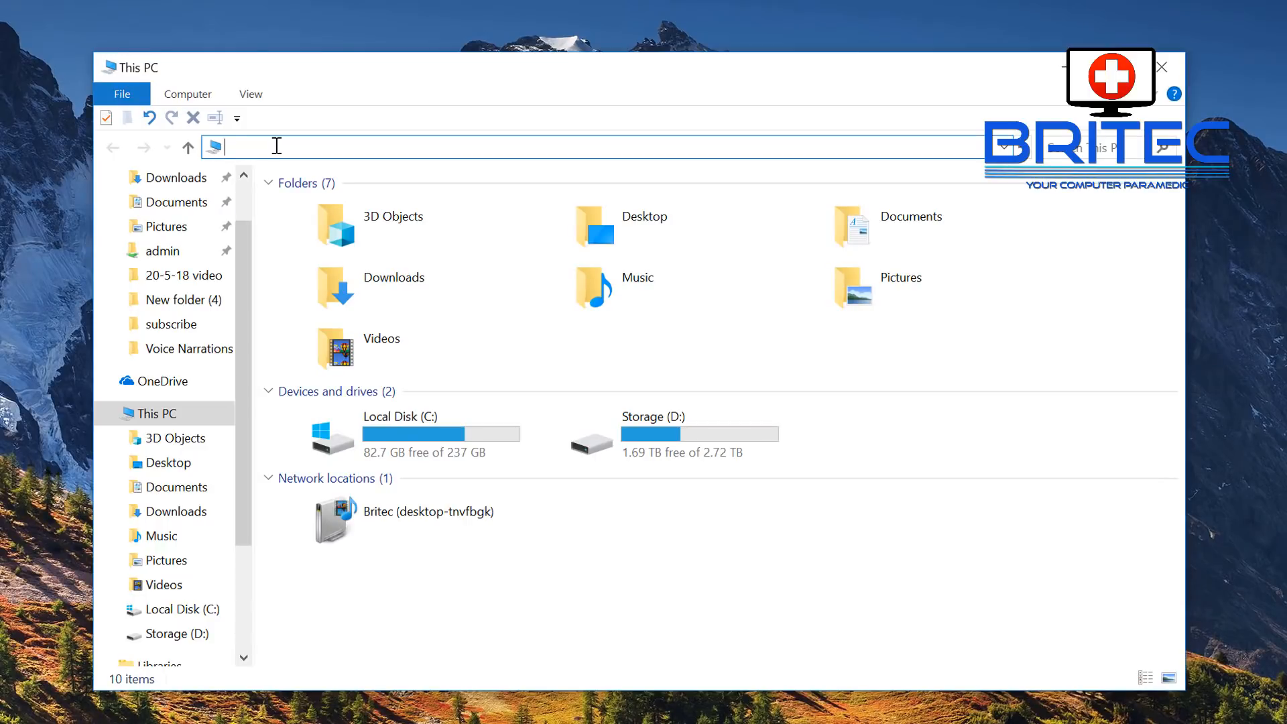
- Navigate to \\localhost to list this computer's shares, including Movies
text(\\)
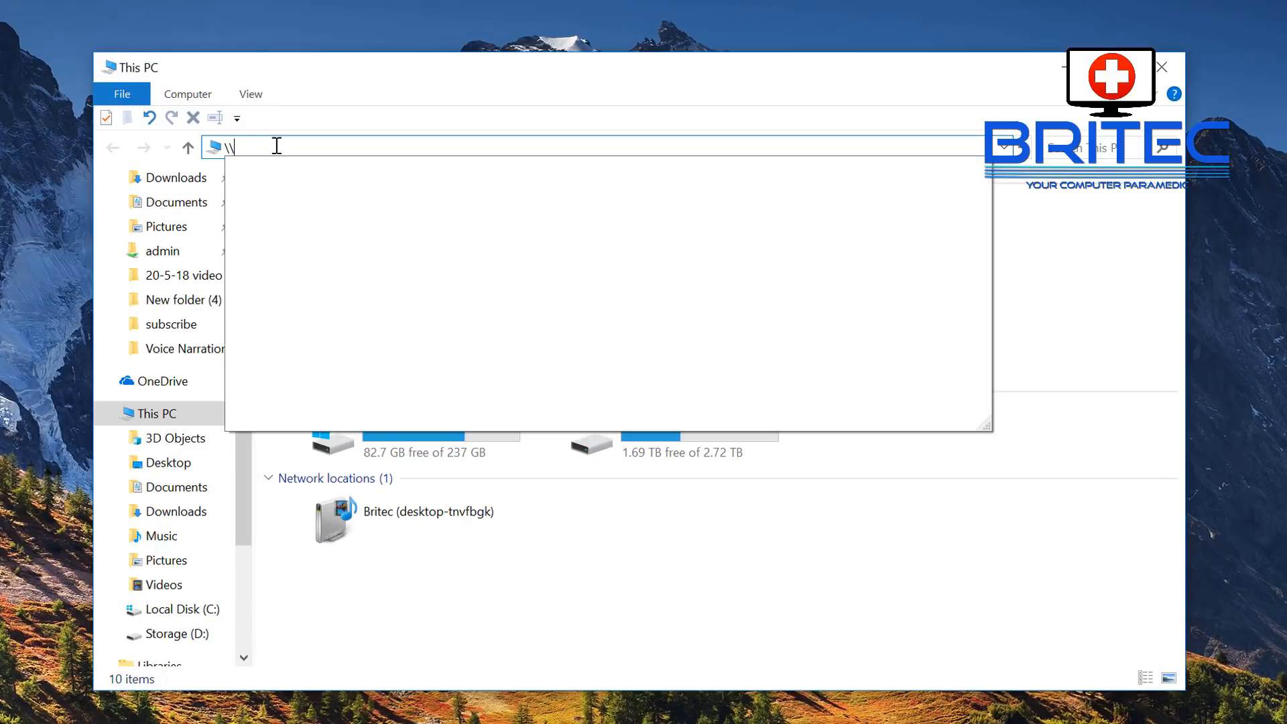
text(local)
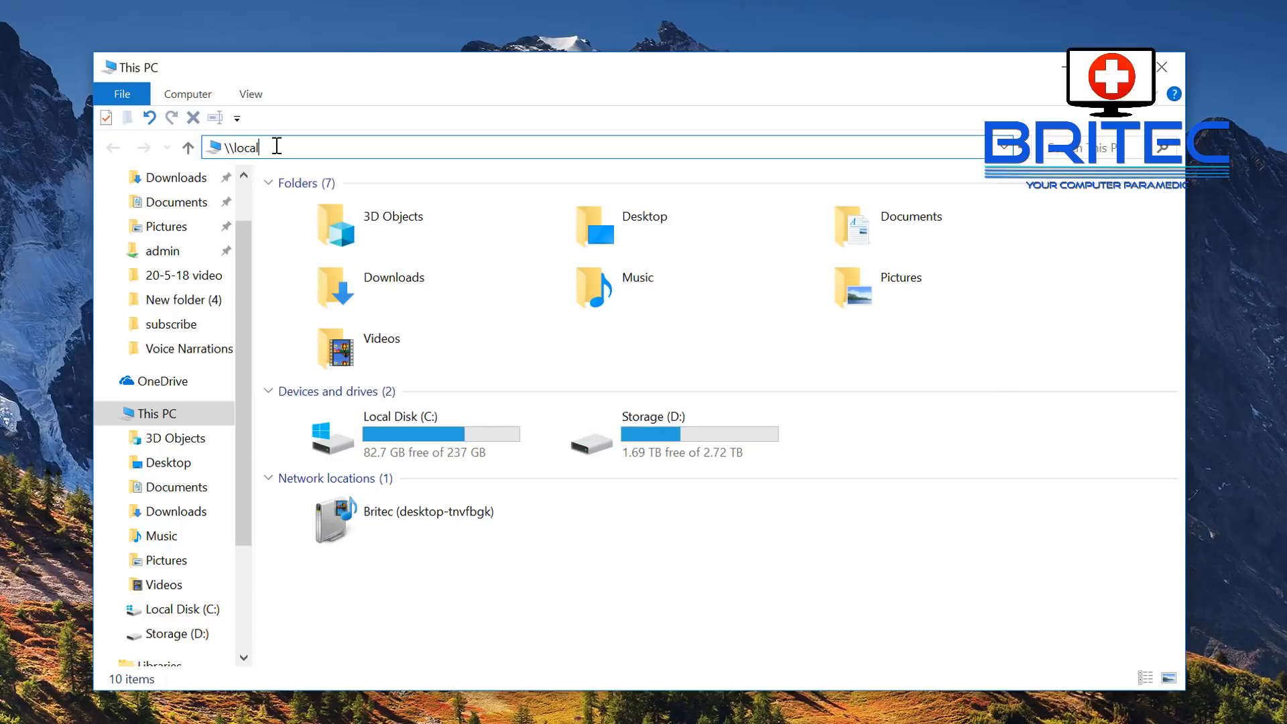
text(host)
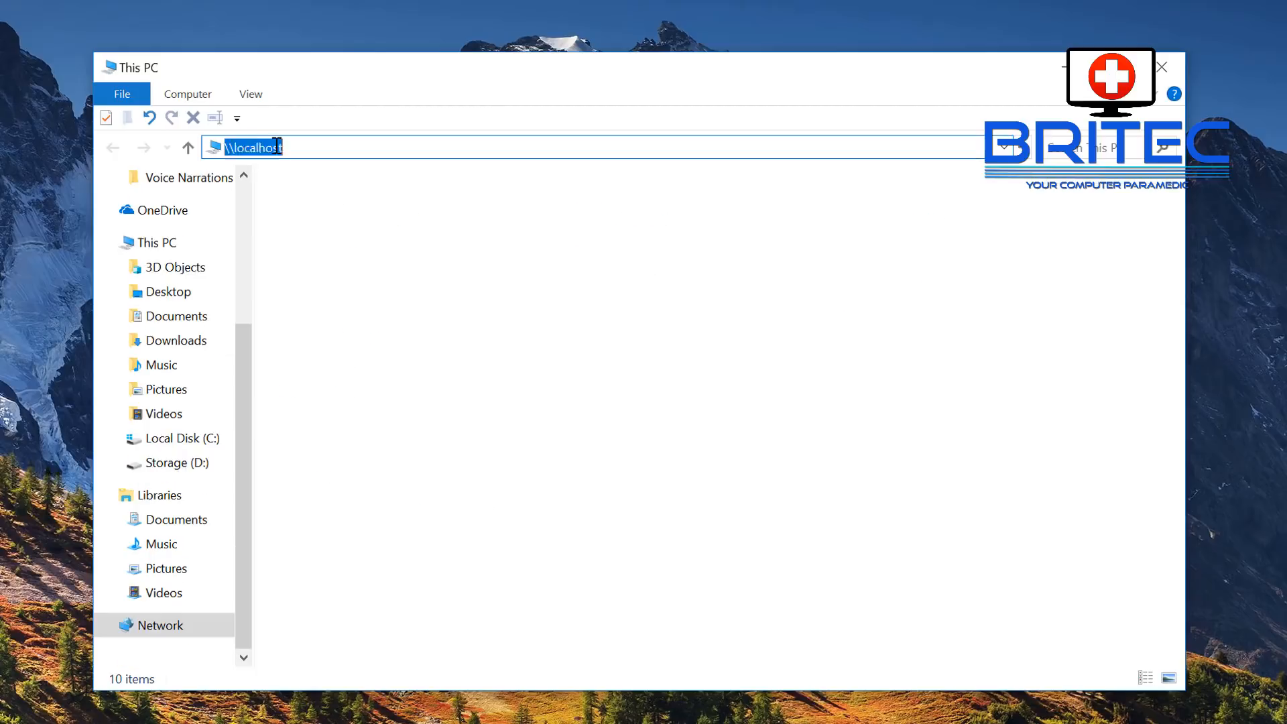
key(enter)
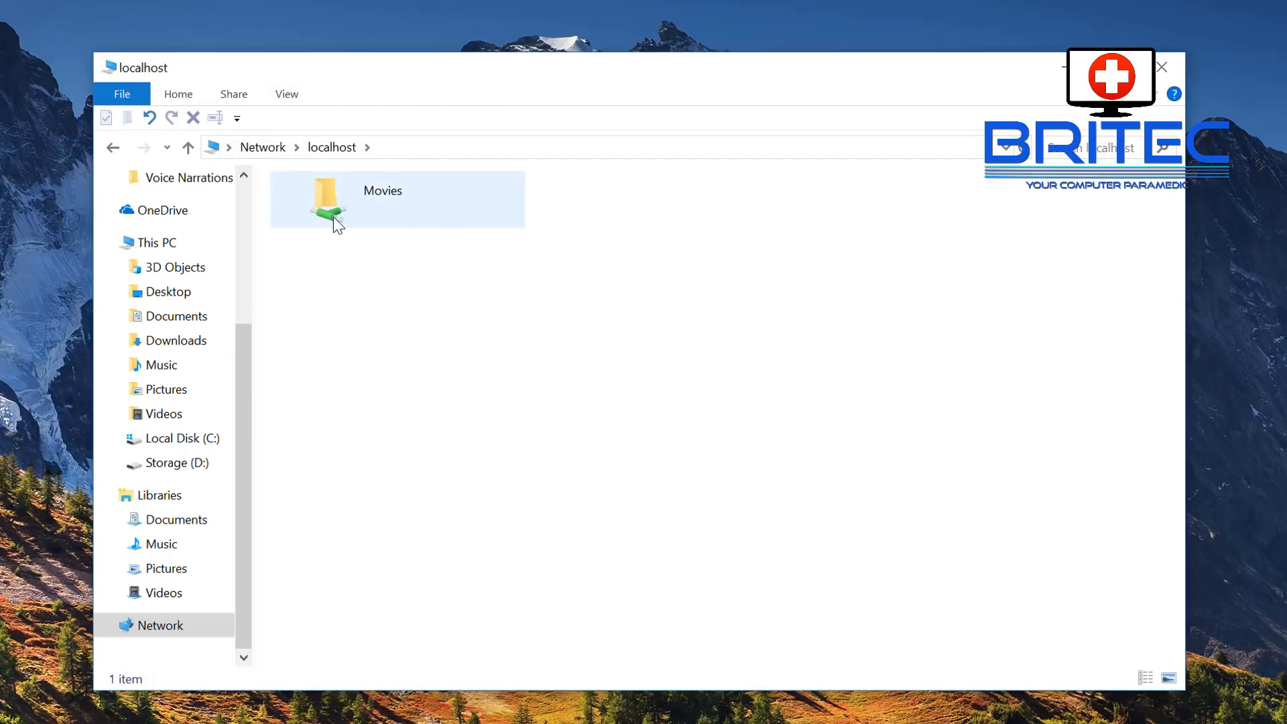
mouse_move(334, 228)
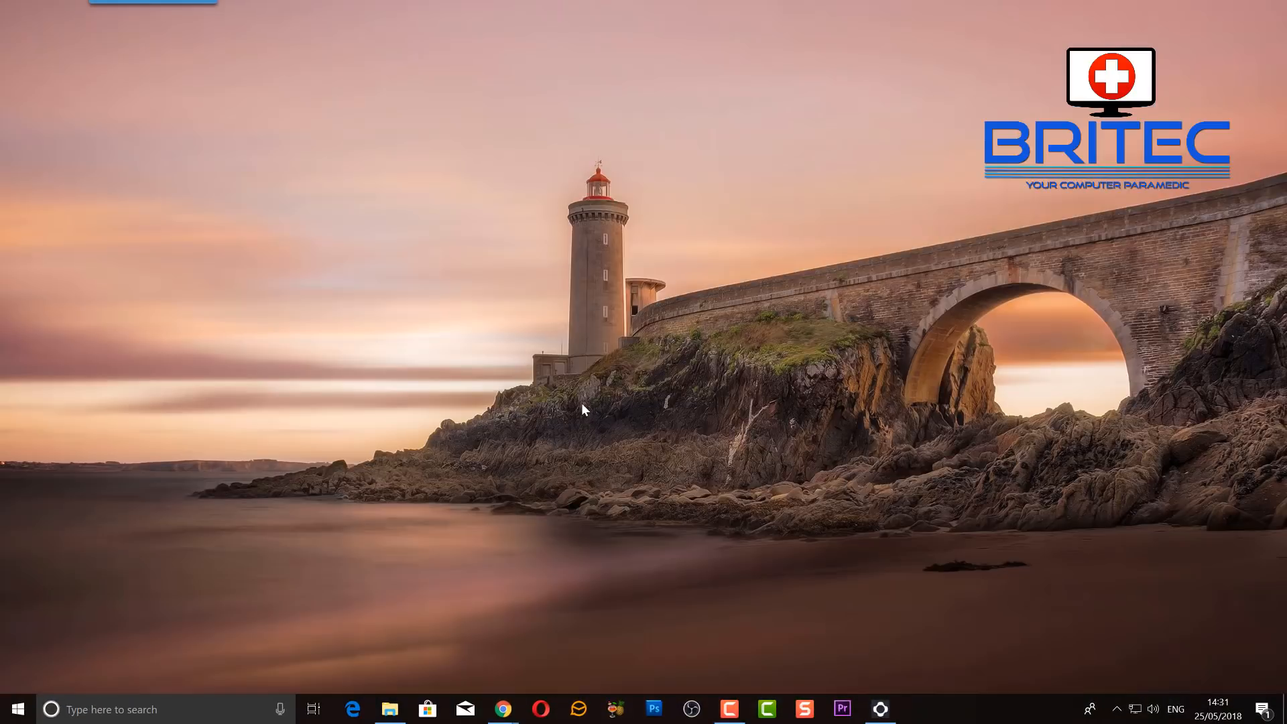
mouse_move(617, 401)
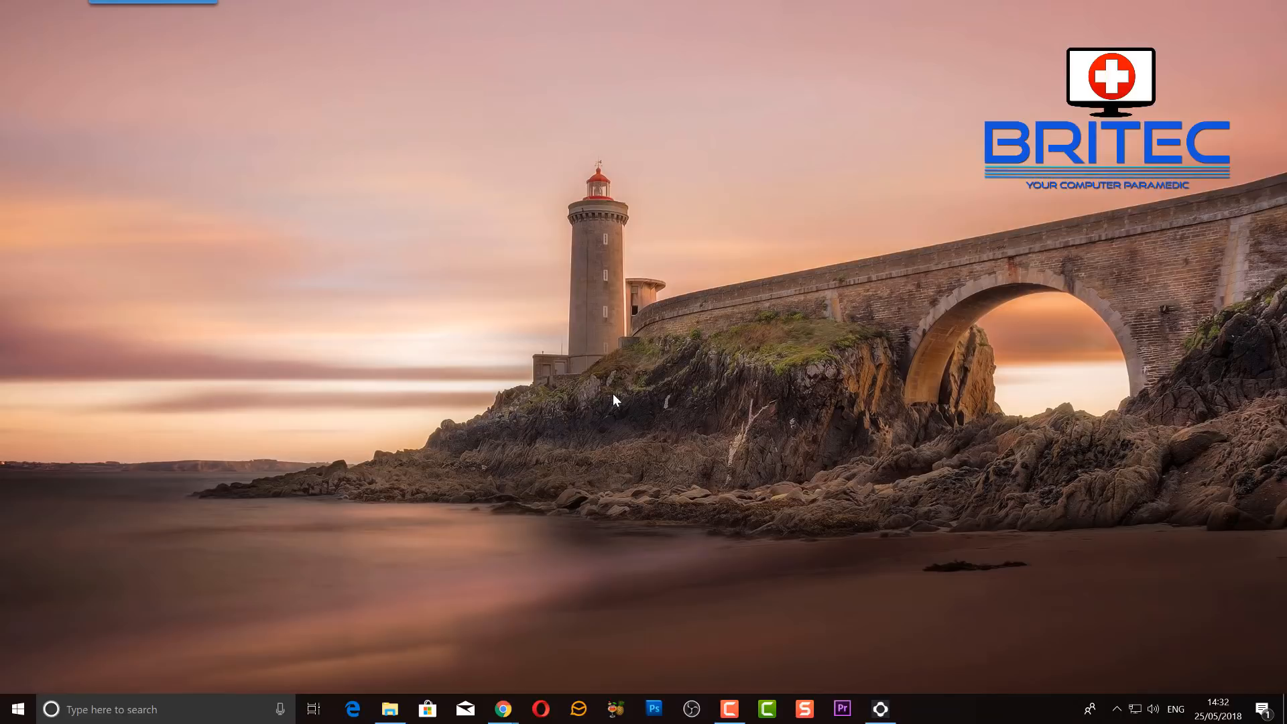
mouse_move(617, 419)
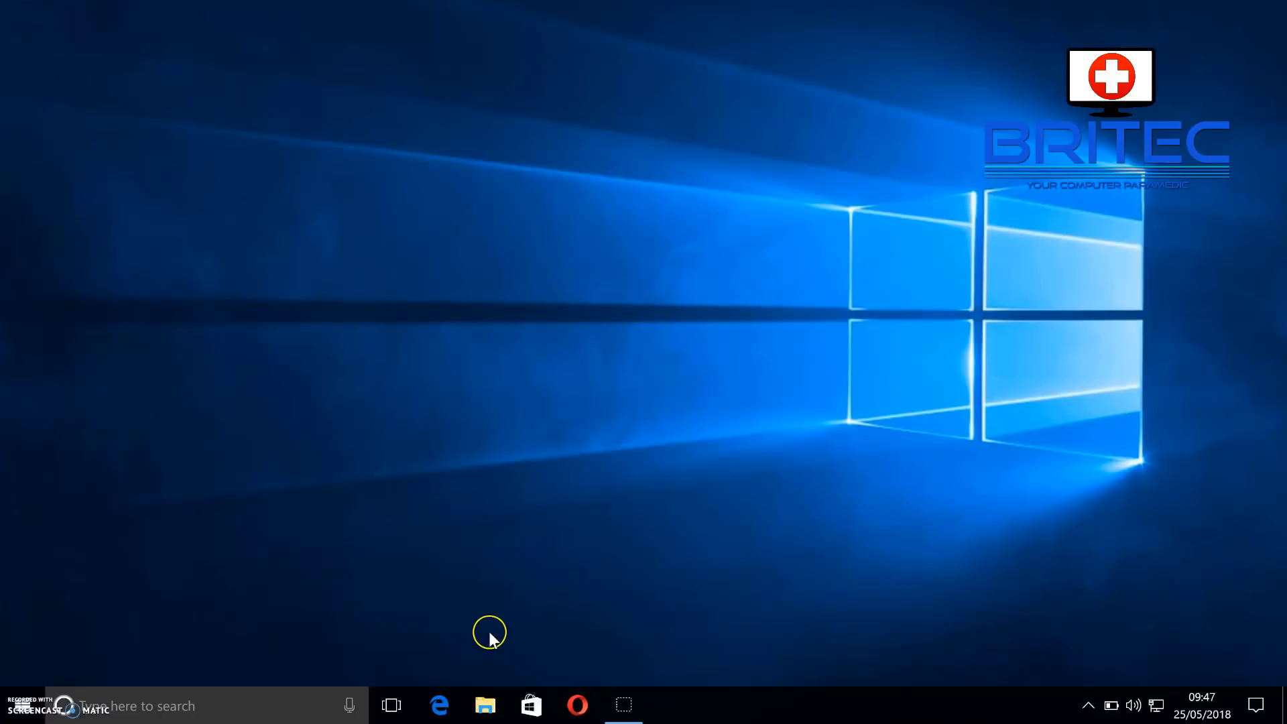
mouse_move(485, 706)
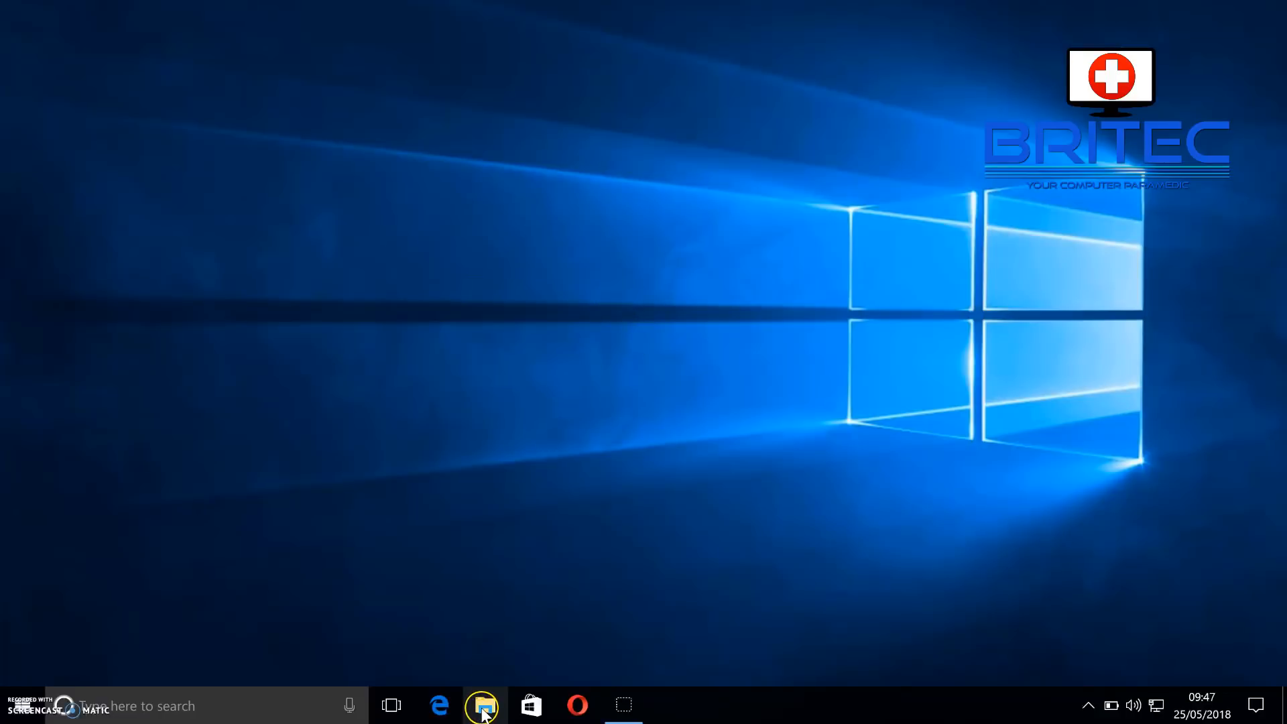
- From the laptop, browse Network and open the DESKTOP-TNVFBGK computer
click(482, 706)
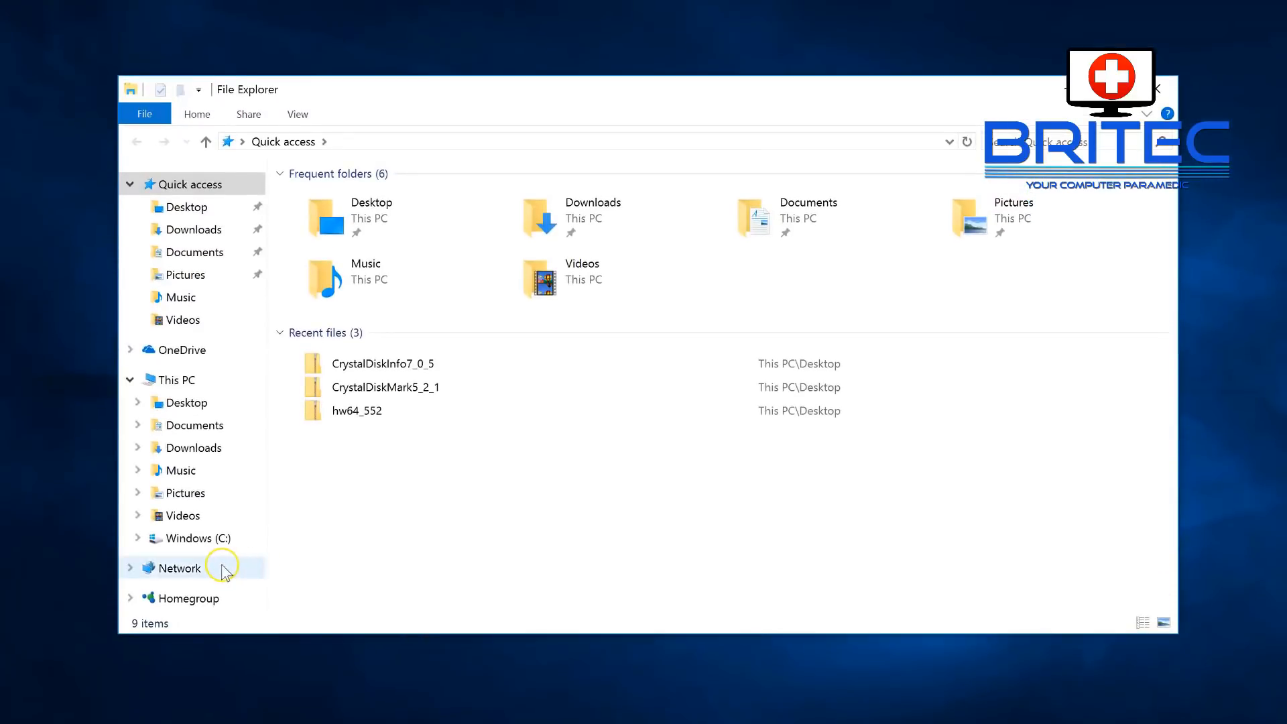
mouse_move(195, 575)
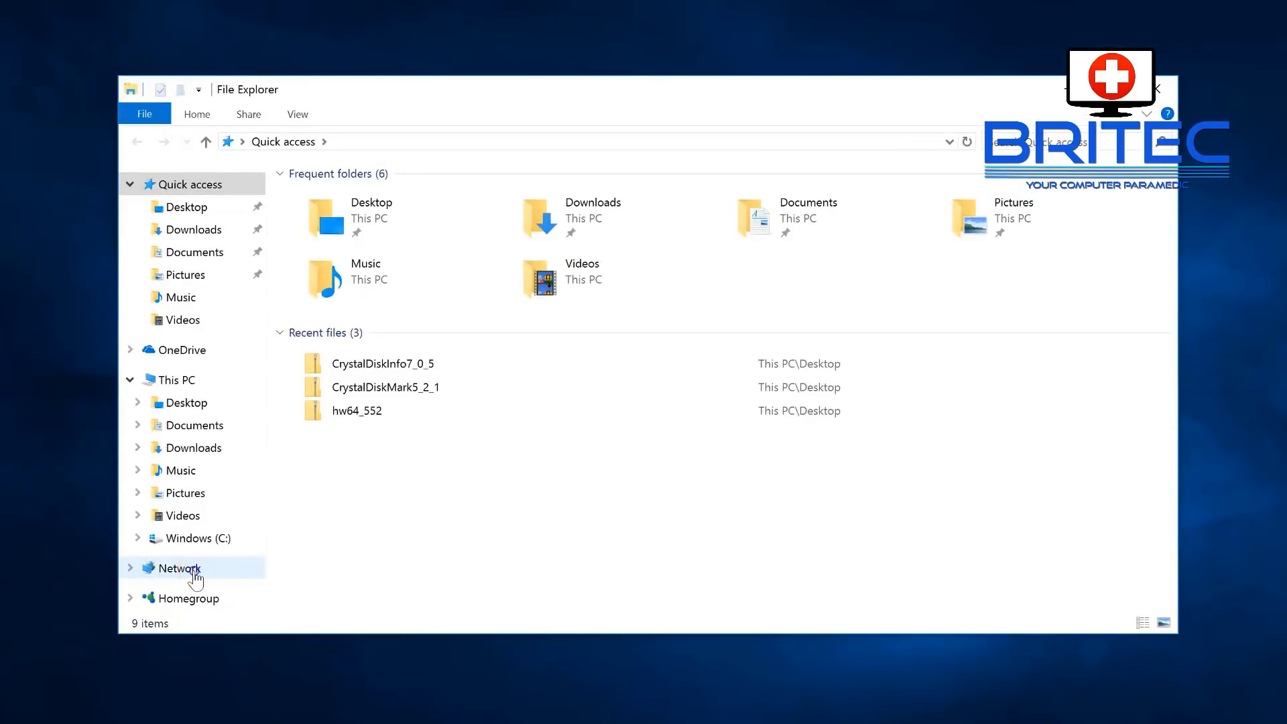
click(179, 568)
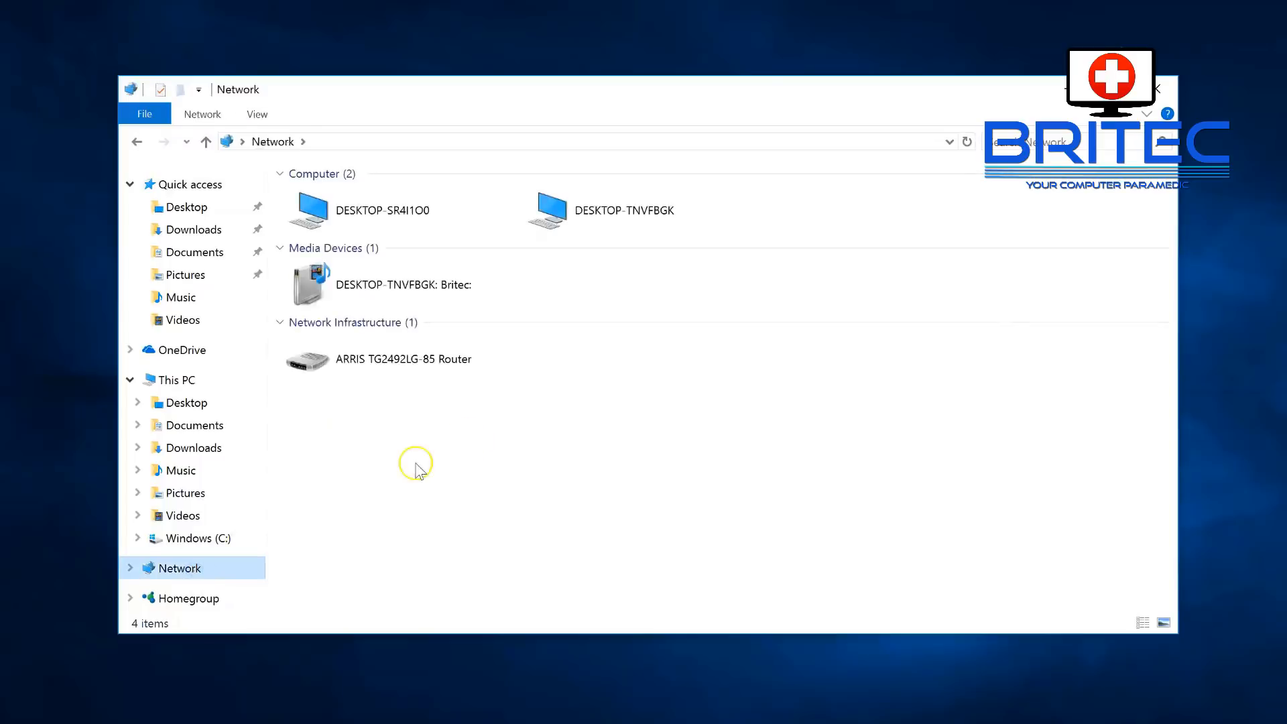
click(560, 211)
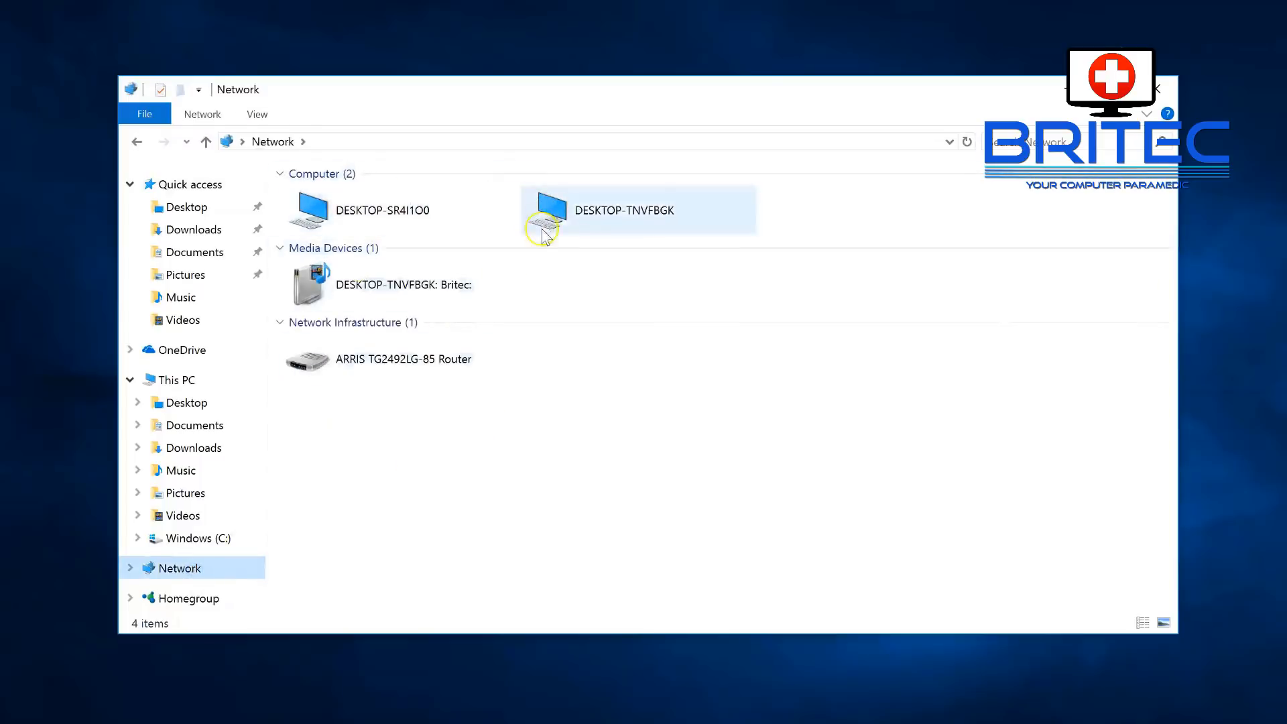
mouse_move(583, 220)
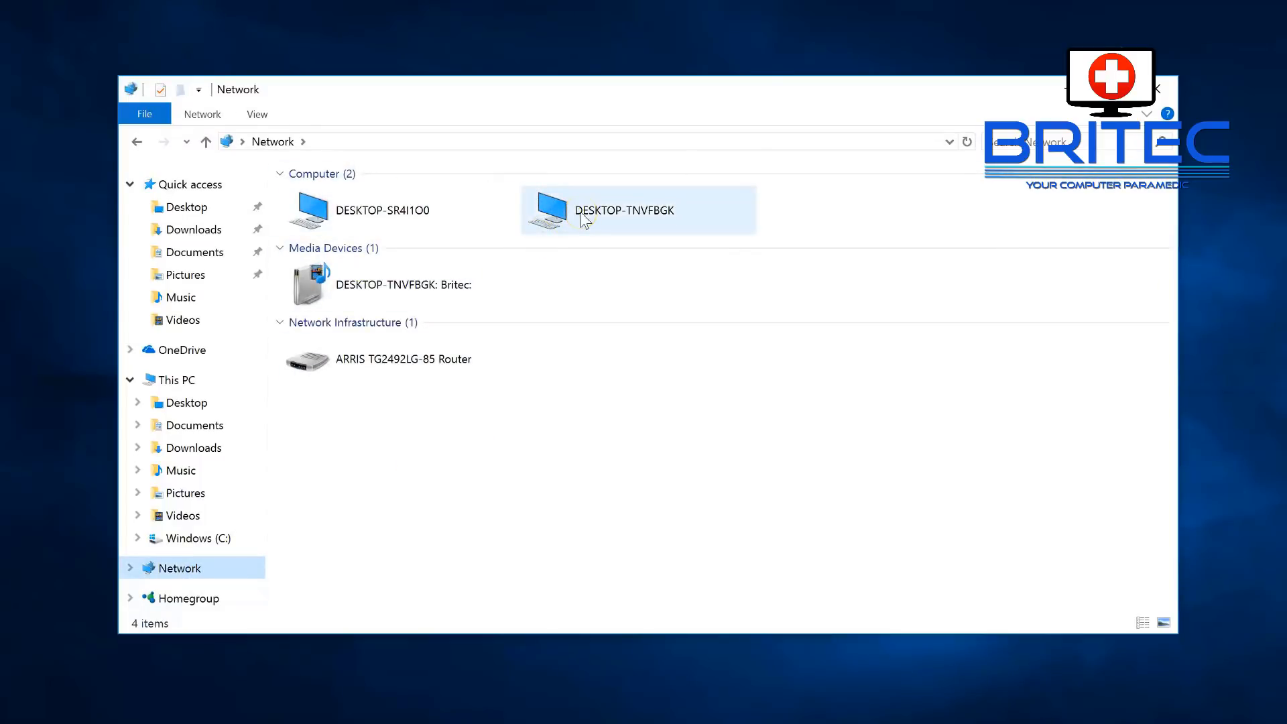
double_click(624, 211)
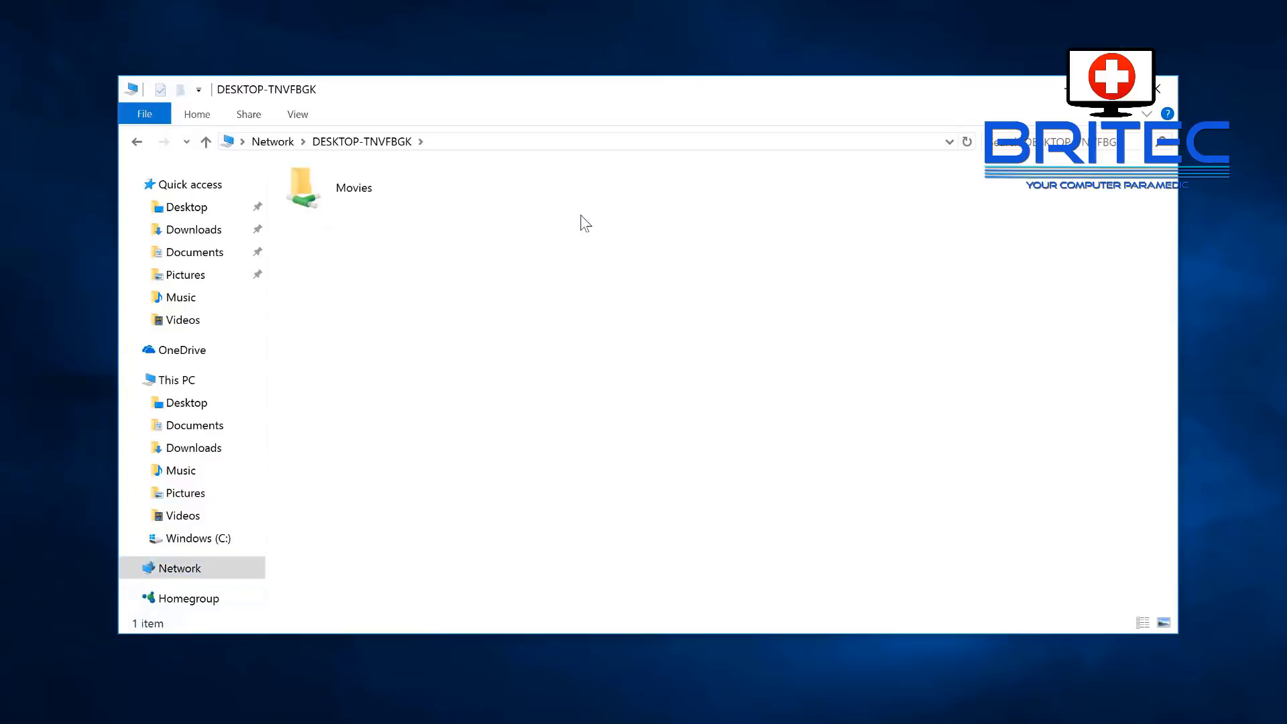
- Open the shared Movies folder to show its genre subfolders
click(353, 188)
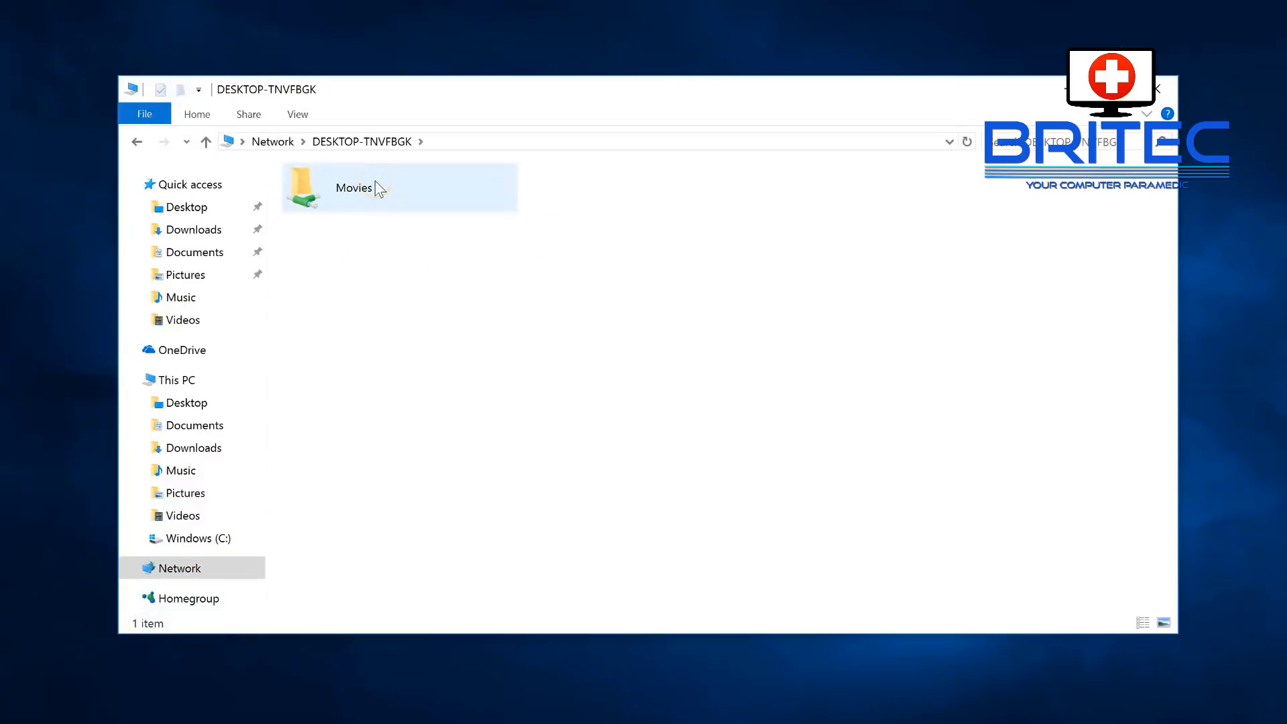
double_click(352, 188)
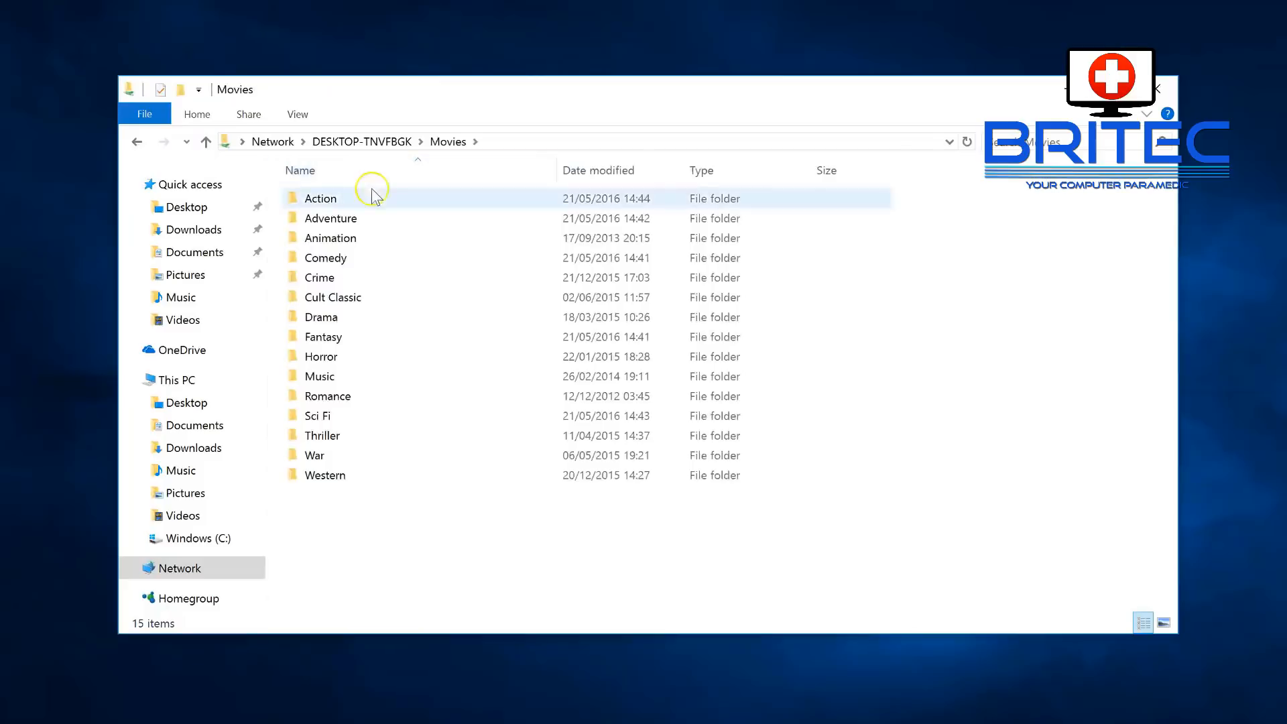
- Browse into Action, then 2 Guns (2013), and launch its MP4 movie file
click(320, 316)
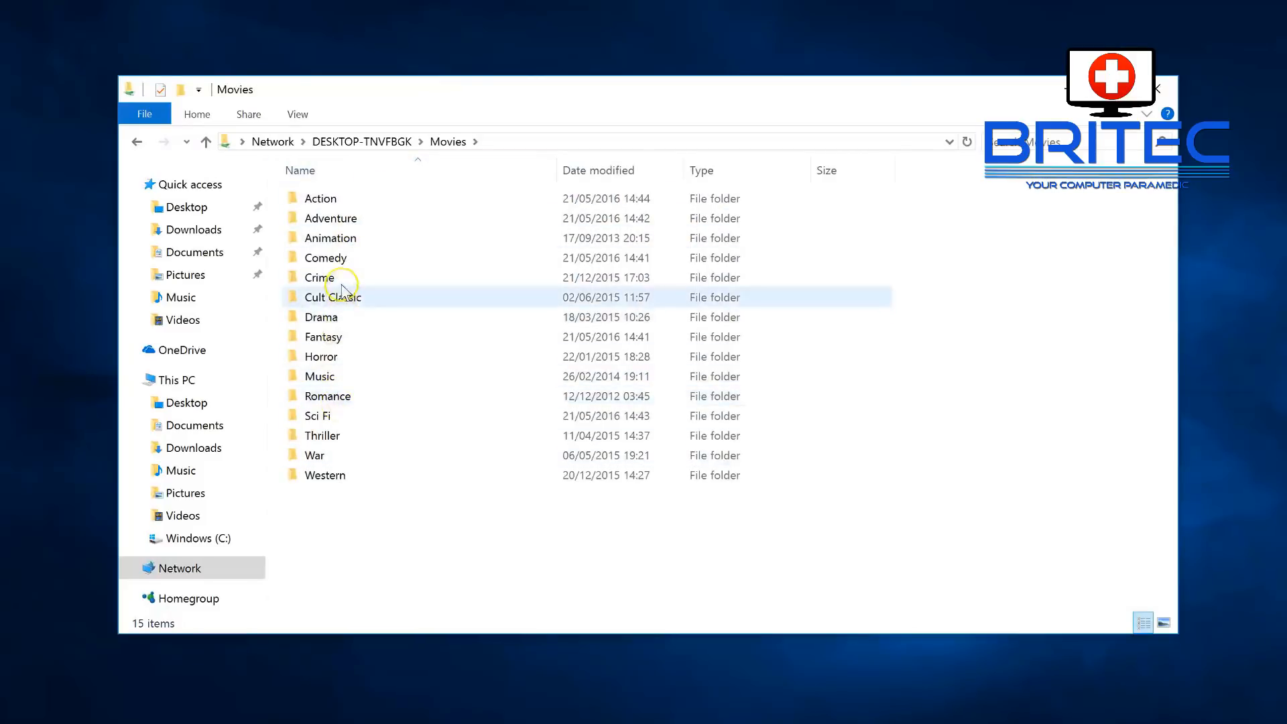
click(319, 276)
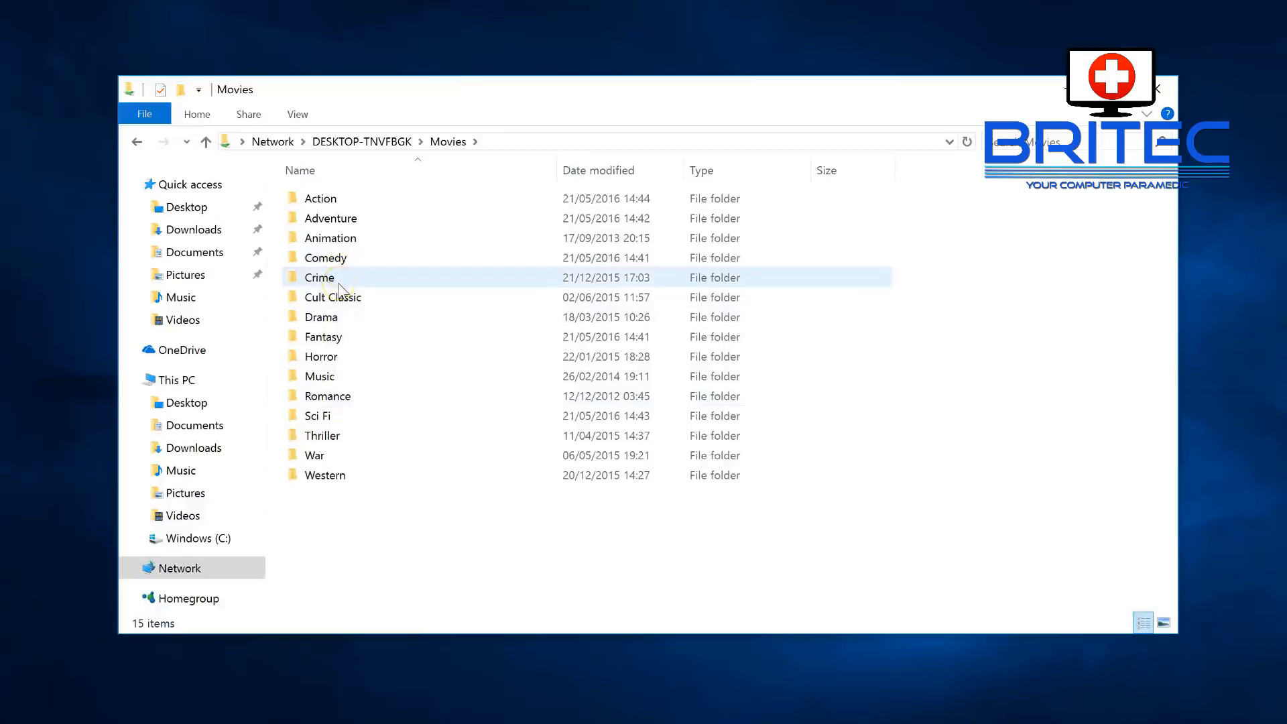
double_click(320, 198)
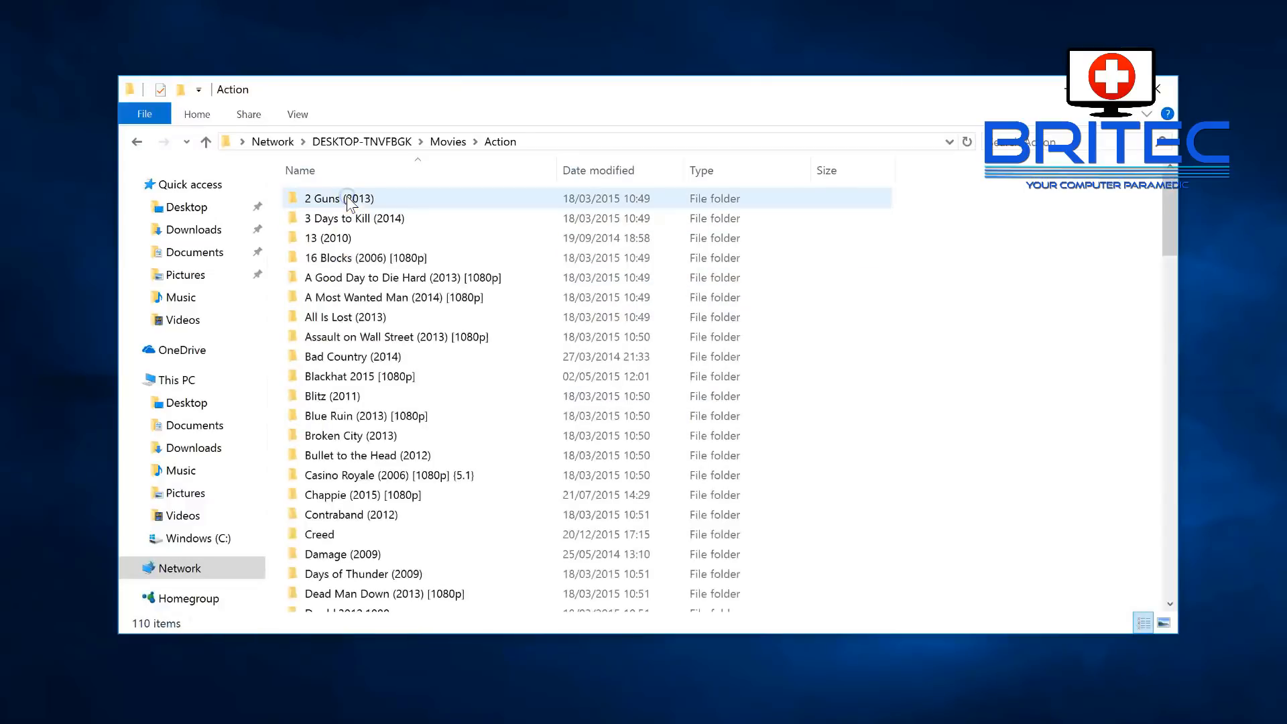
mouse_move(338, 198)
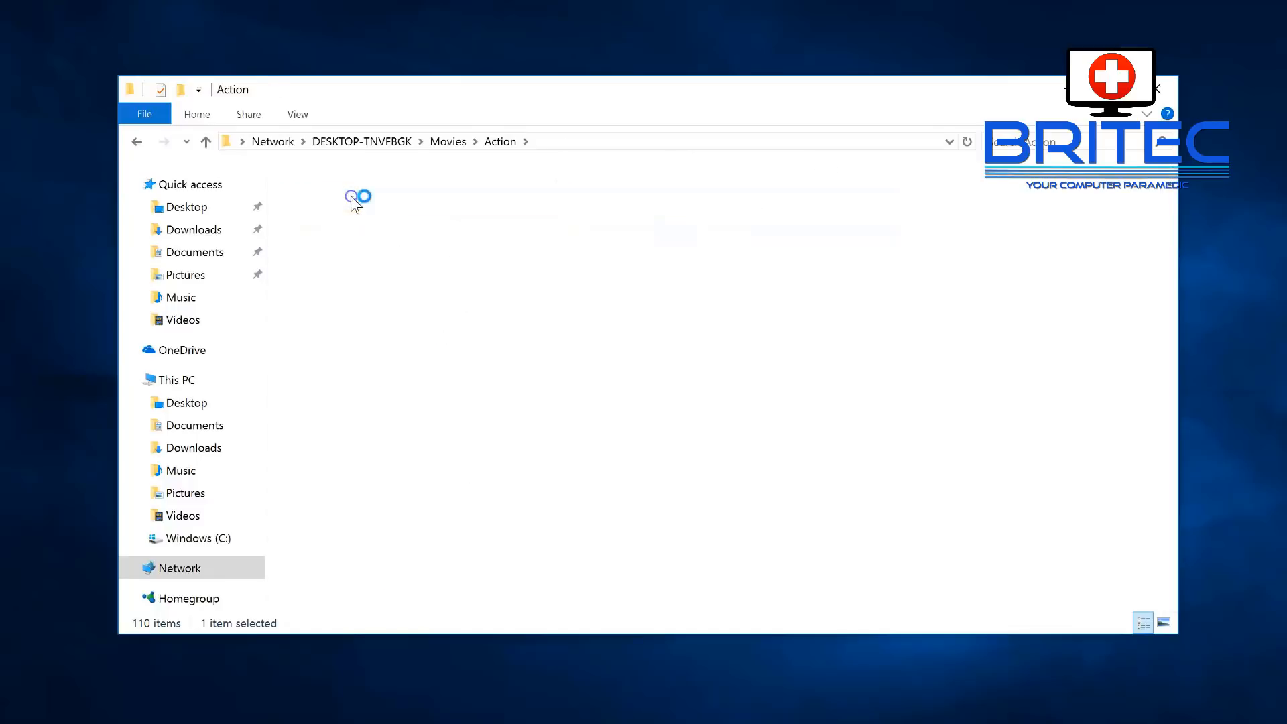
double_click(357, 200)
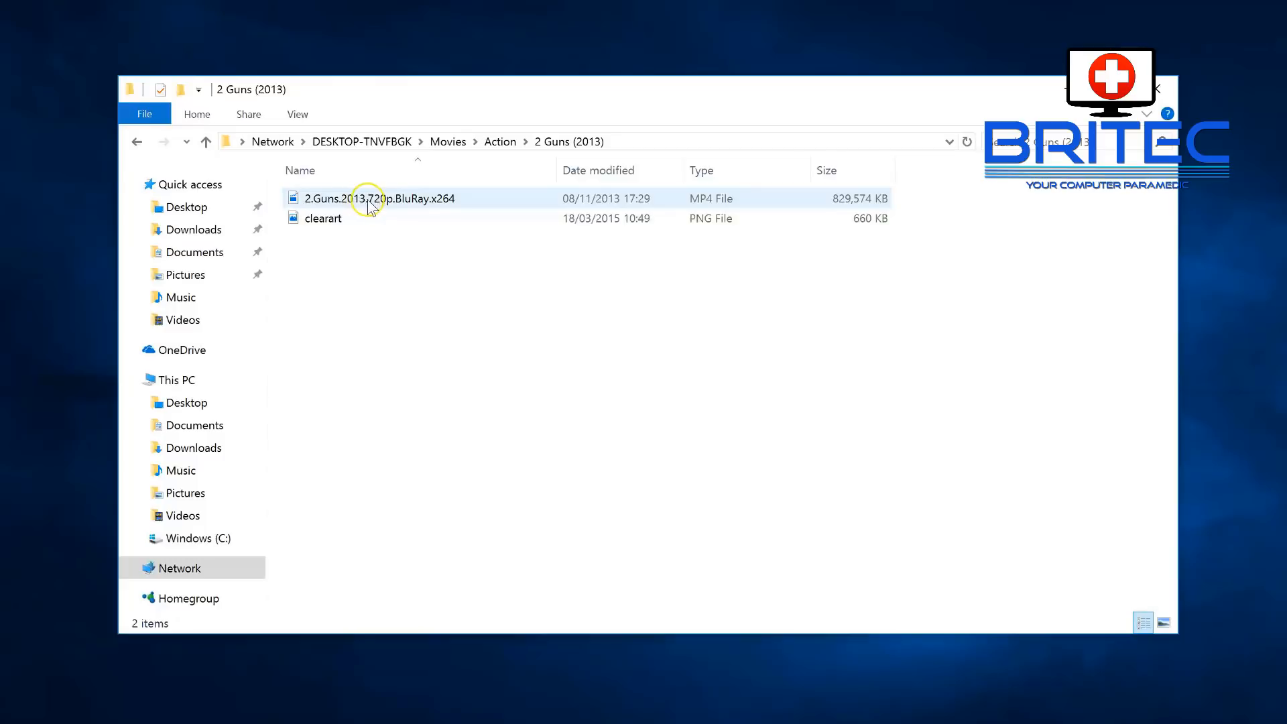
double_click(378, 198)
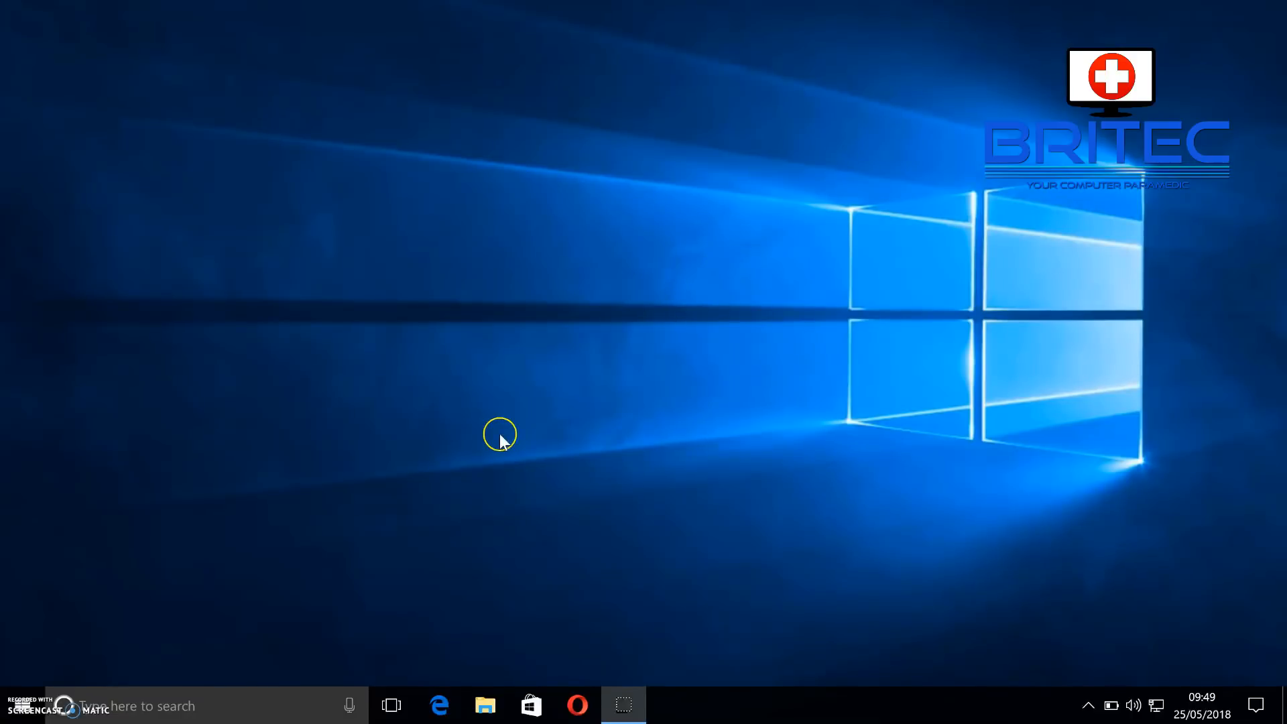
mouse_move(16, 704)
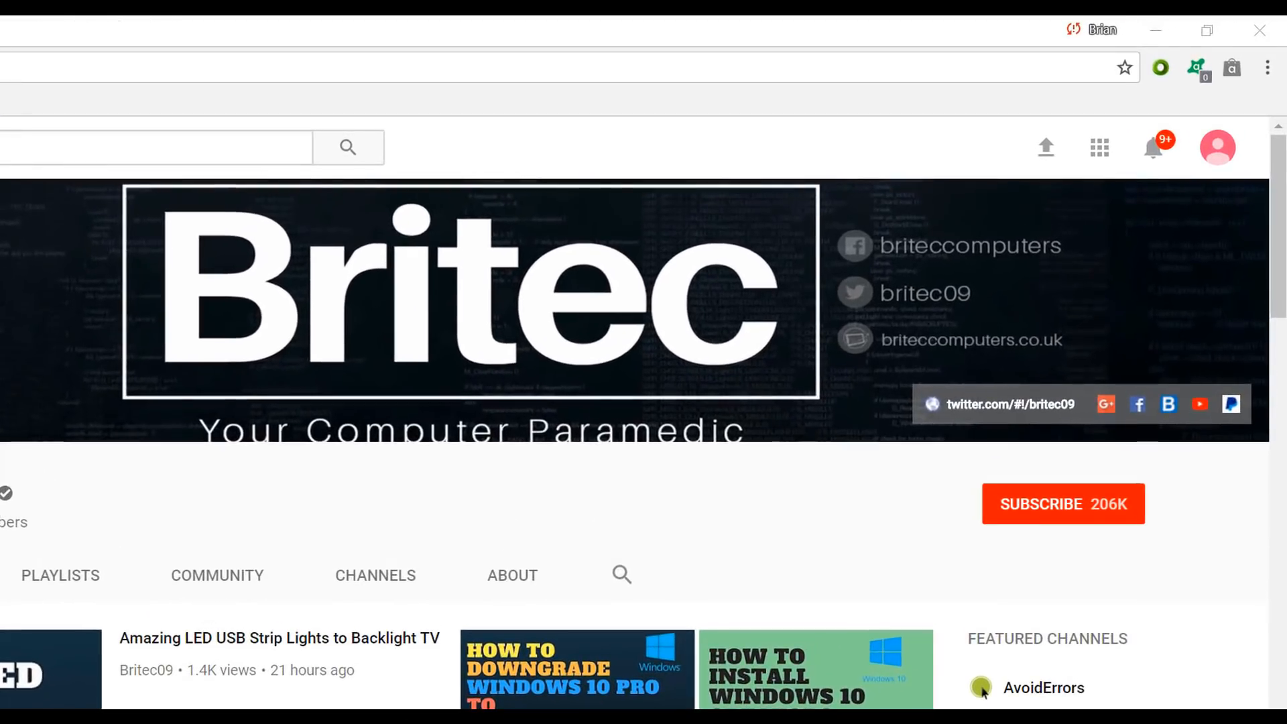
mouse_move(1080, 521)
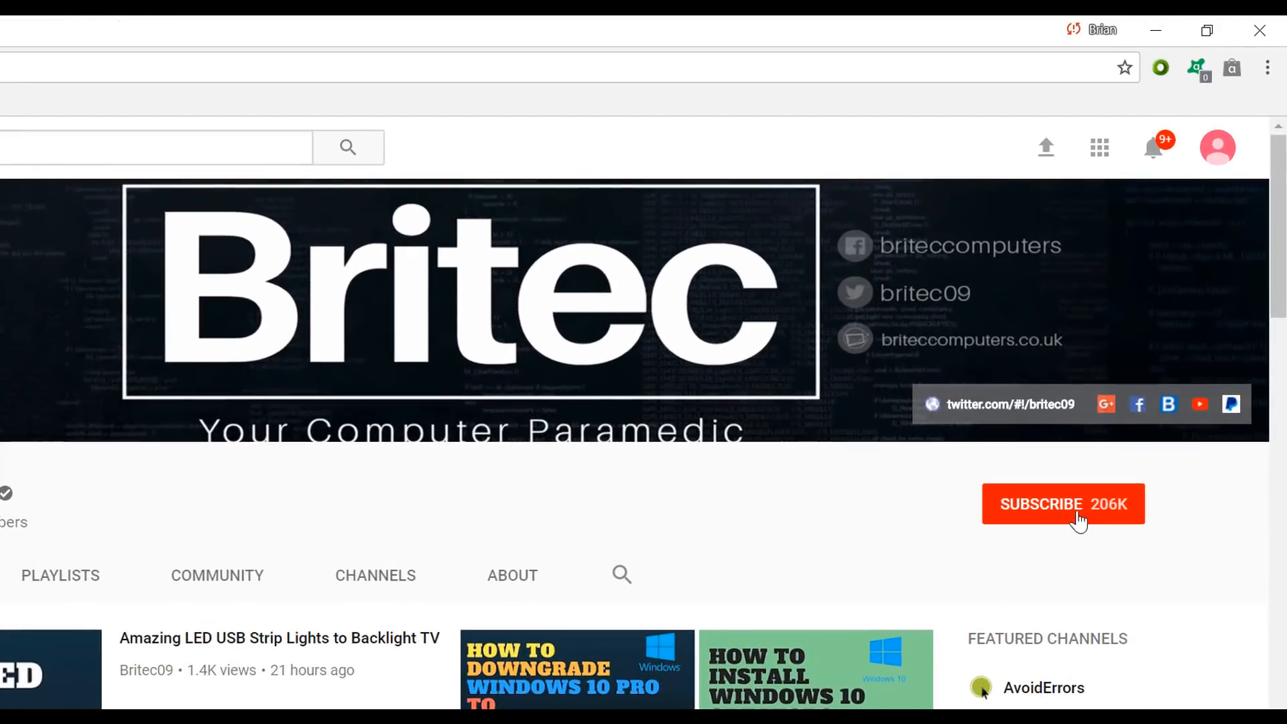
- Subscribe to the Britec YouTube channel
click(1064, 503)
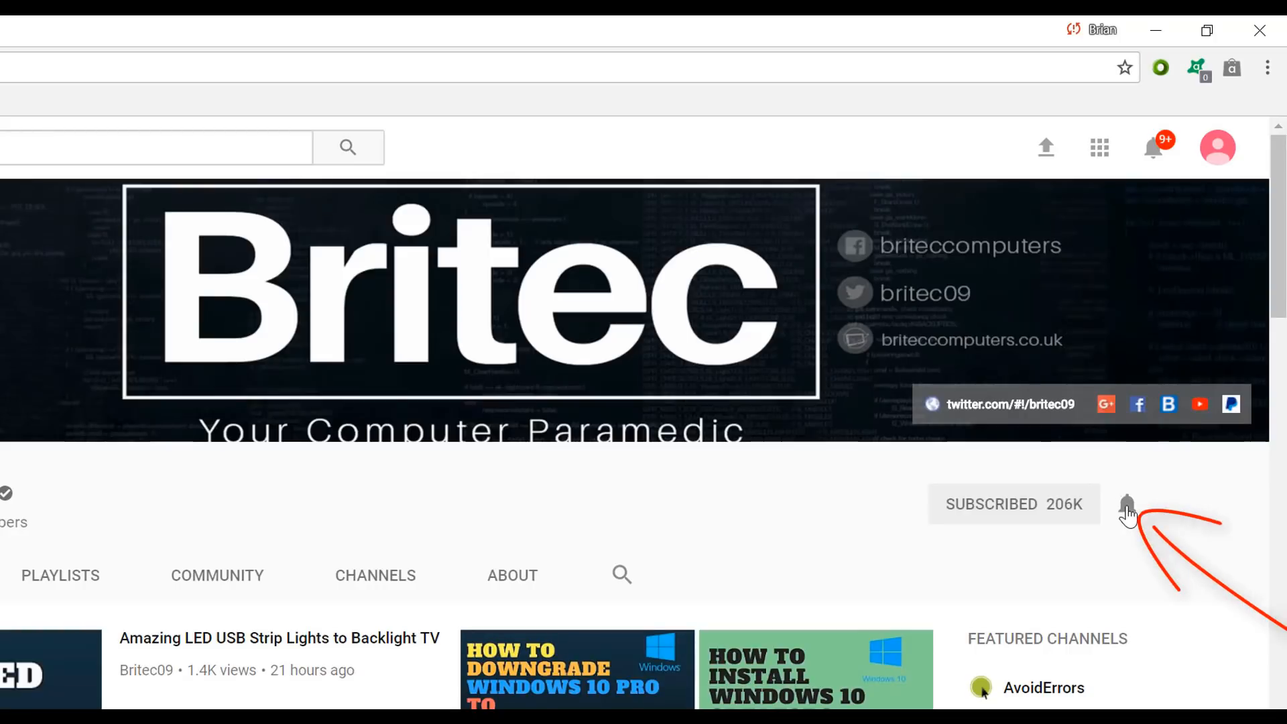